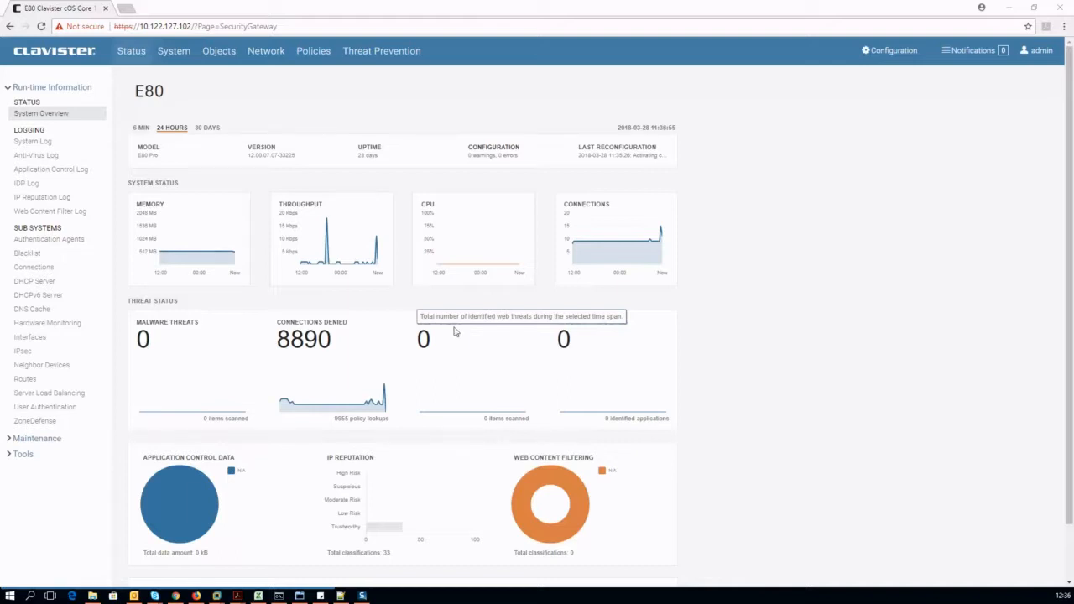
Navigate to Network > Interface Groups, showing the existing WANZone group
left_click(265, 50)
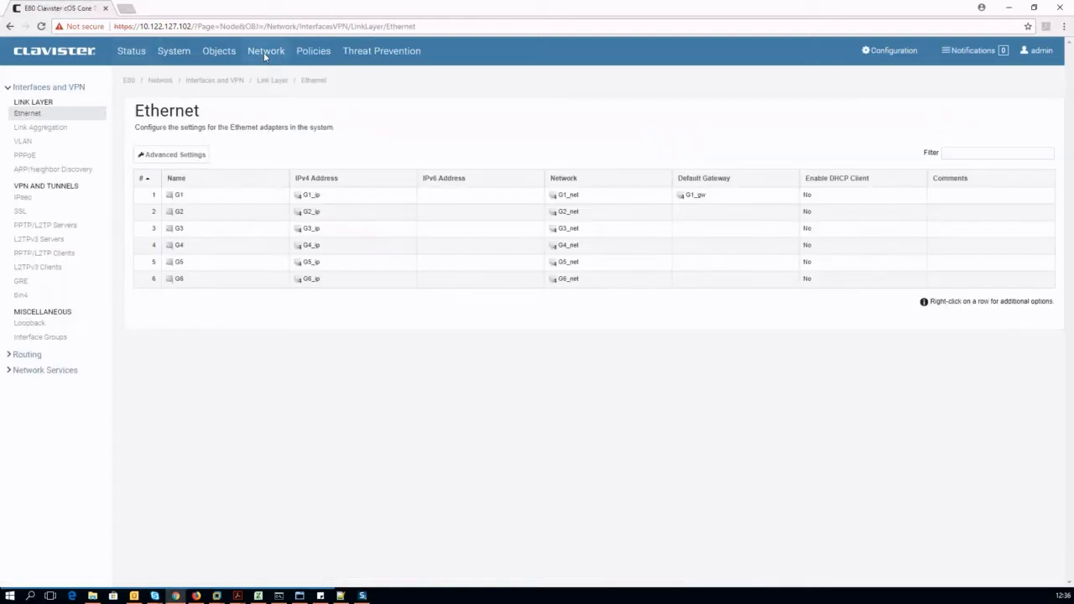
mouse_move(40, 336)
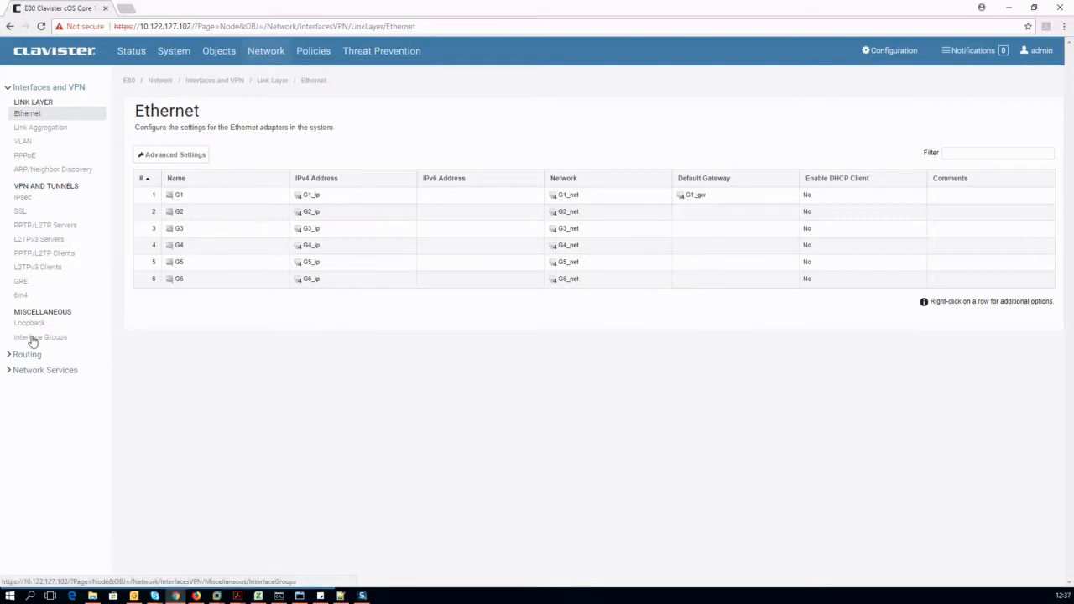
left_click(40, 336)
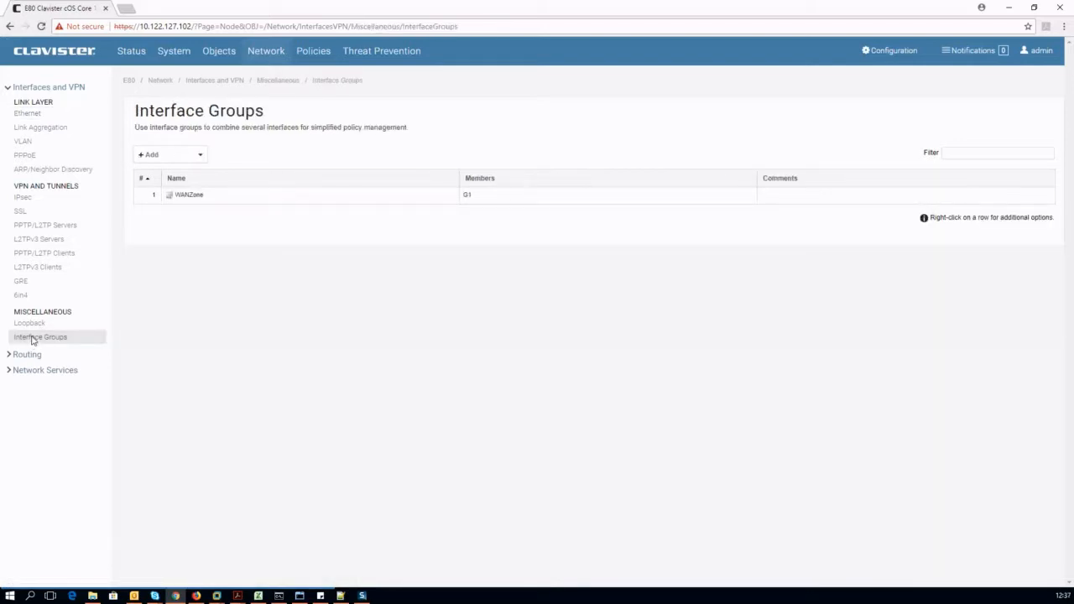
Create interface group LANZone with members G5 and G6 and save it
left_click(168, 155)
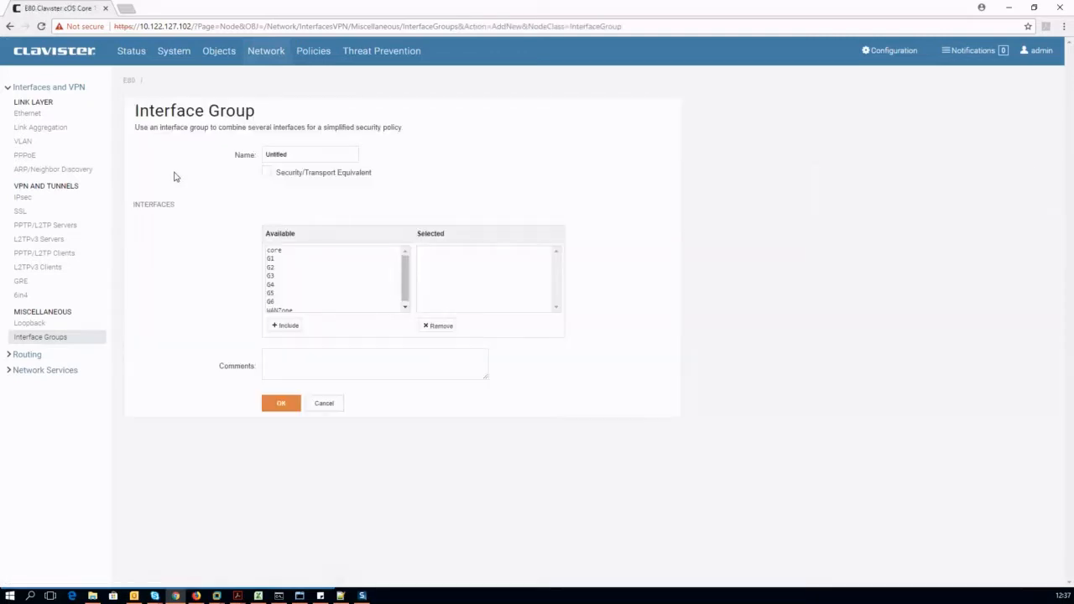
triple_click(309, 154)
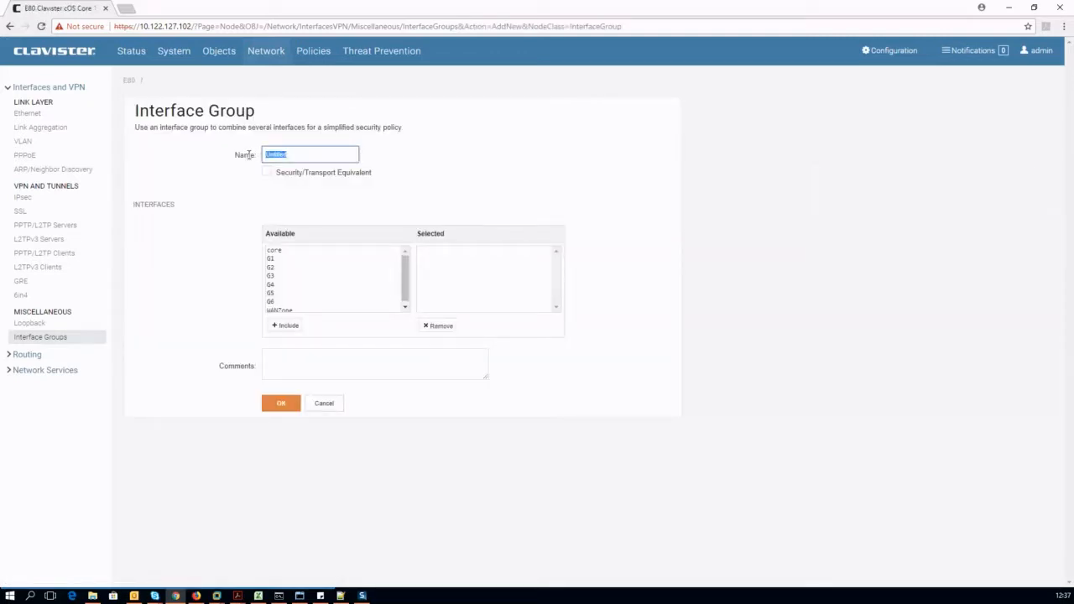
type("LANZo")
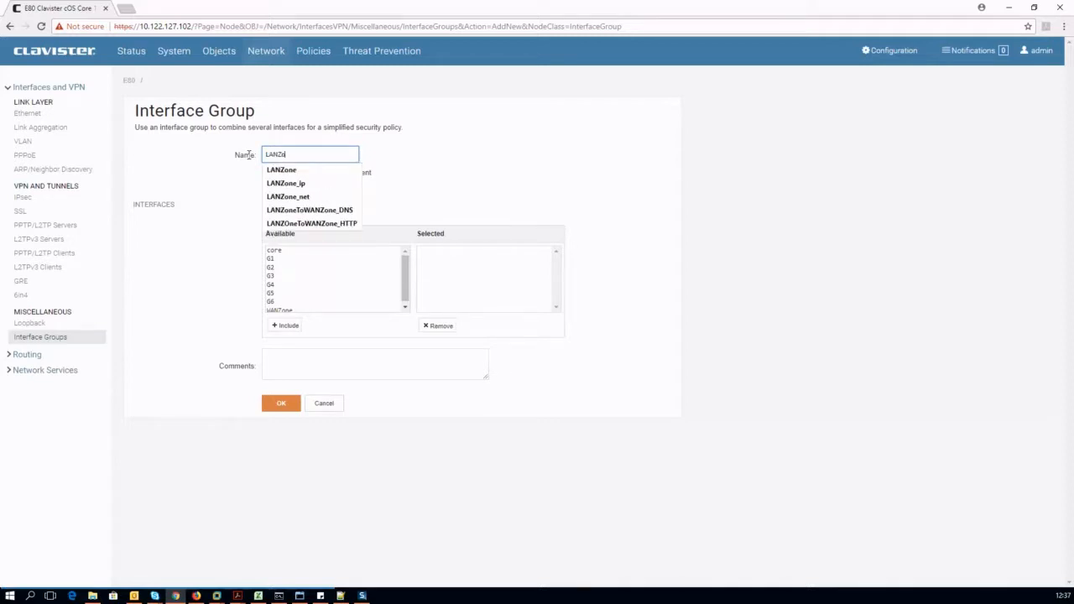
left_click(282, 170)
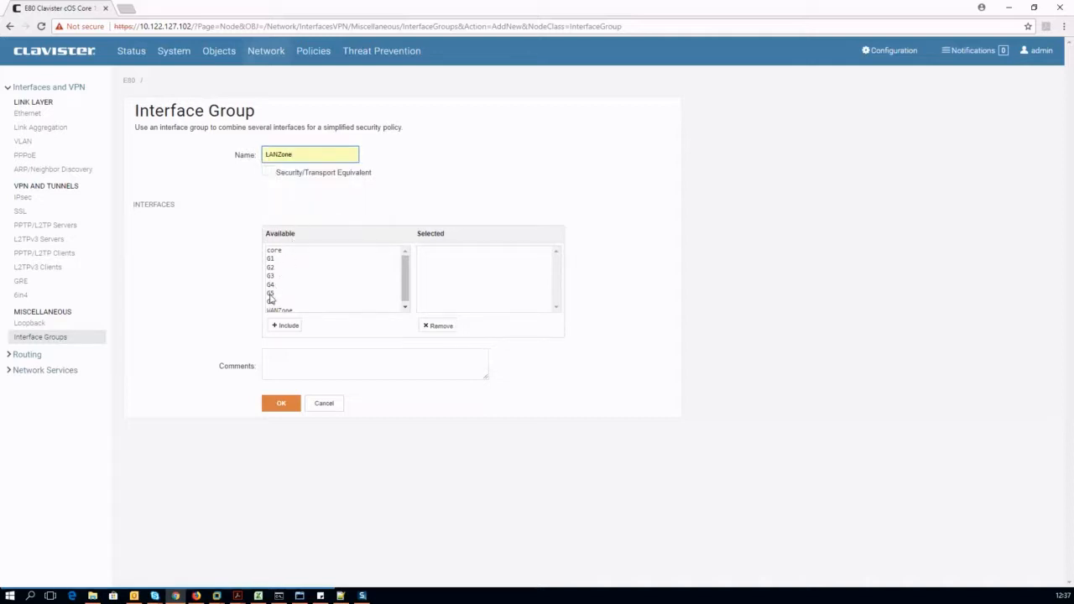
left_click(286, 326)
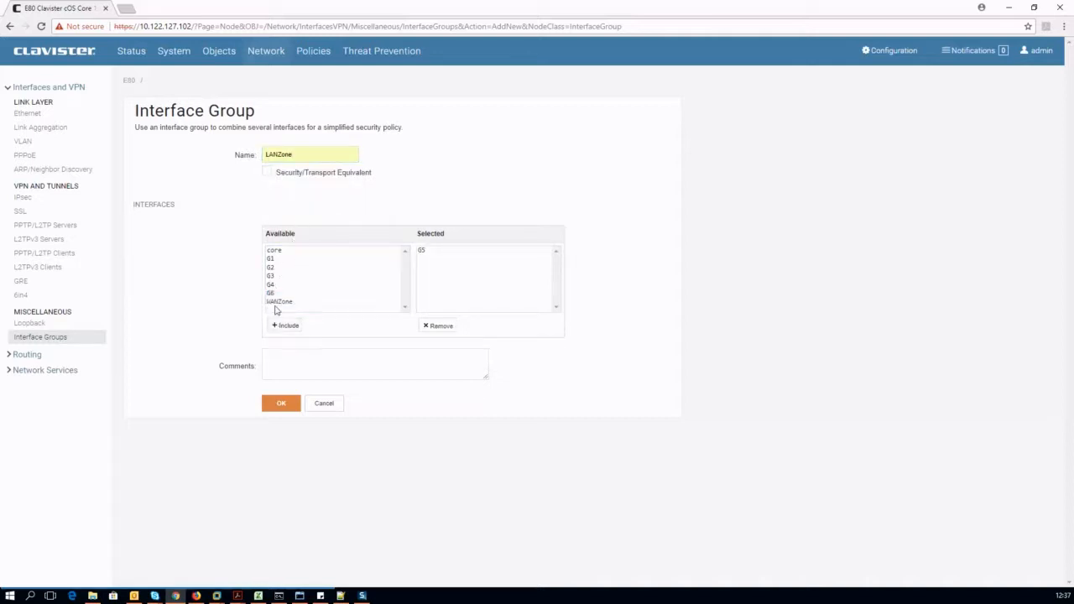
left_click(285, 325)
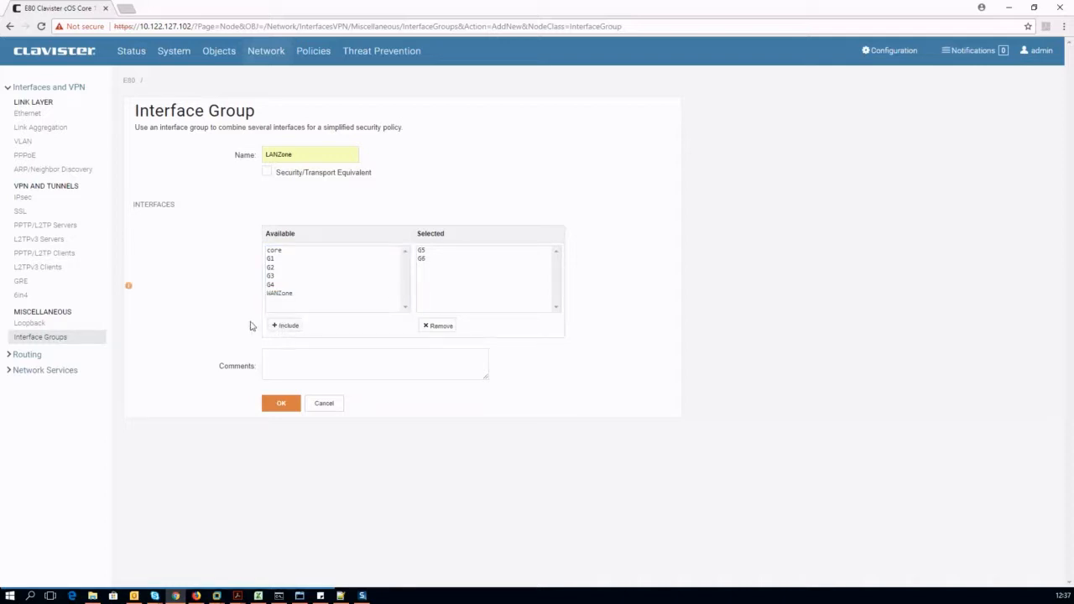
left_click(282, 403)
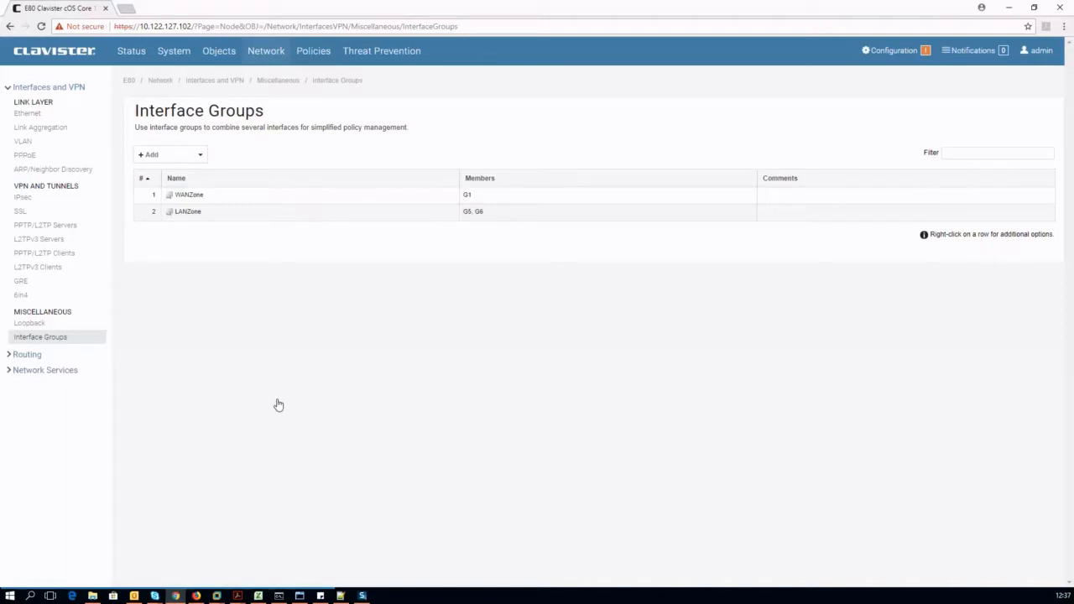
mouse_move(225, 341)
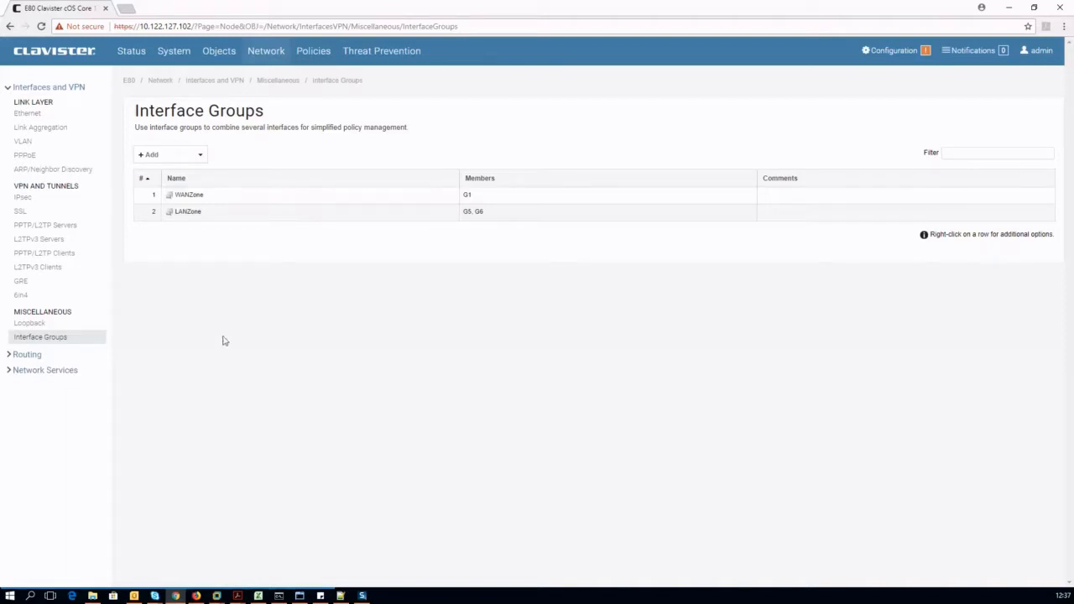
mouse_move(219, 50)
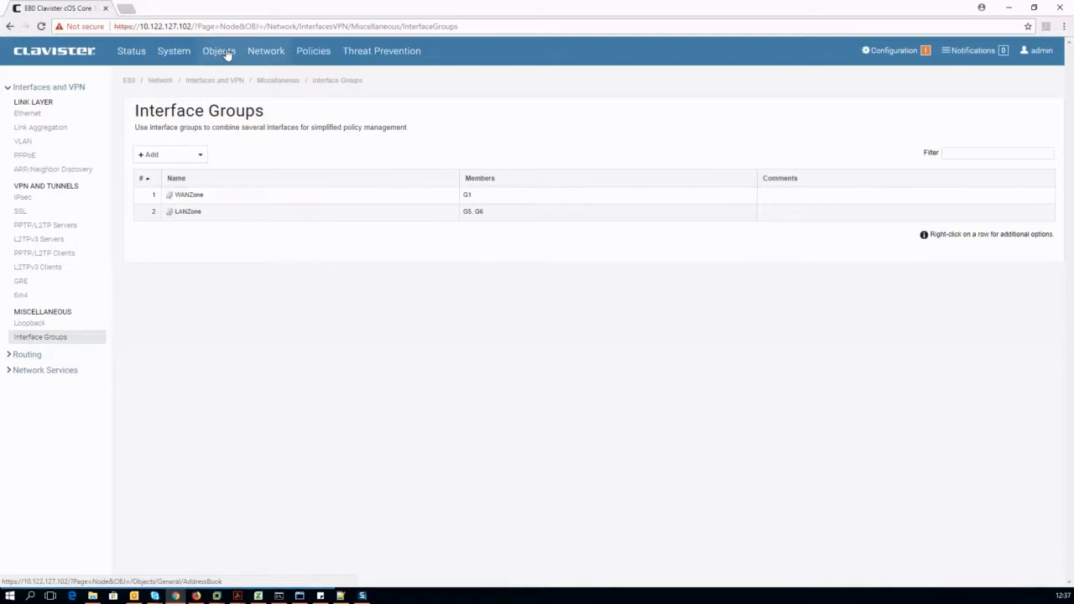
Start a new IPv4 address object in the Address Book named LANZone_ip
left_click(218, 50)
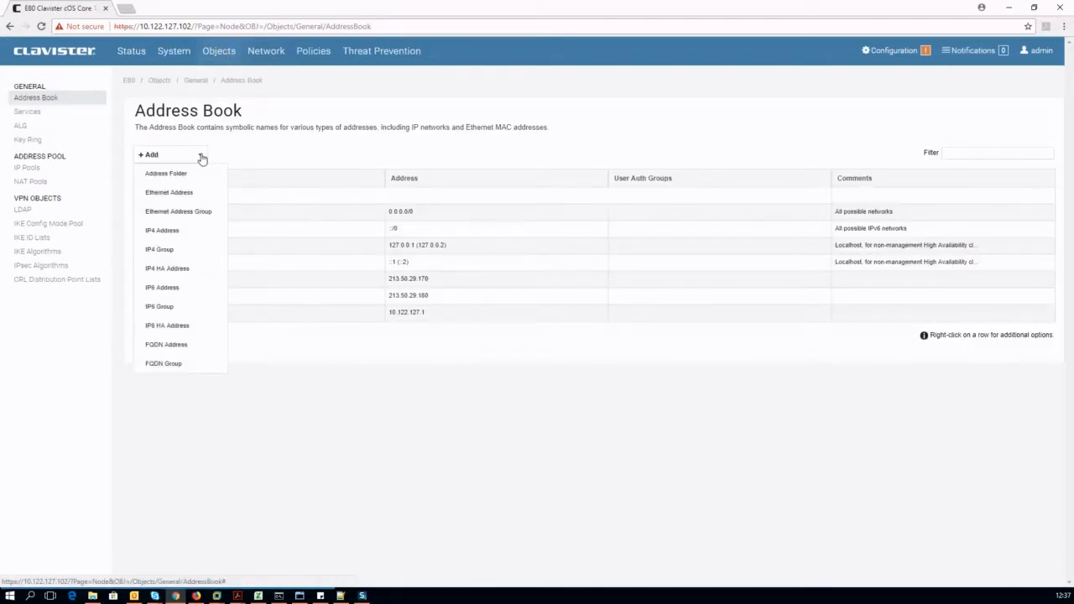
left_click(162, 230)
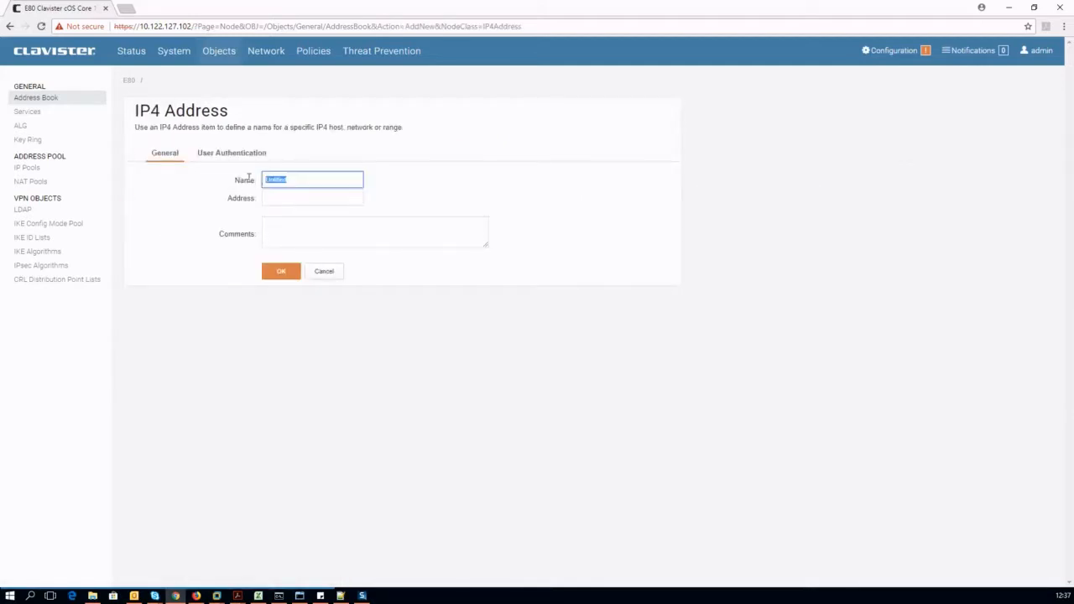
type("LAN")
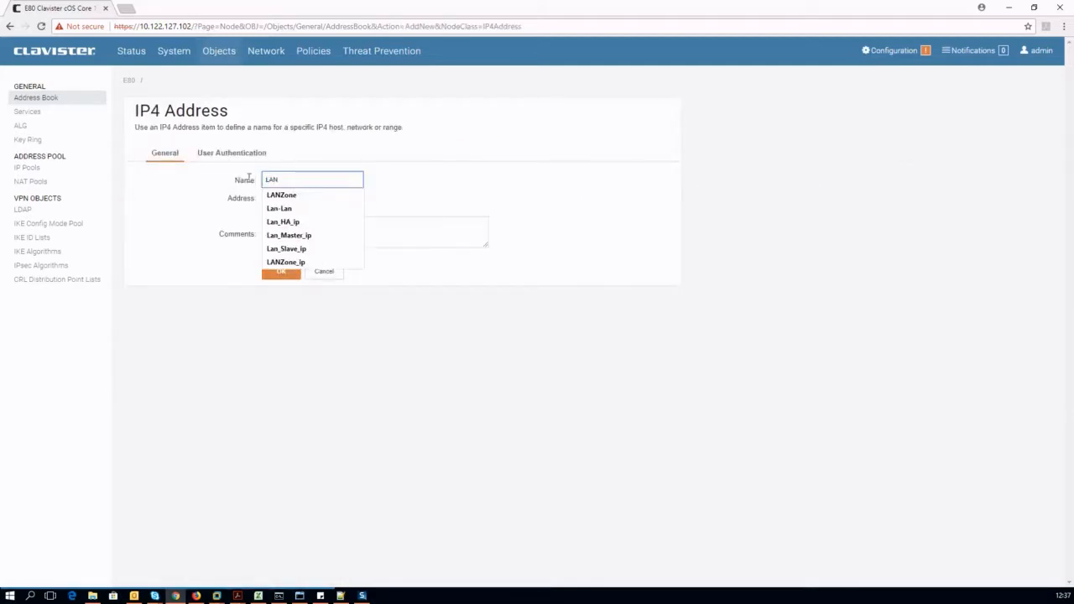
type("Zone")
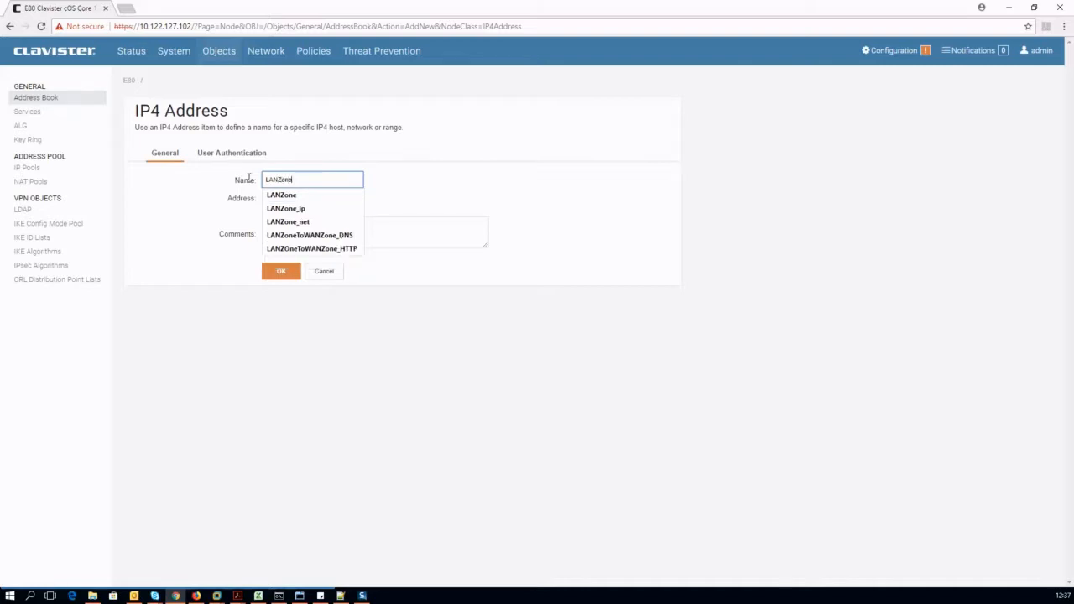
left_click(286, 208)
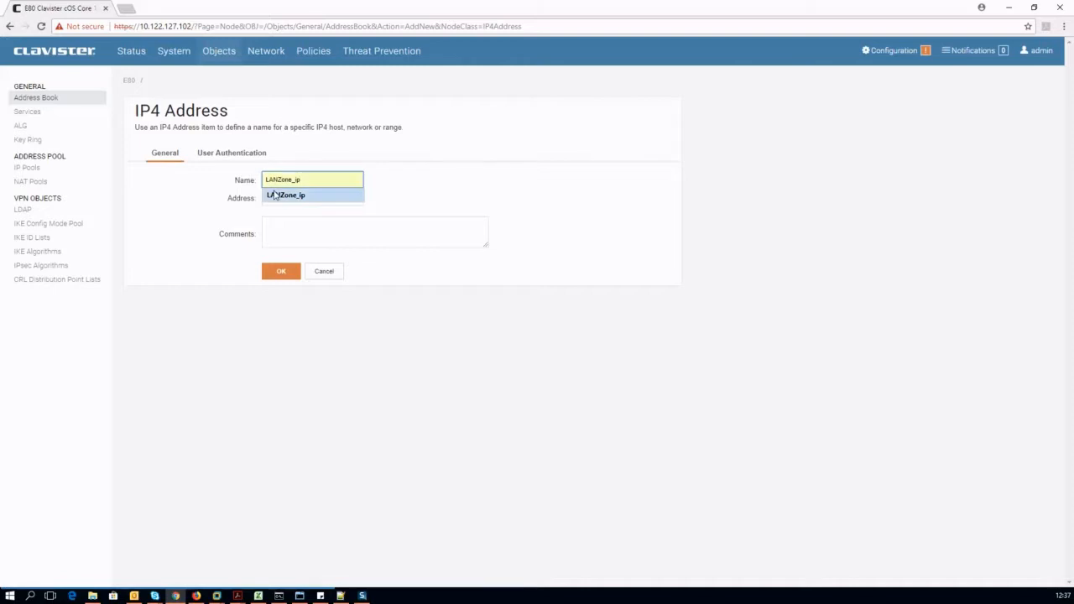
Give LANZone_ip the address 192.168.80.1 and save it
left_click(312, 198)
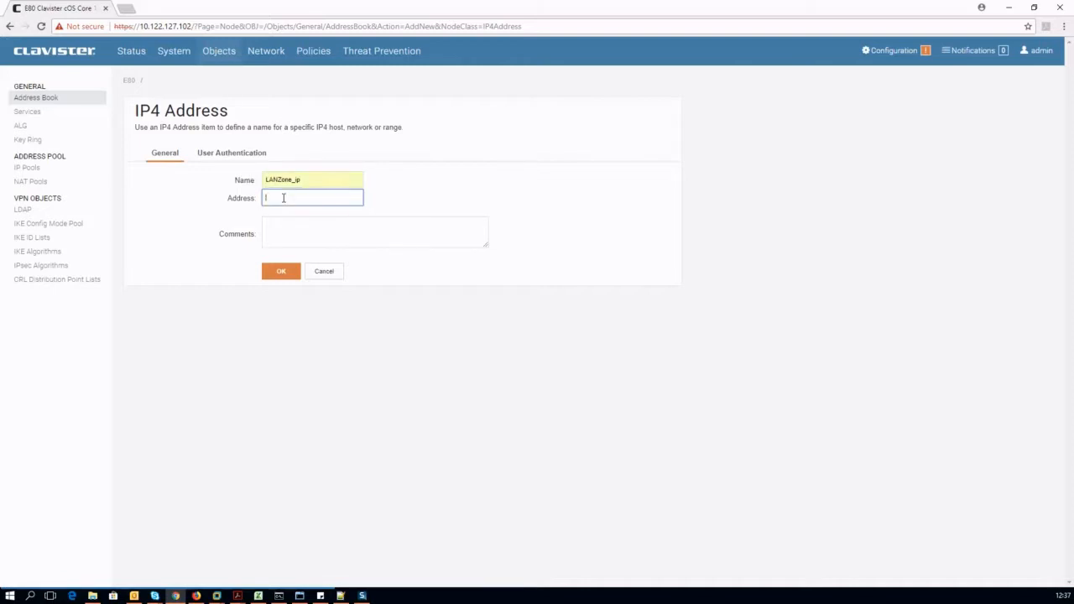
type("192")
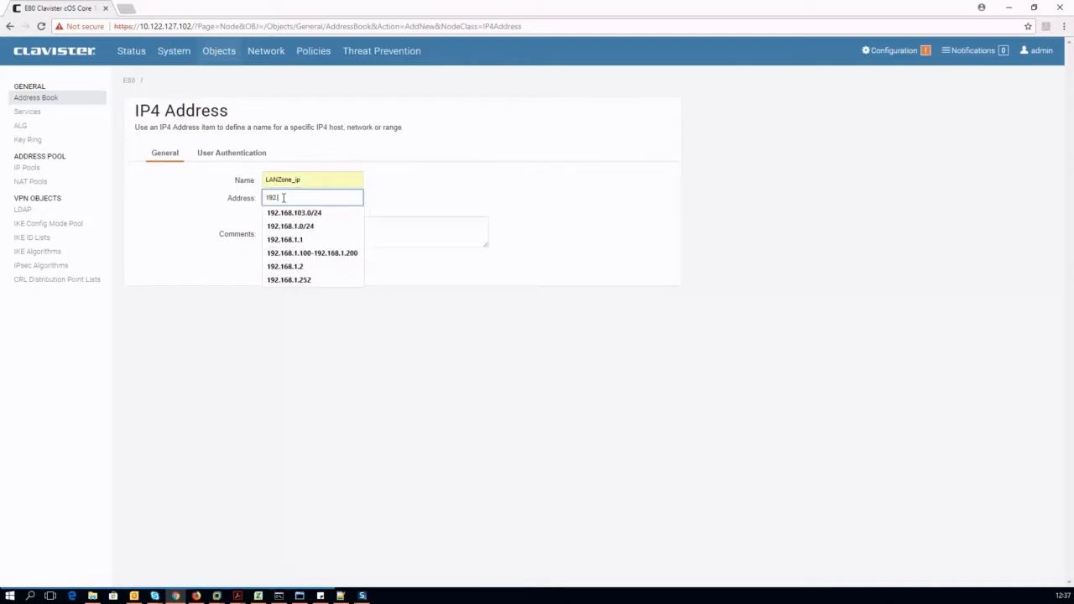
type("168.80.")
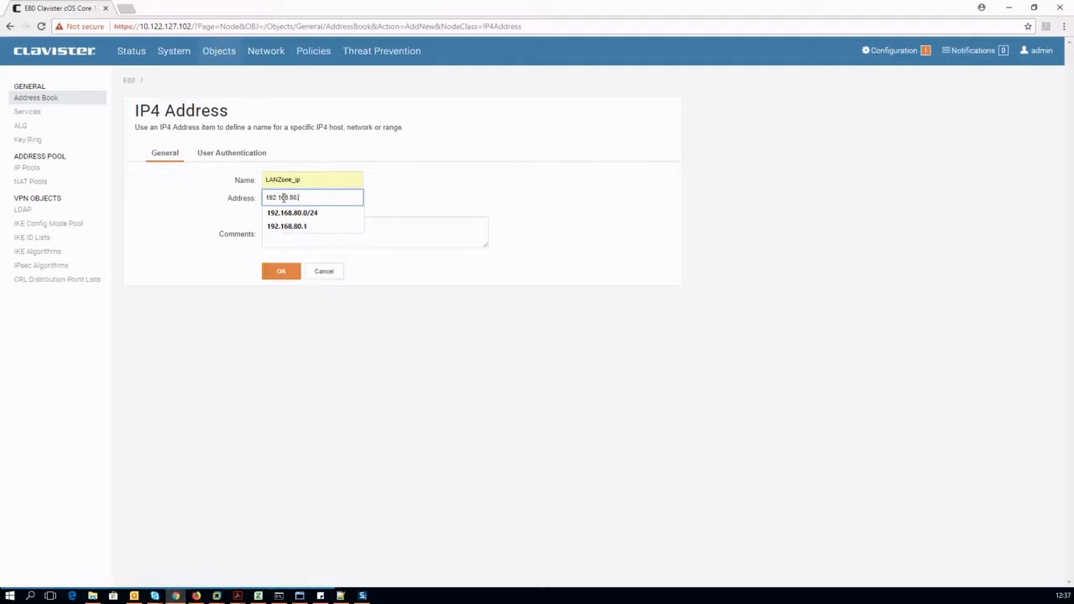
left_click(287, 225)
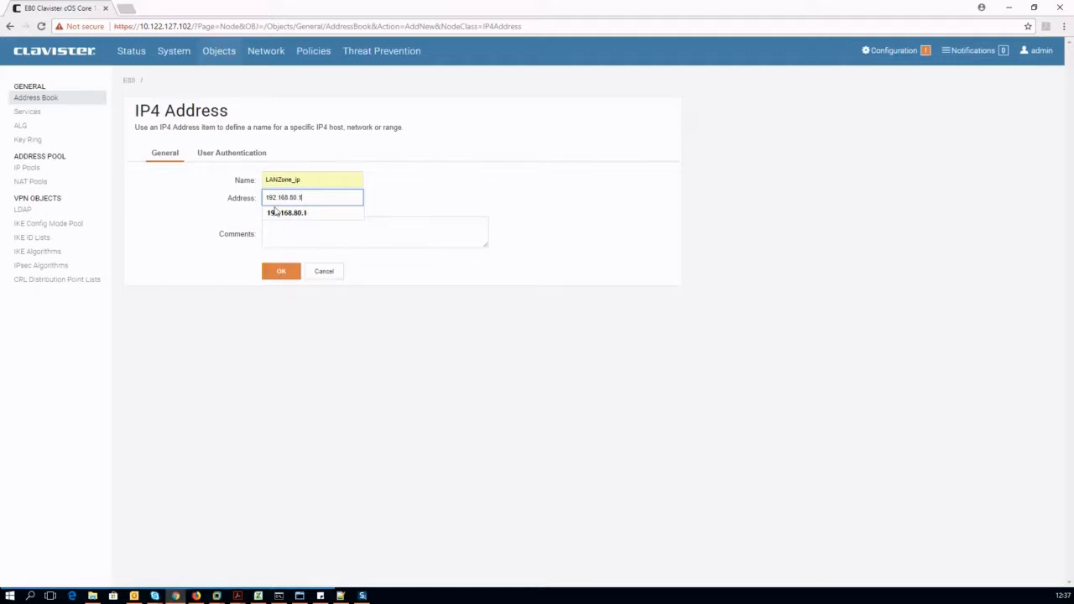
left_click(282, 272)
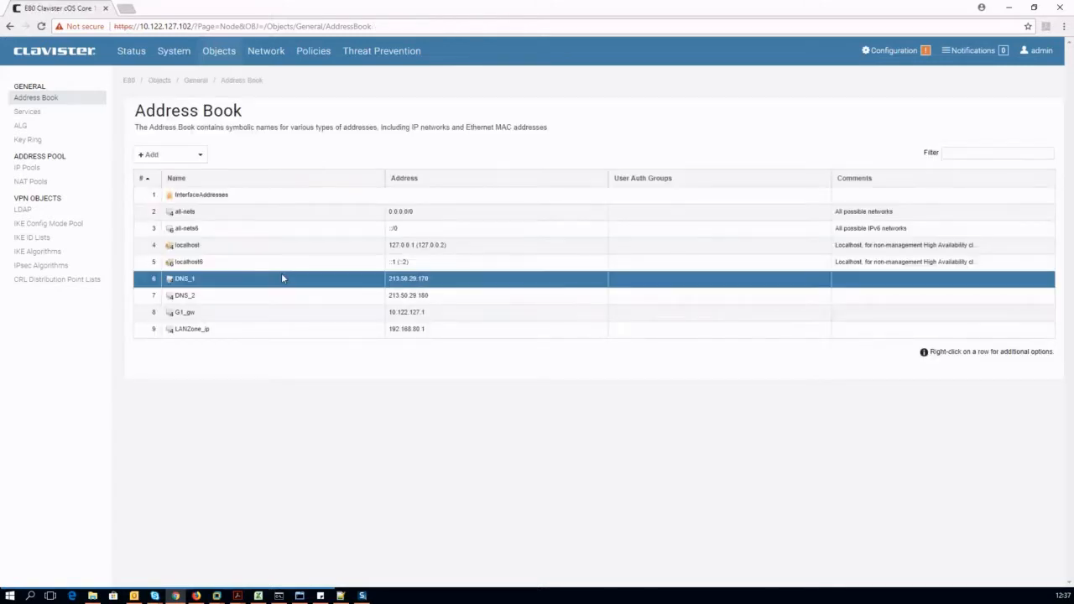
Create IPv4 address object LANZone_net for the 192.168.90.0/24 network and save it
left_click(250, 262)
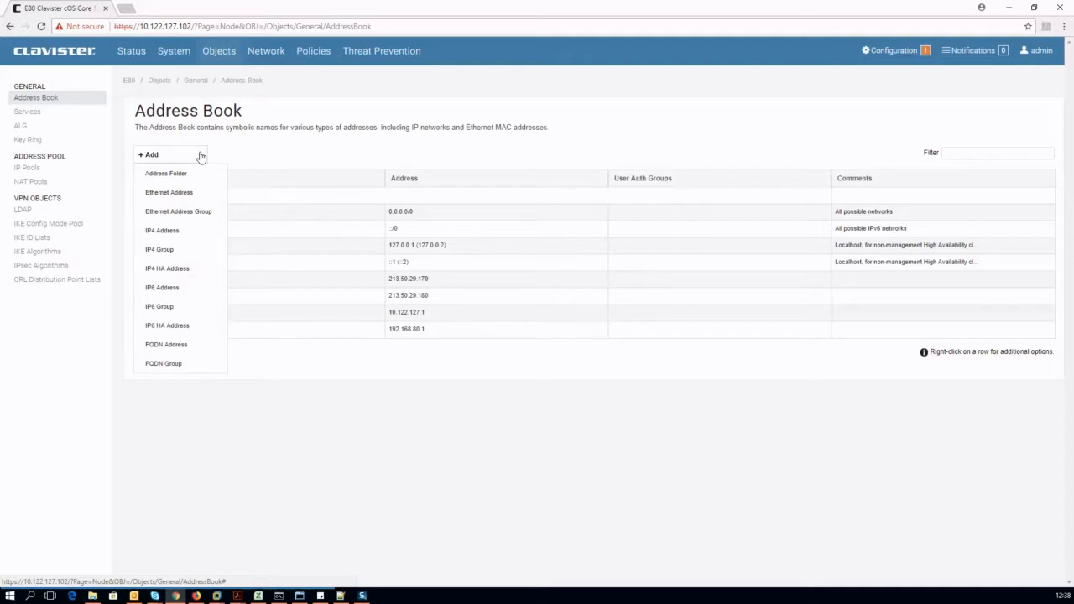
left_click(161, 230)
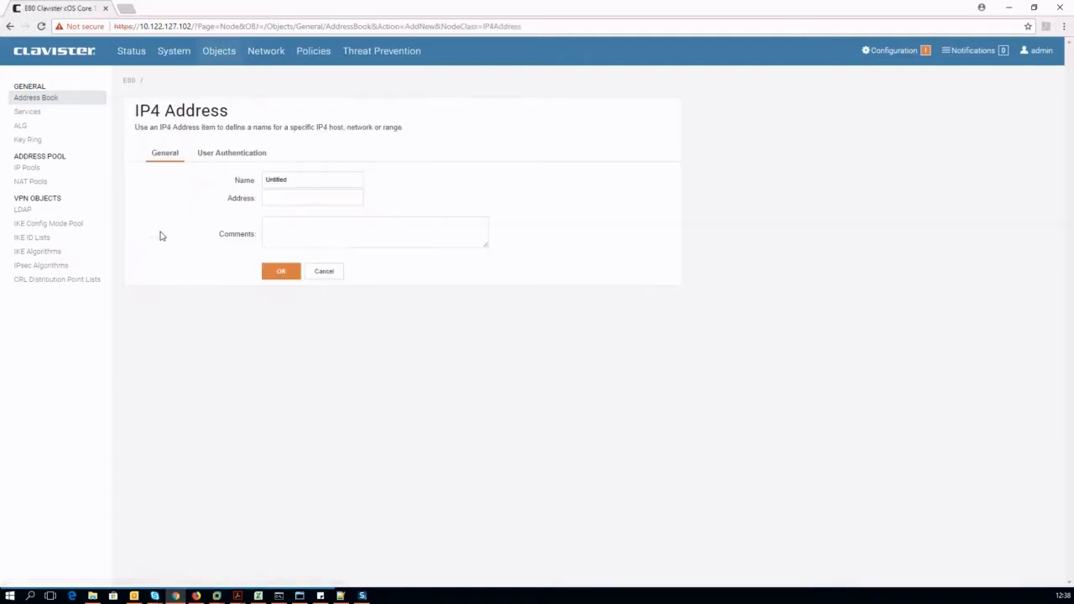
type("LANZone_net")
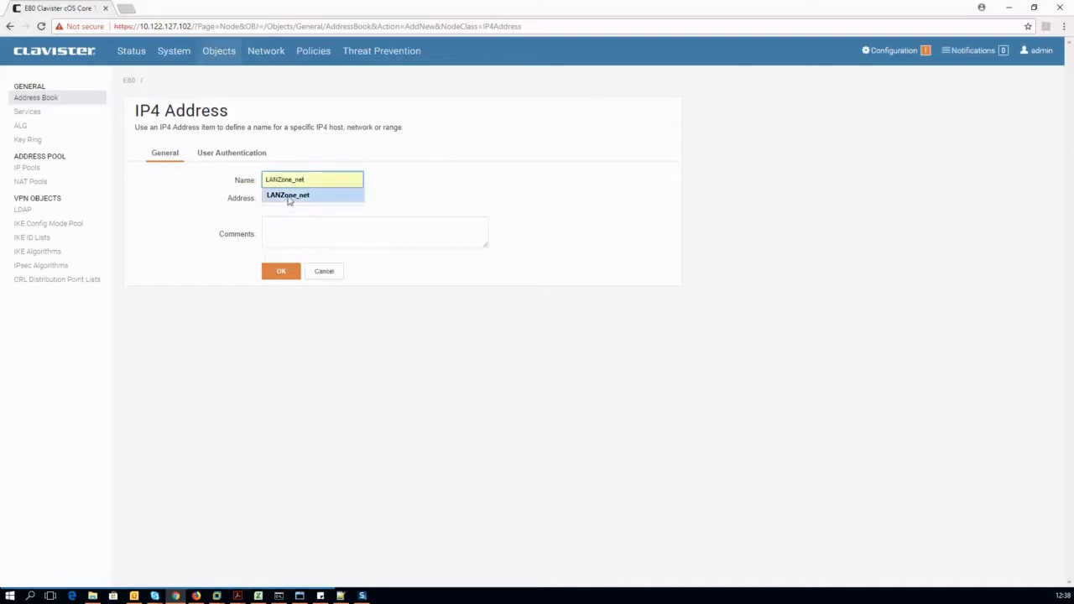
type("192.168")
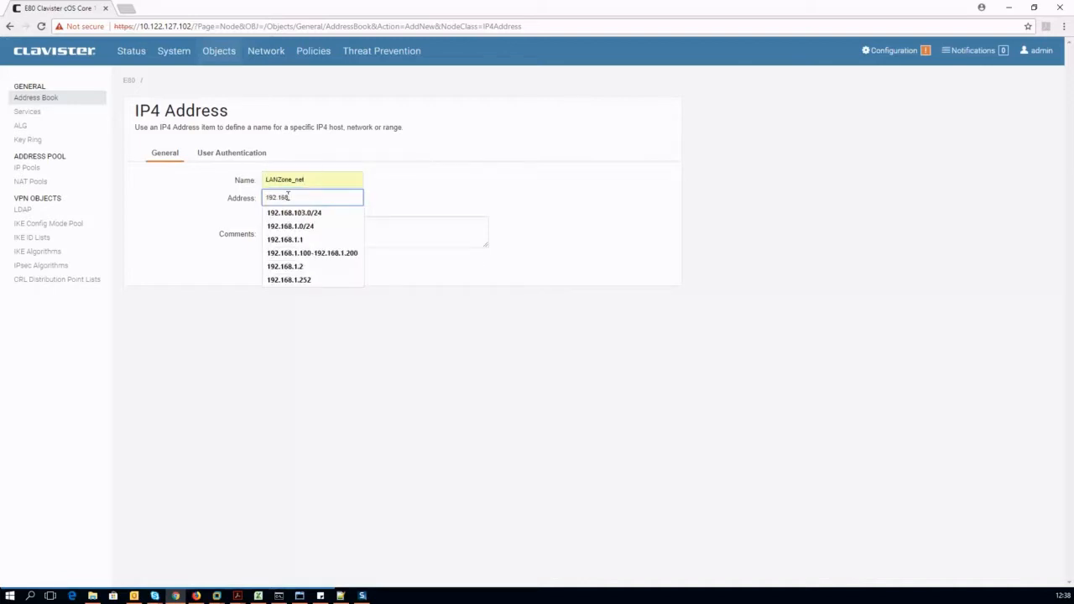
type(".80.")
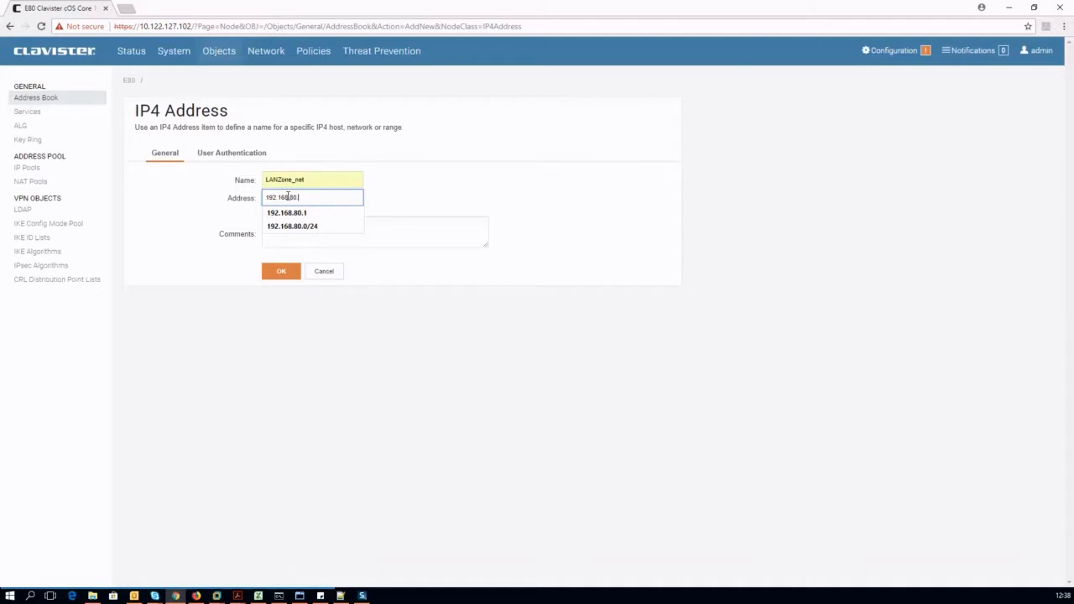
left_click(292, 225)
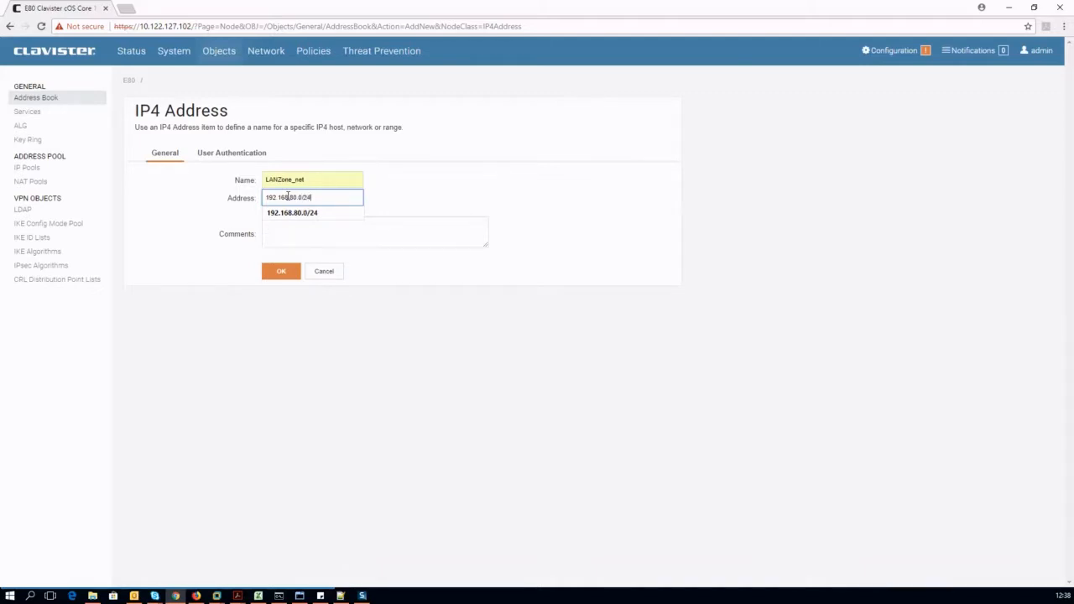
mouse_move(292, 211)
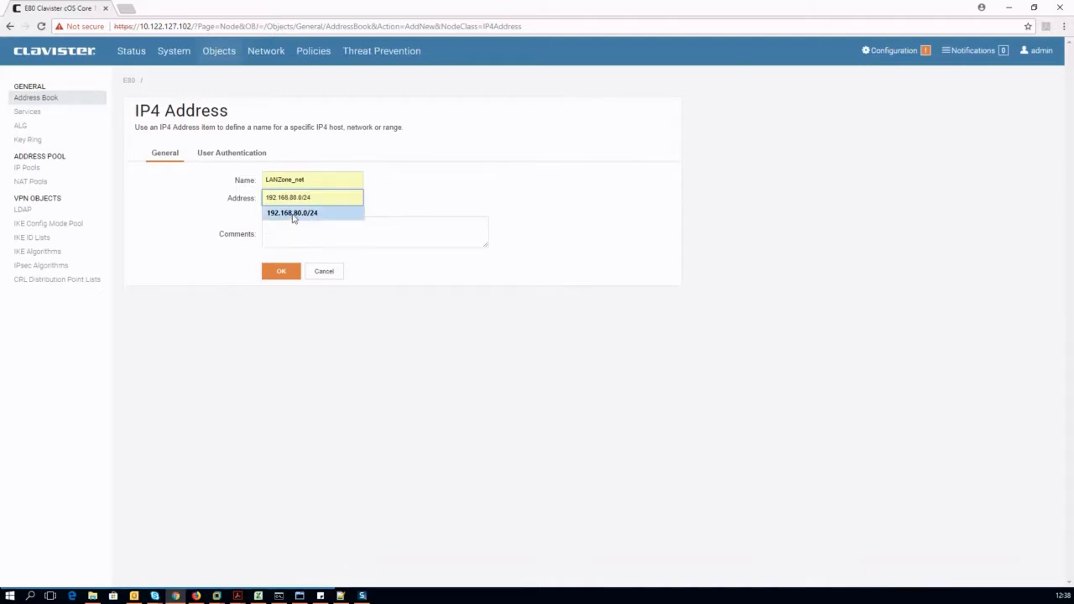
left_click(292, 212)
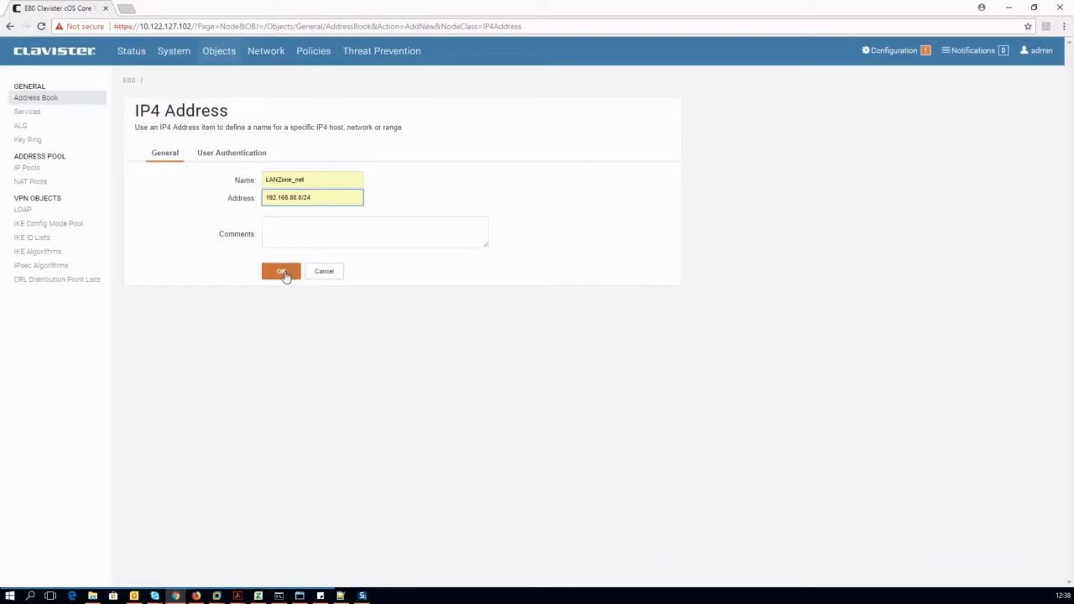
left_click(282, 272)
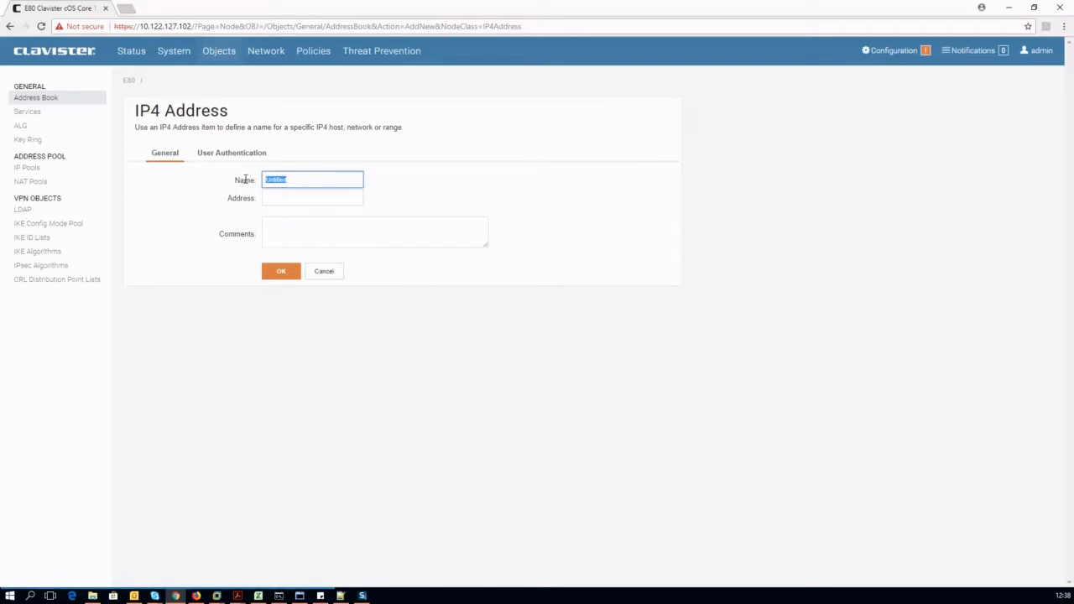
Name a new IPv4 address object LANZone_pool
type("LANZone")
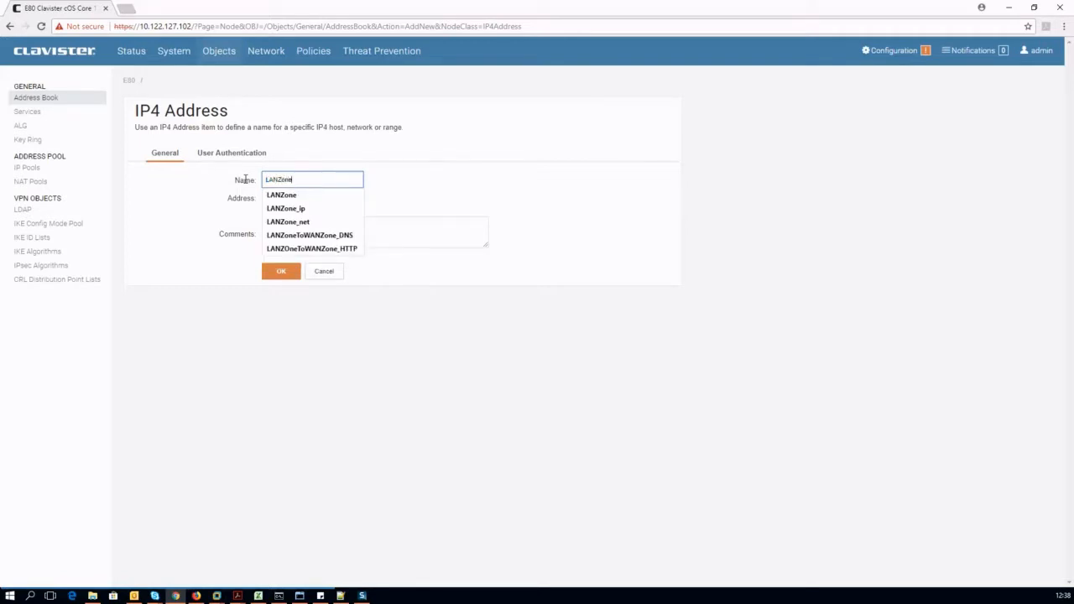
type("_p")
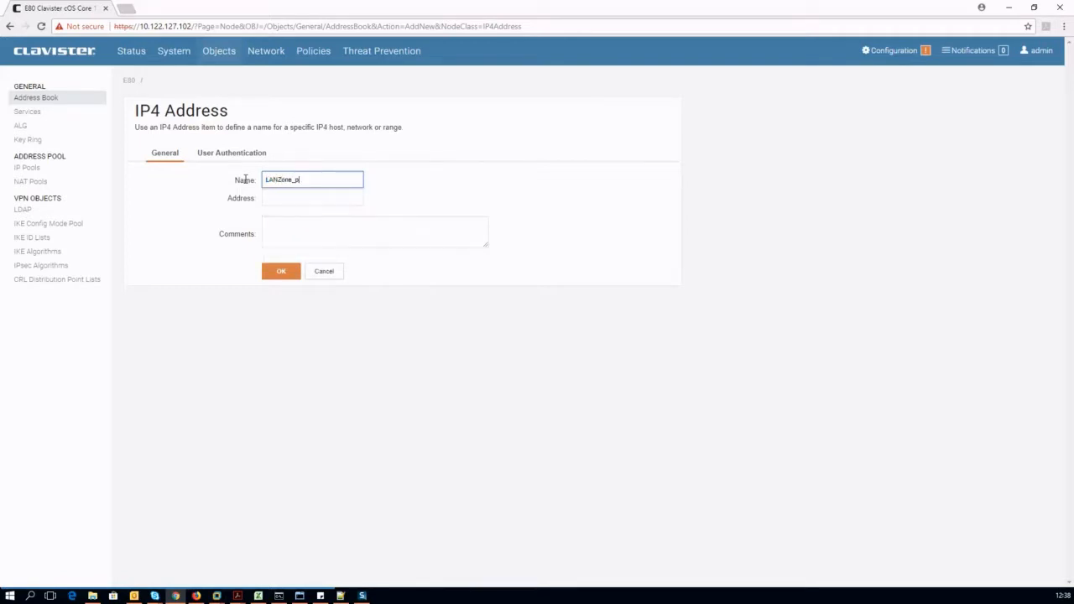
type("ool")
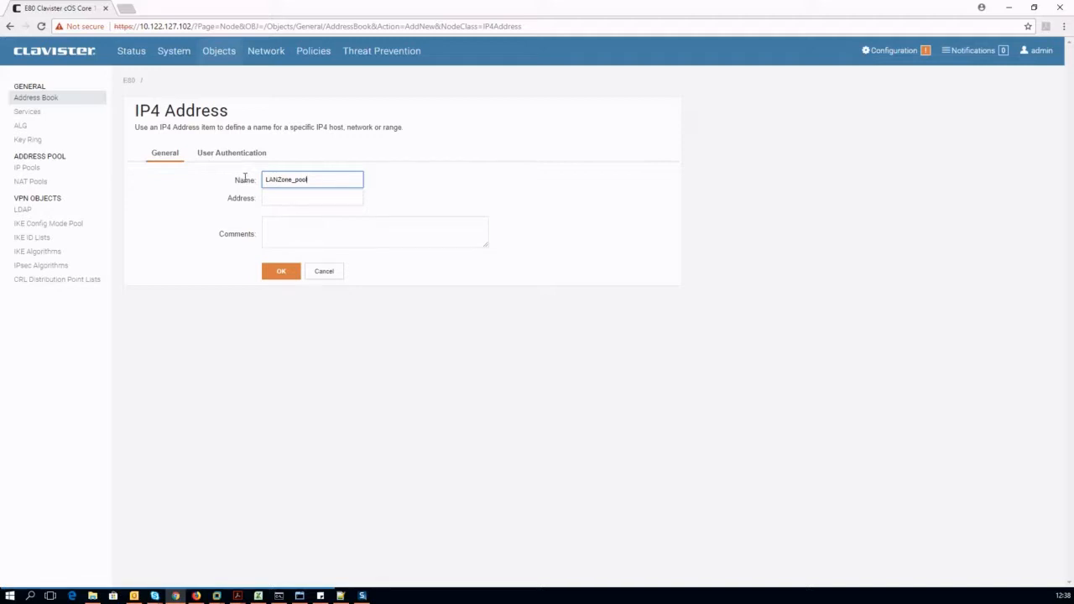
left_click(312, 198)
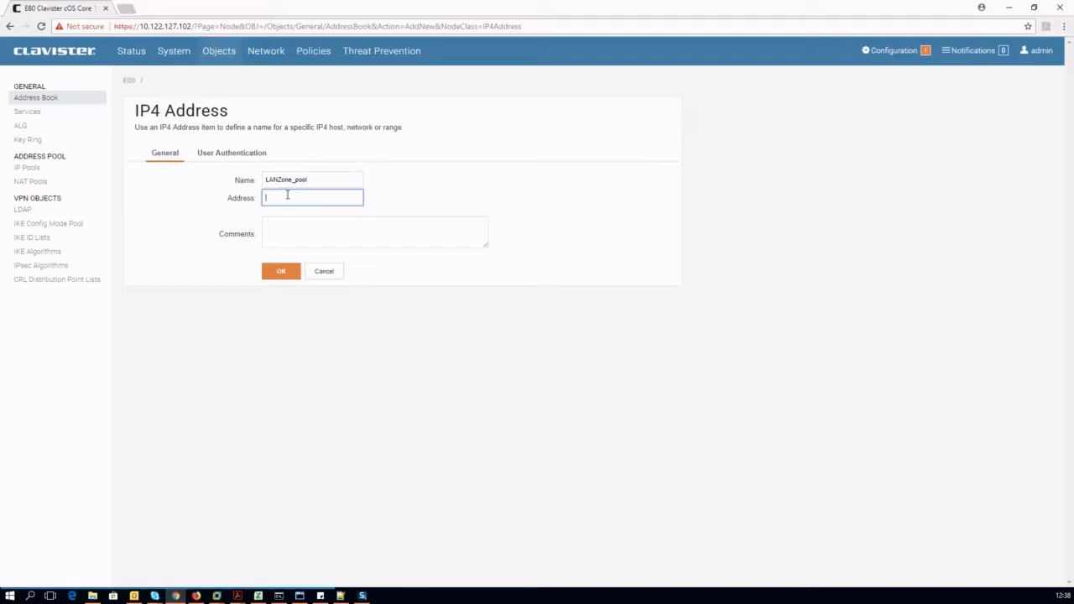
Give LANZone_pool the range 192.168.90.101-192.168.90.150 and save it
type("192")
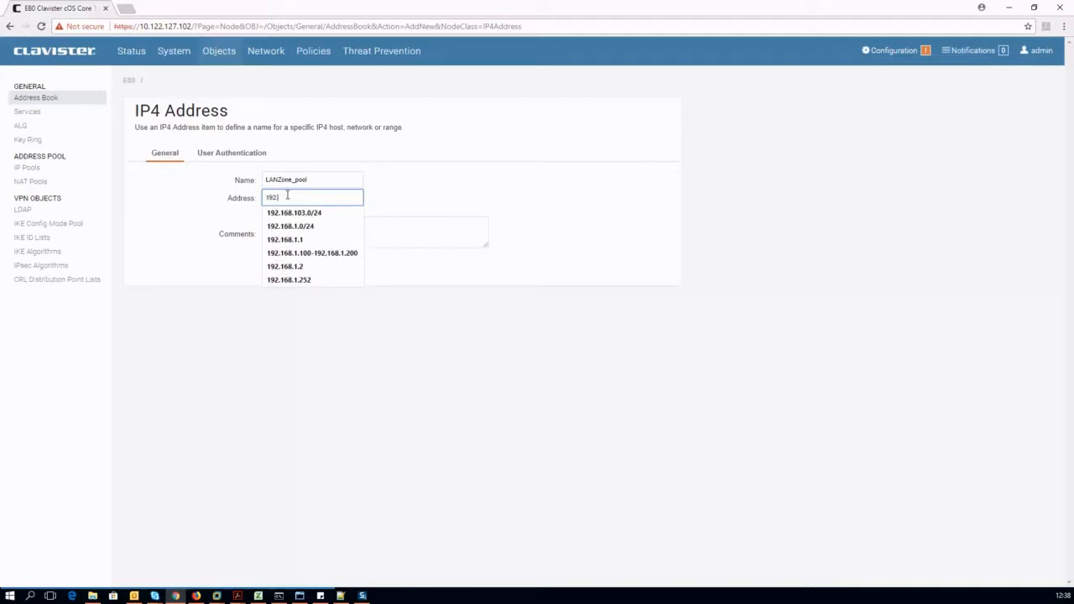
type(".168.80.101-1")
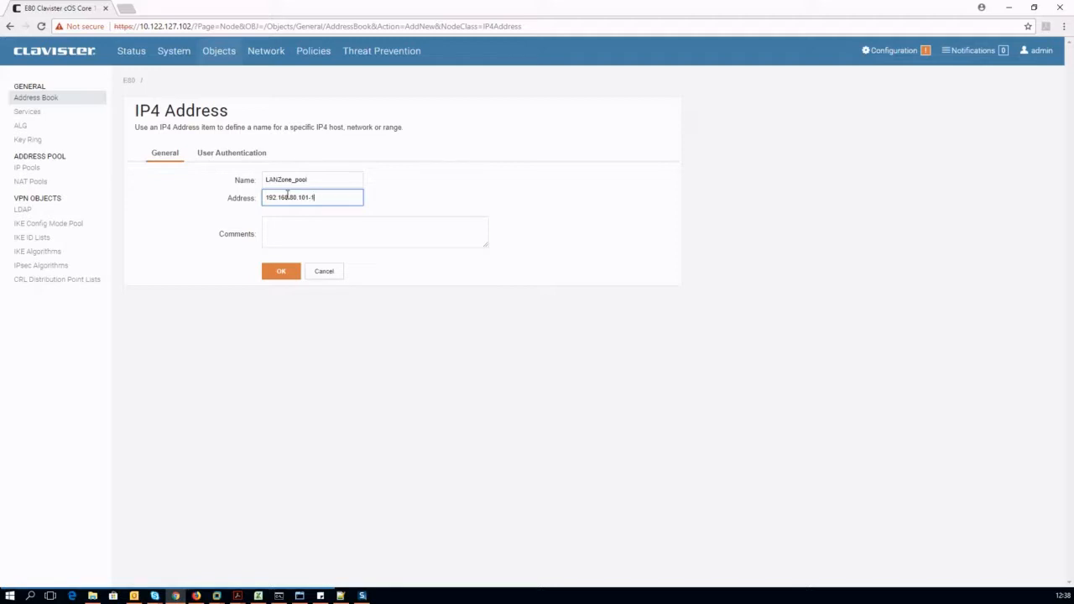
type("92.168")
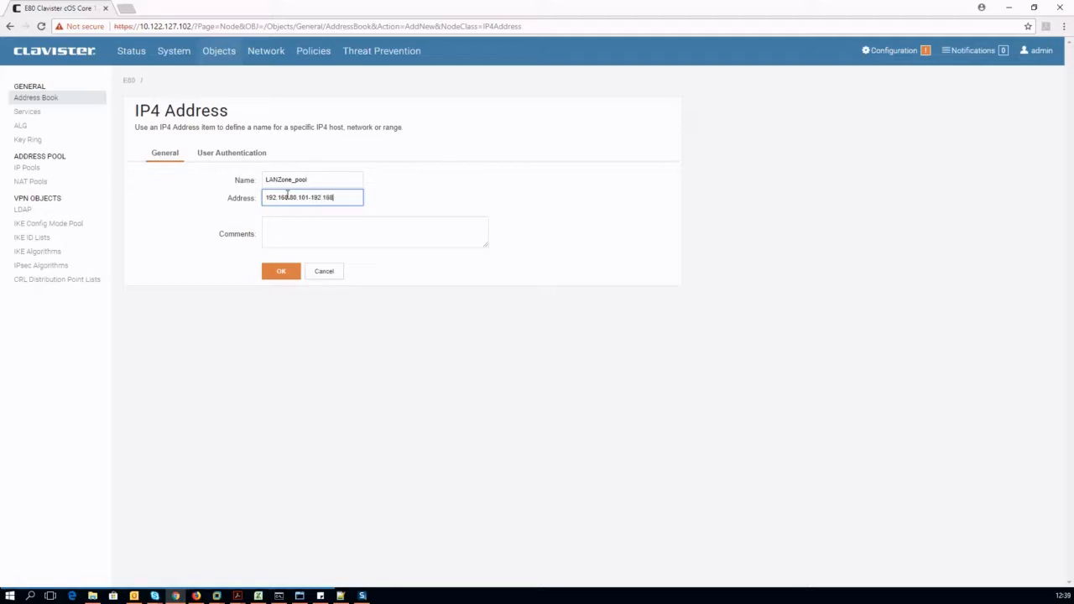
key("BackSpace")
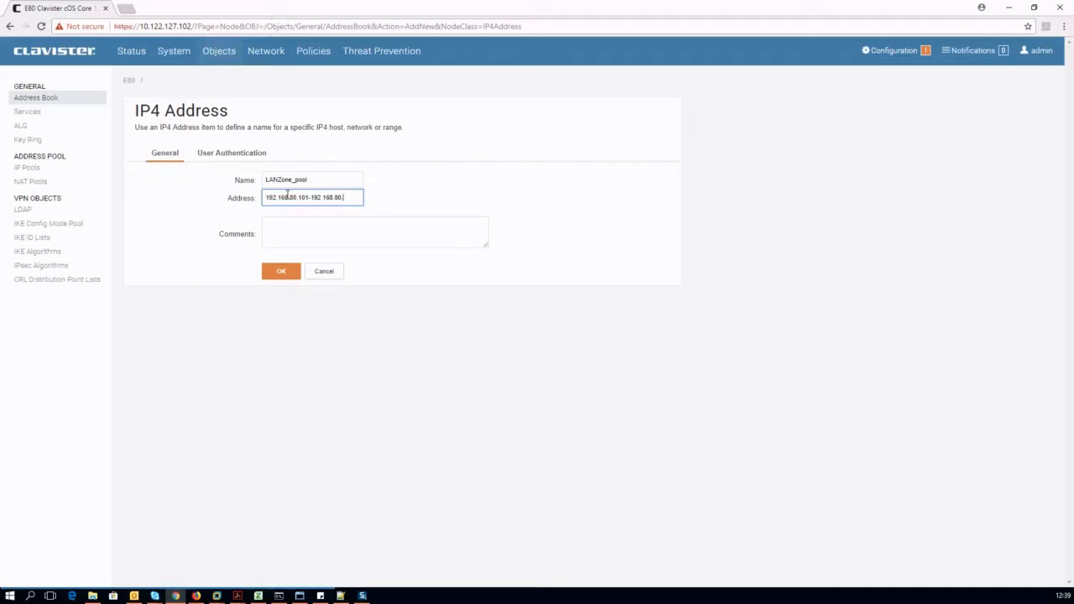
type("150")
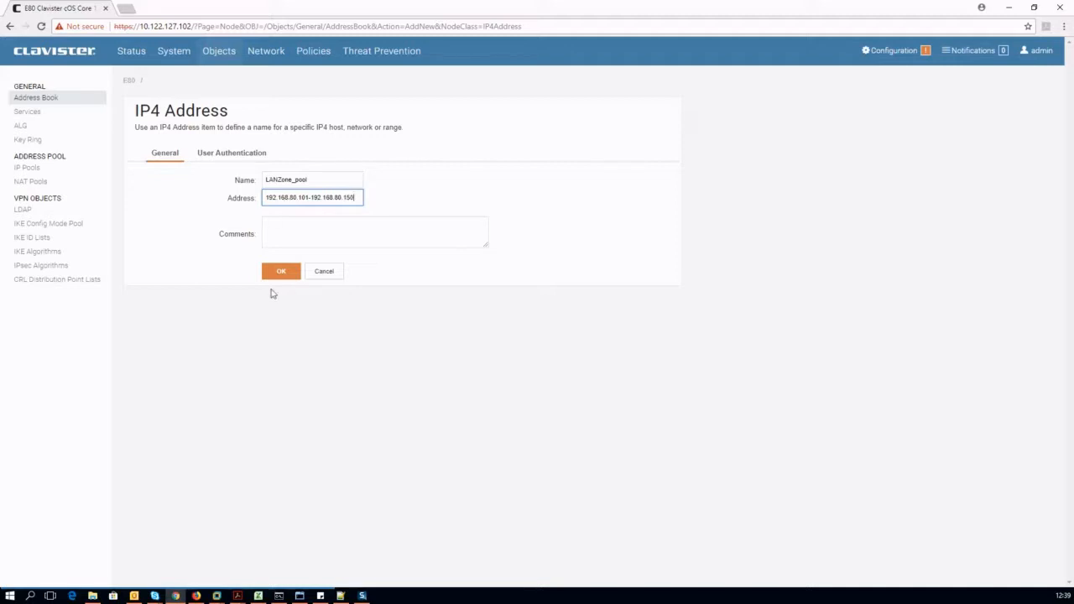
left_click(282, 272)
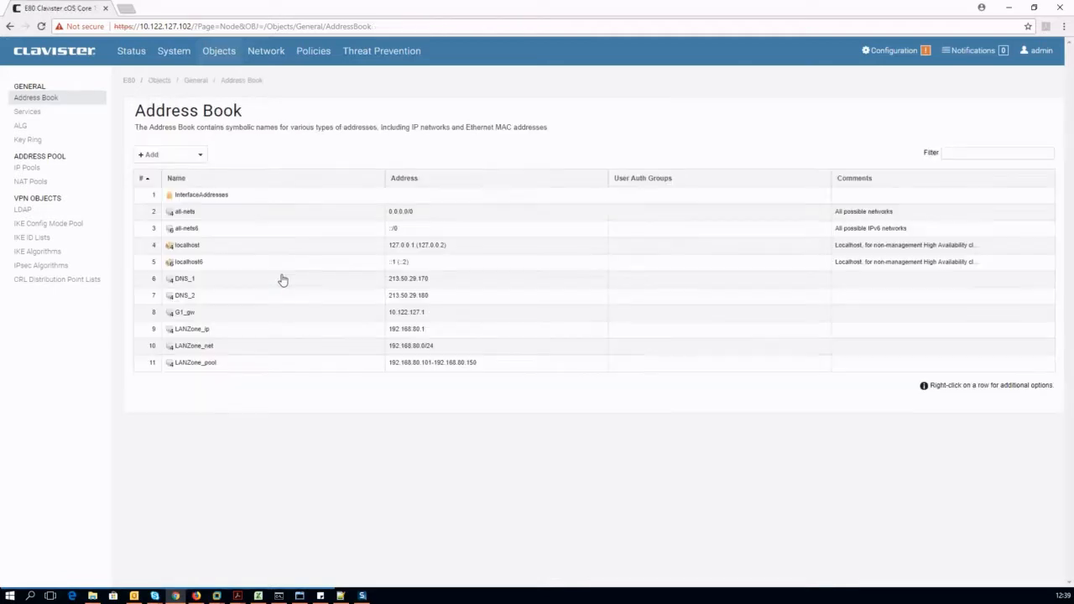
mouse_move(324, 402)
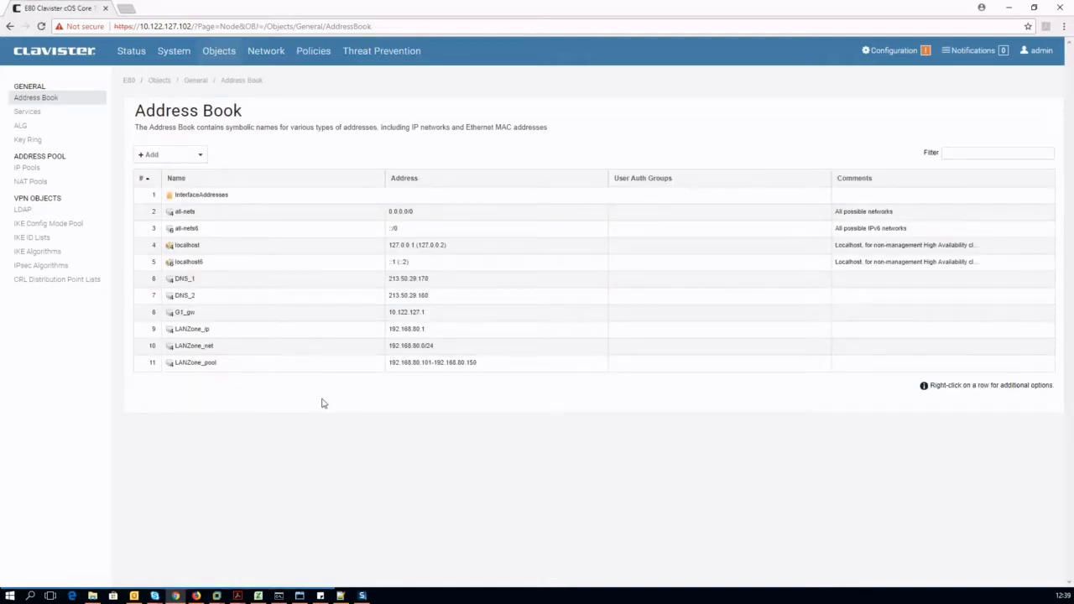
Go to the Network section's Ethernet interfaces list (G1 through G6)
left_click(252, 329)
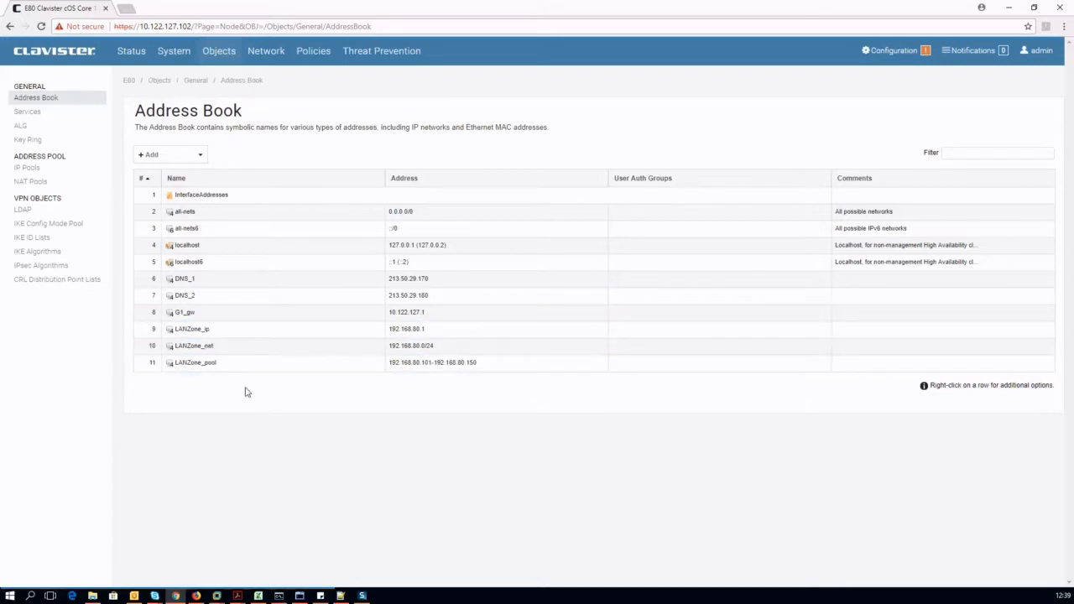
mouse_move(176, 423)
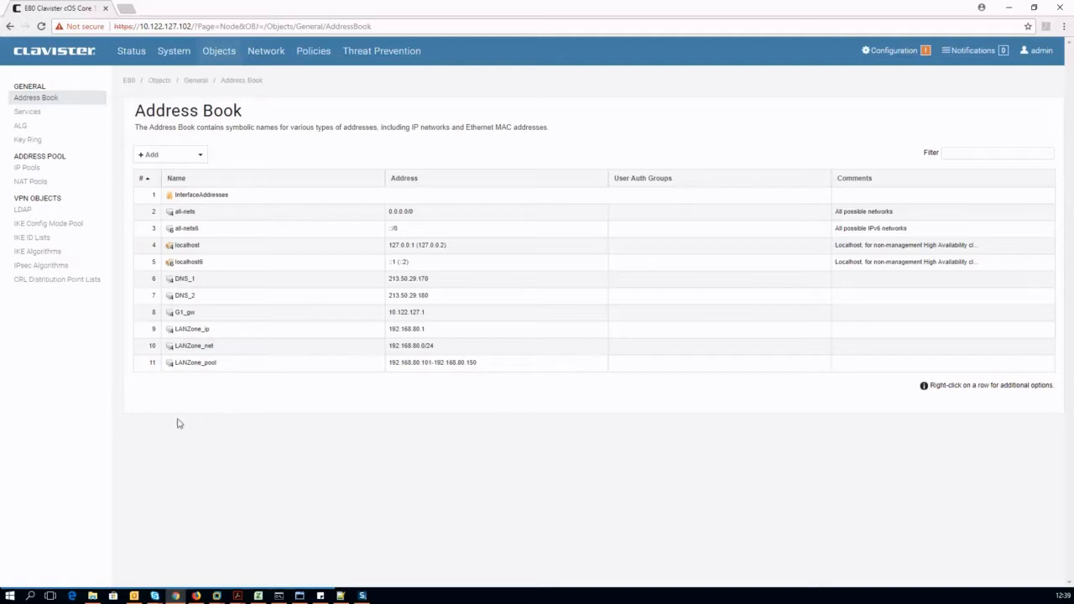
left_click(265, 50)
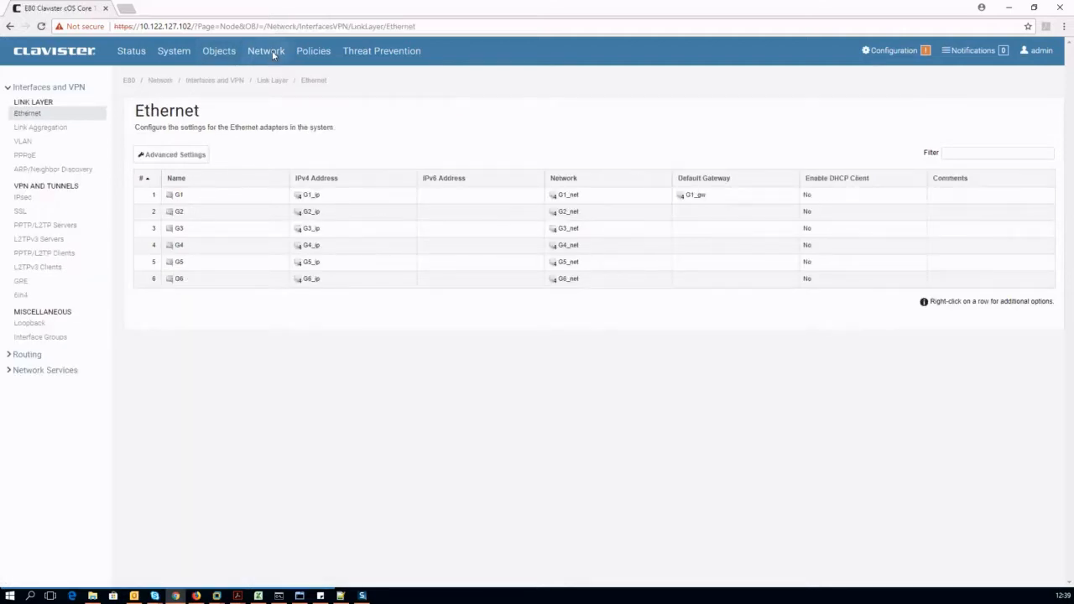
Under Network Services > DHCP Servers, start a new DHCP server
left_click(44, 371)
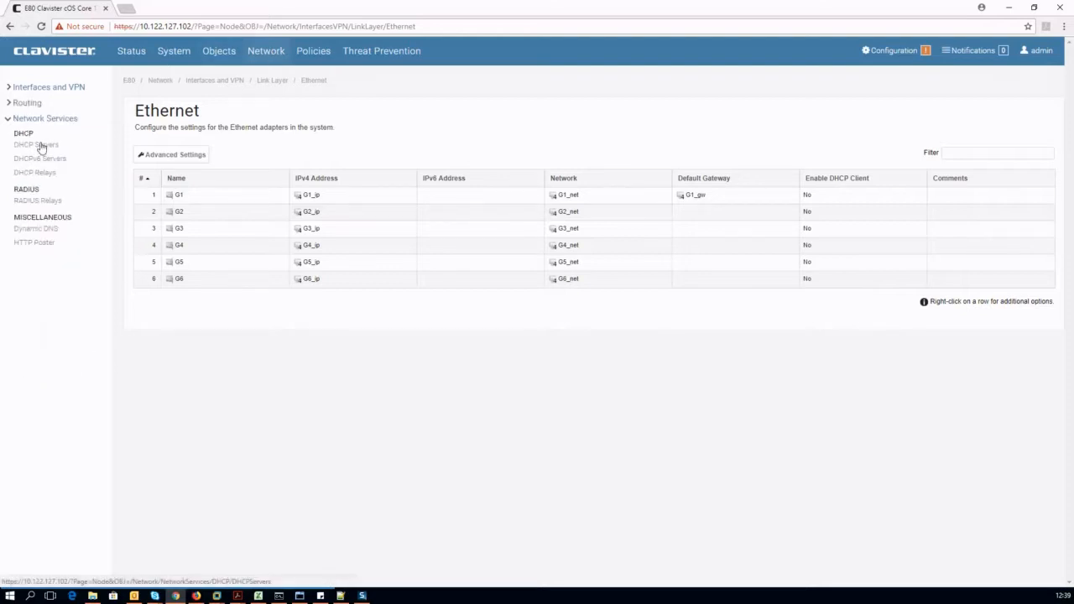
left_click(37, 144)
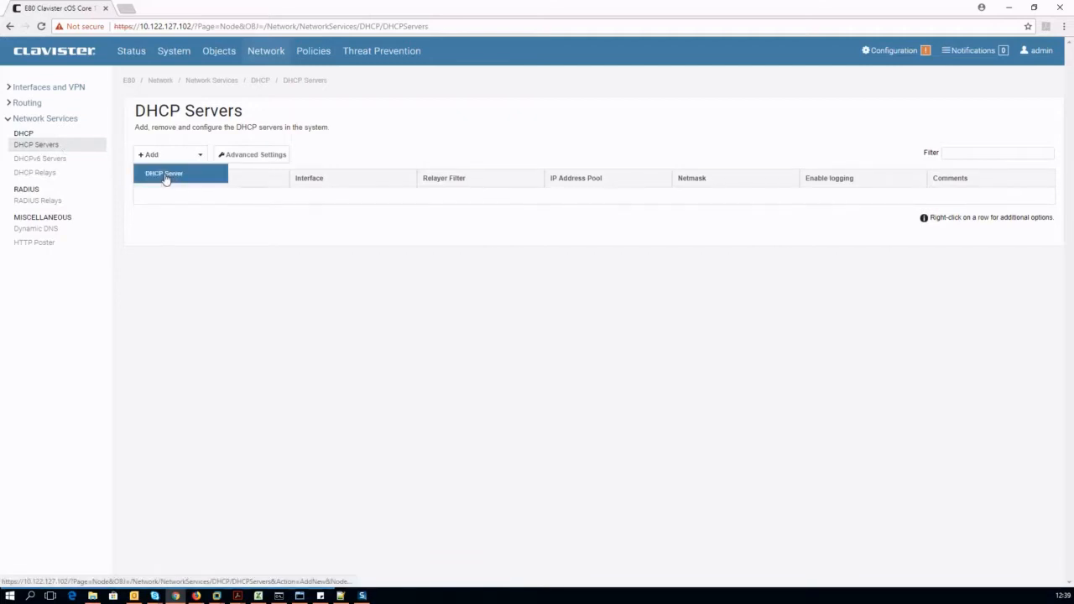
left_click(164, 172)
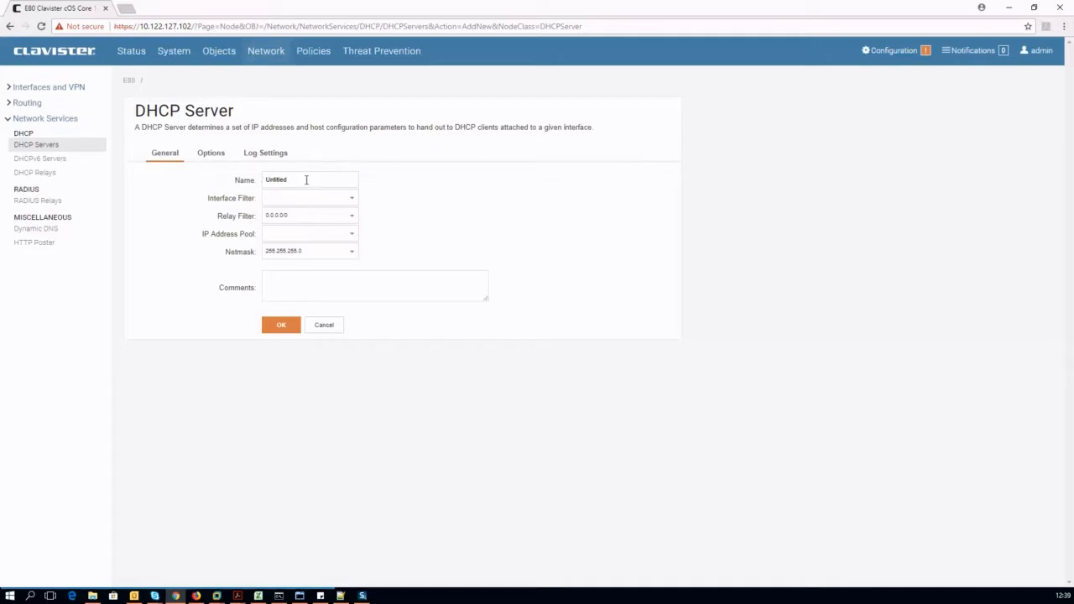
Name the server DHCP_LANZone, set interface filter LANZone and IP address pool LANZone_pool
type("DHCP_")
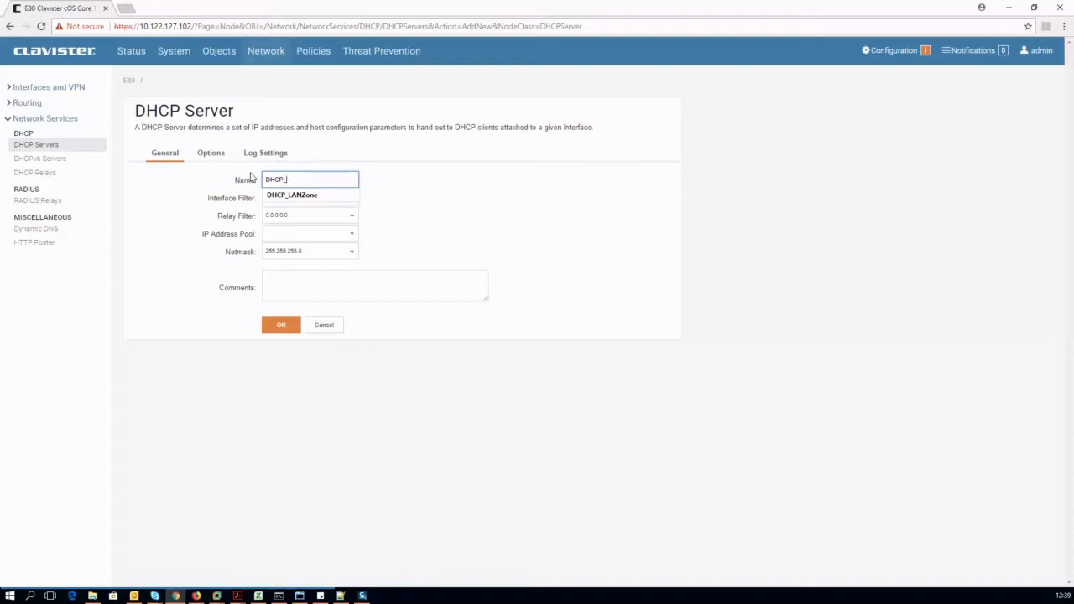
type("LAN")
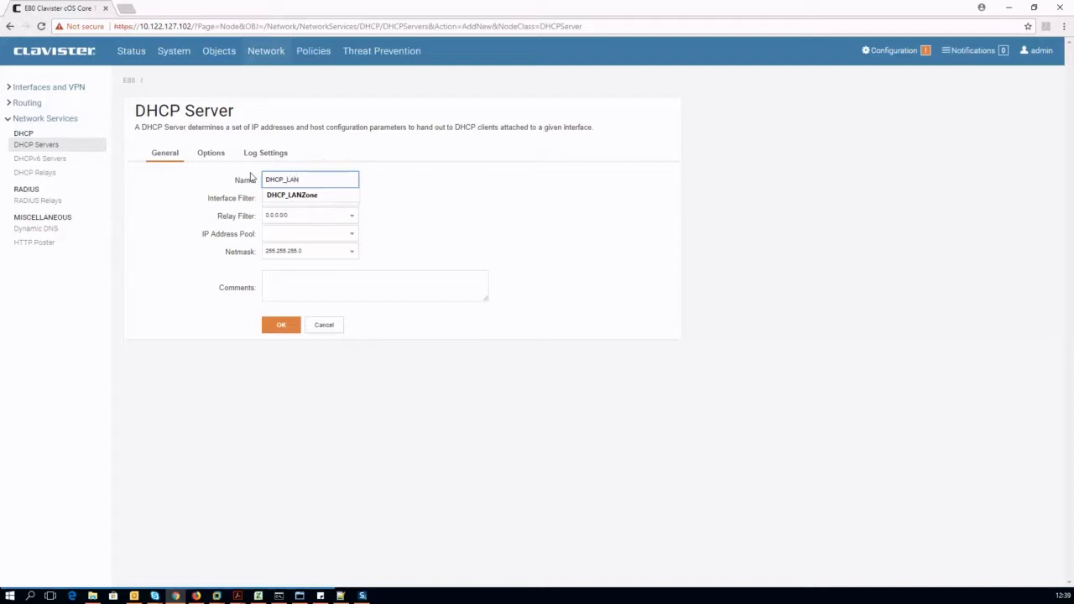
left_click(293, 194)
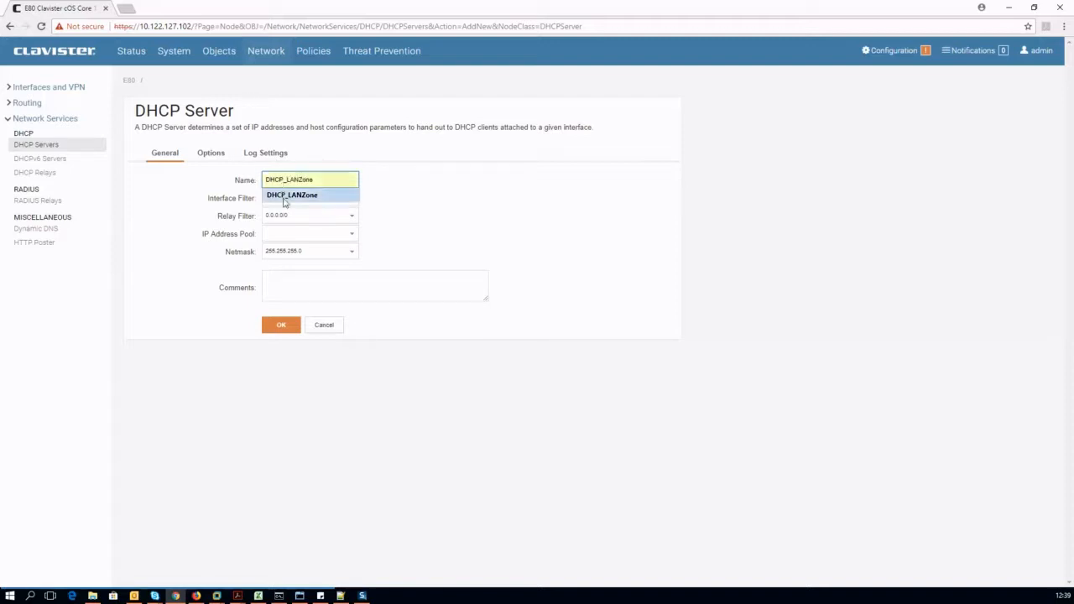
left_click(352, 198)
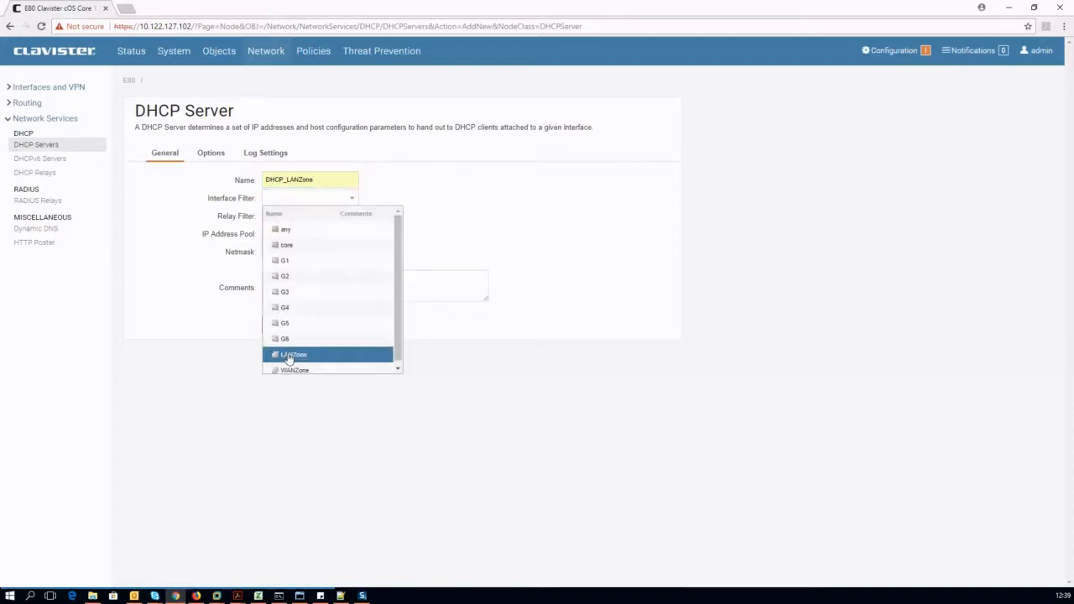
left_click(292, 355)
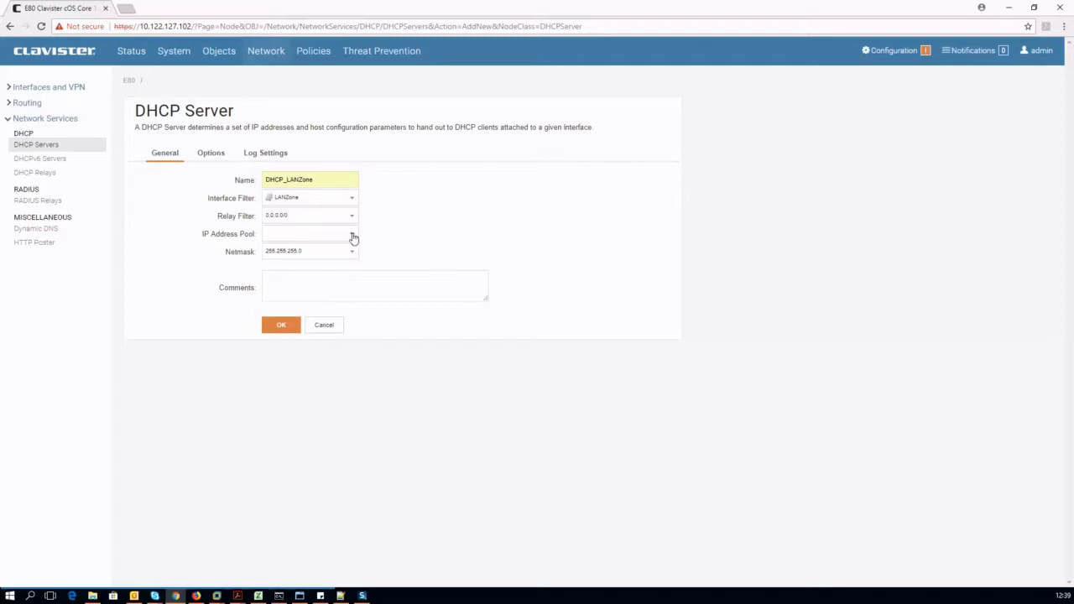
left_click(353, 233)
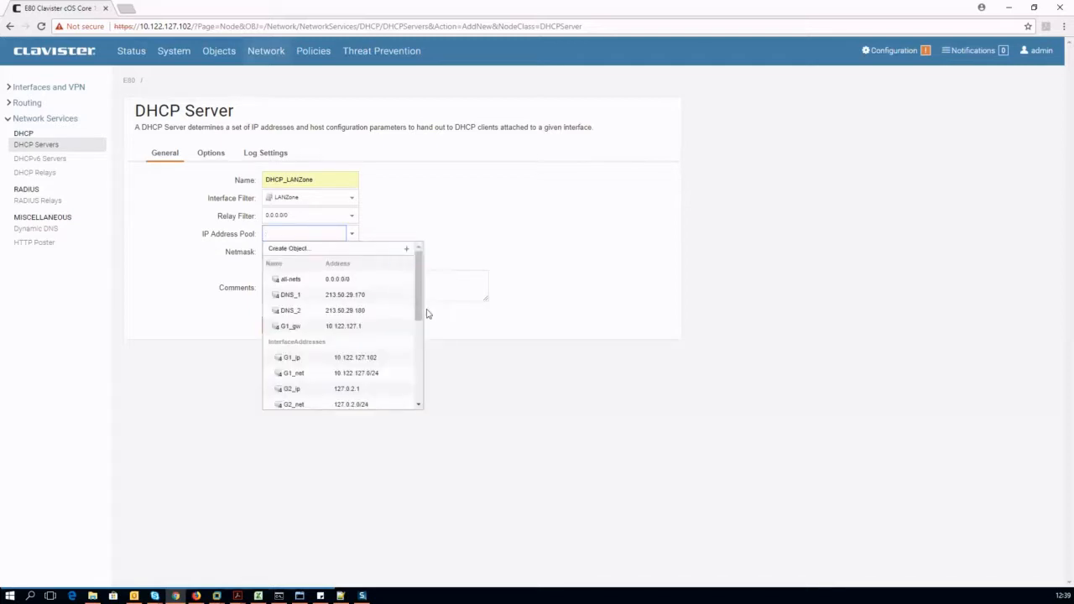
scroll("down", 3)
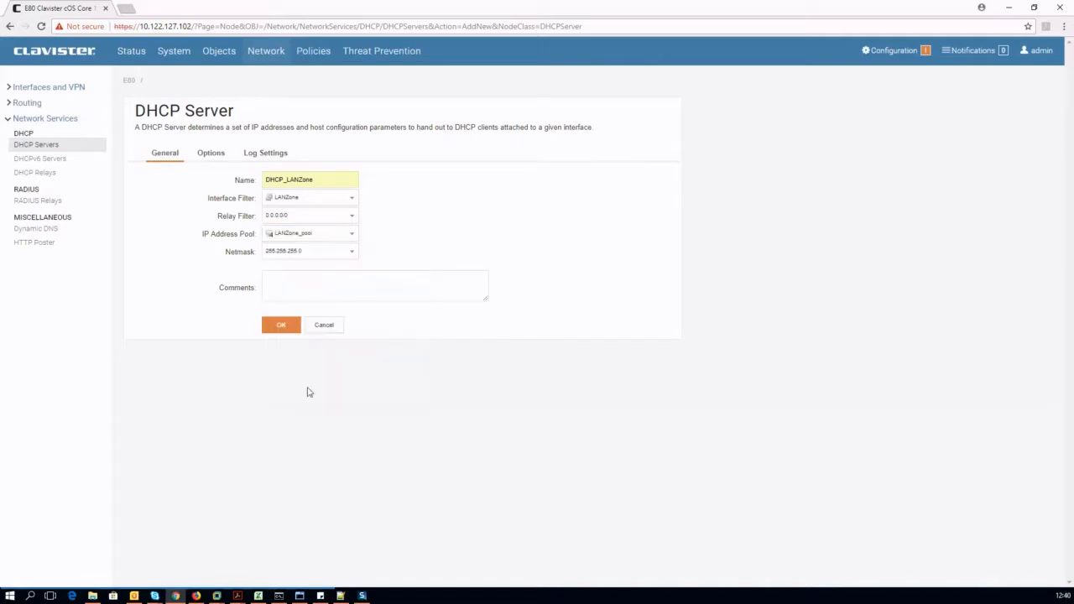
mouse_move(198, 272)
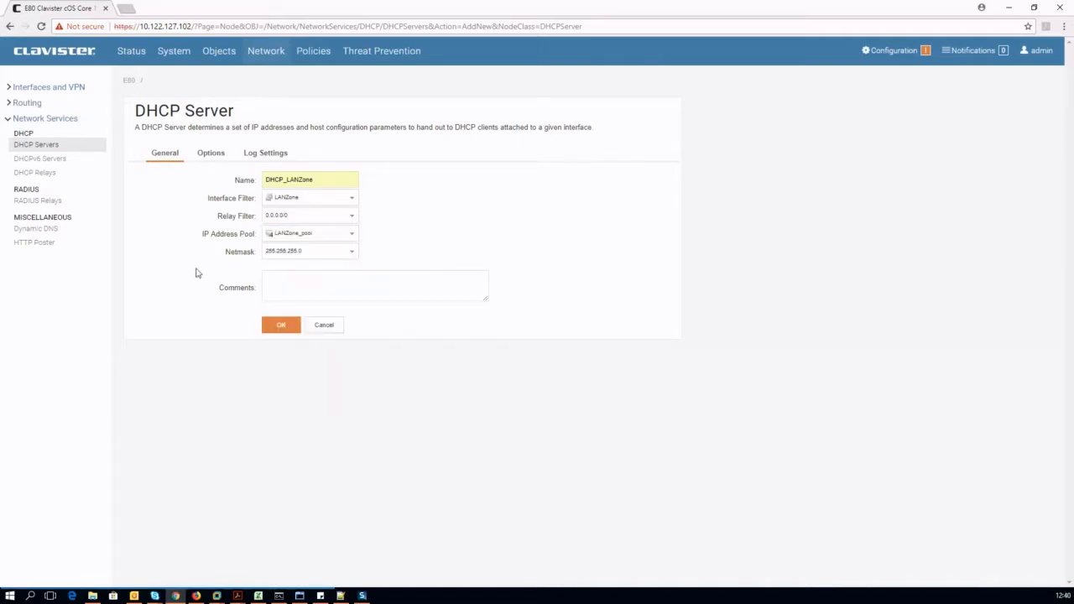
mouse_move(212, 153)
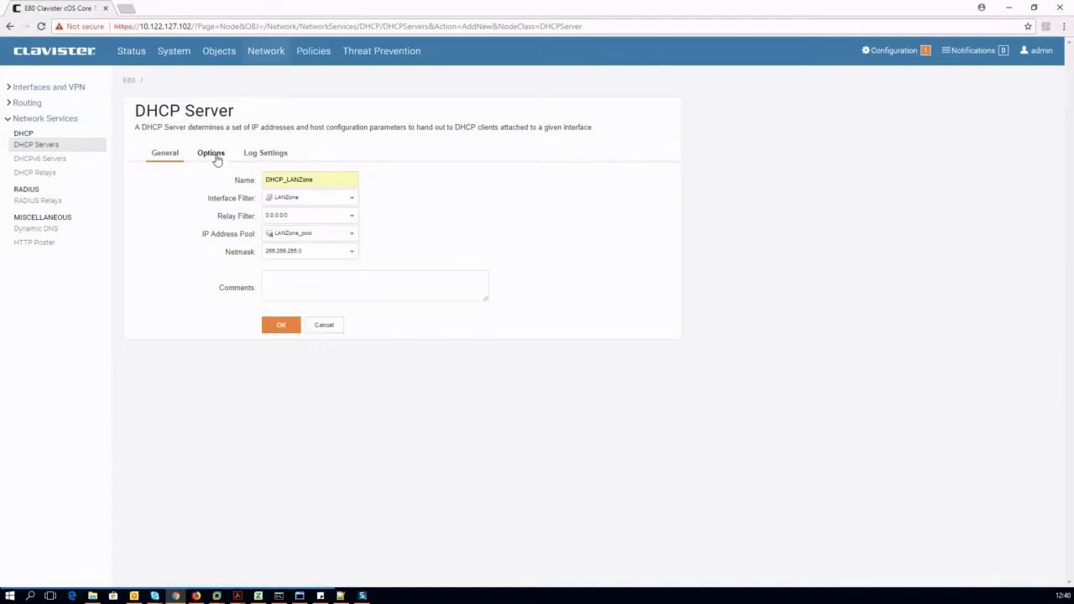
Set primary DNS DNS_1, secondary DNS DNS_2, default gateway LANZone_ip, and save DHCP_LANZone
left_click(211, 152)
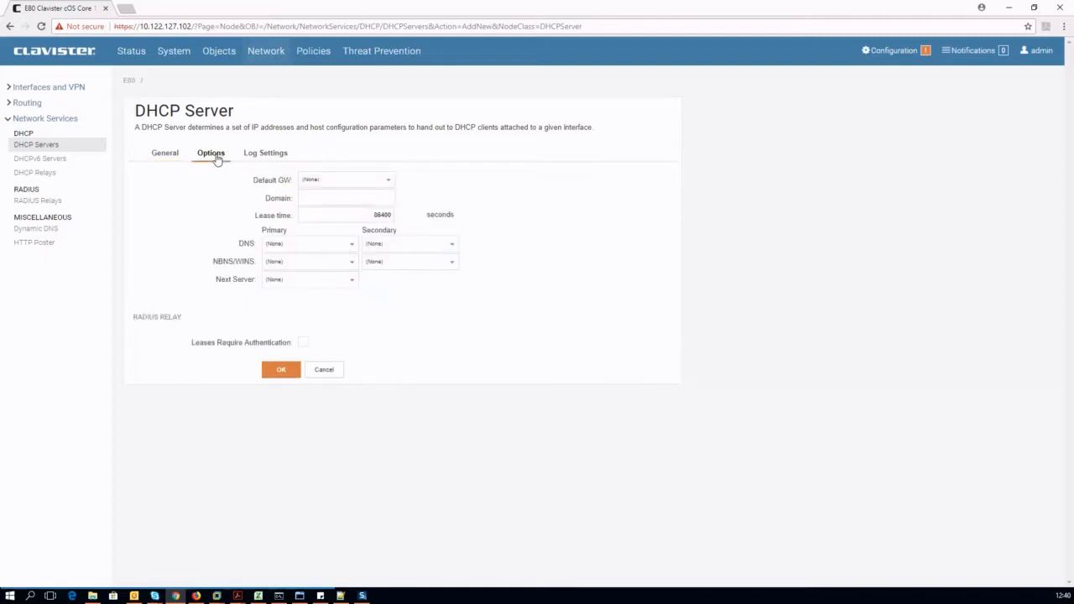
left_click(353, 244)
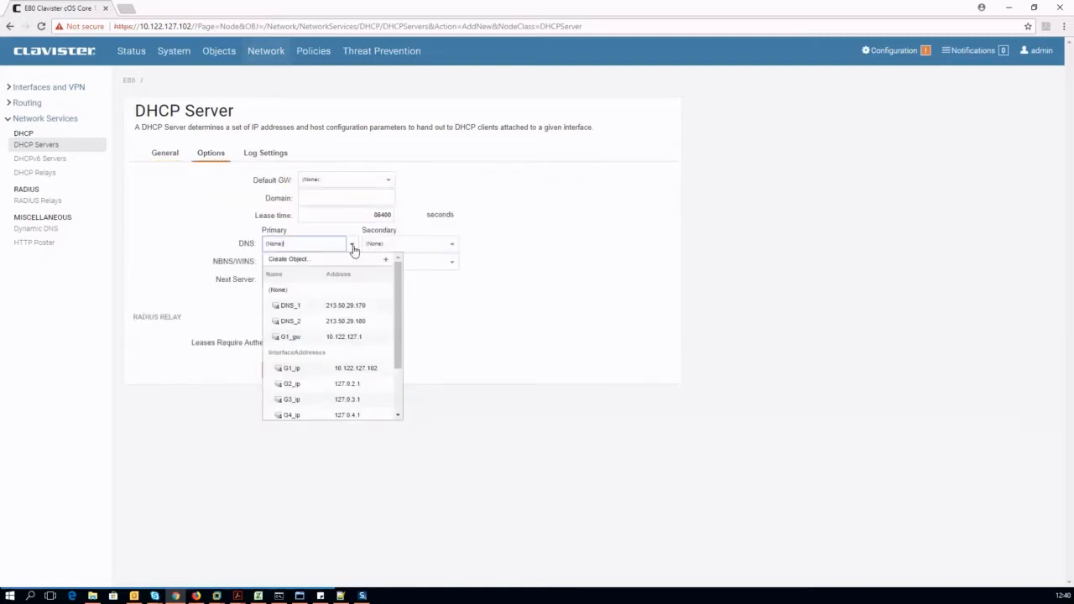
left_click(289, 305)
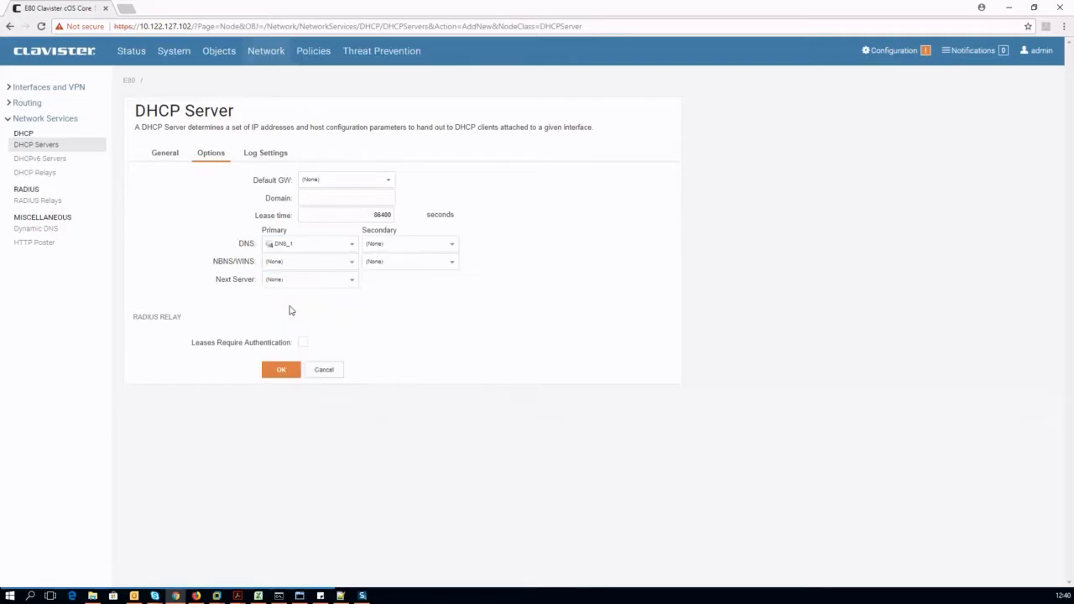
left_click(452, 243)
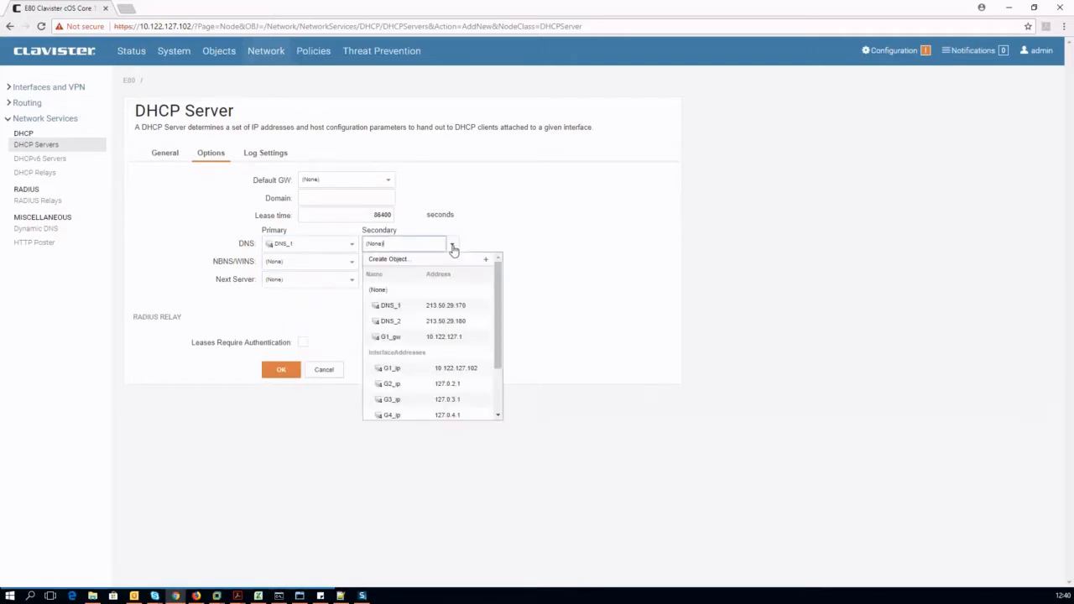
left_click(389, 321)
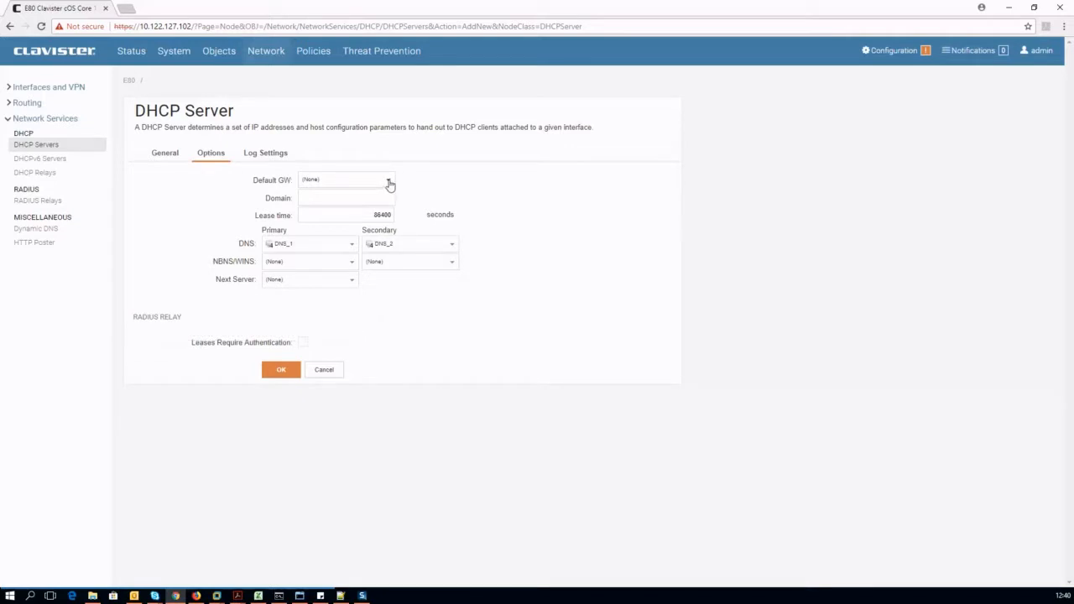
left_click(387, 179)
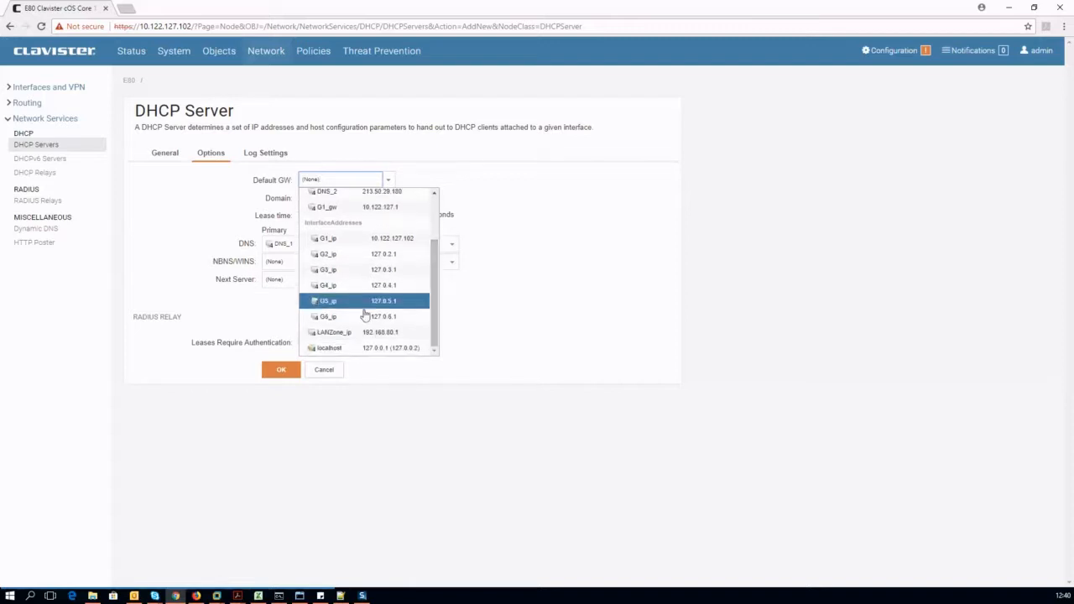
left_click(336, 332)
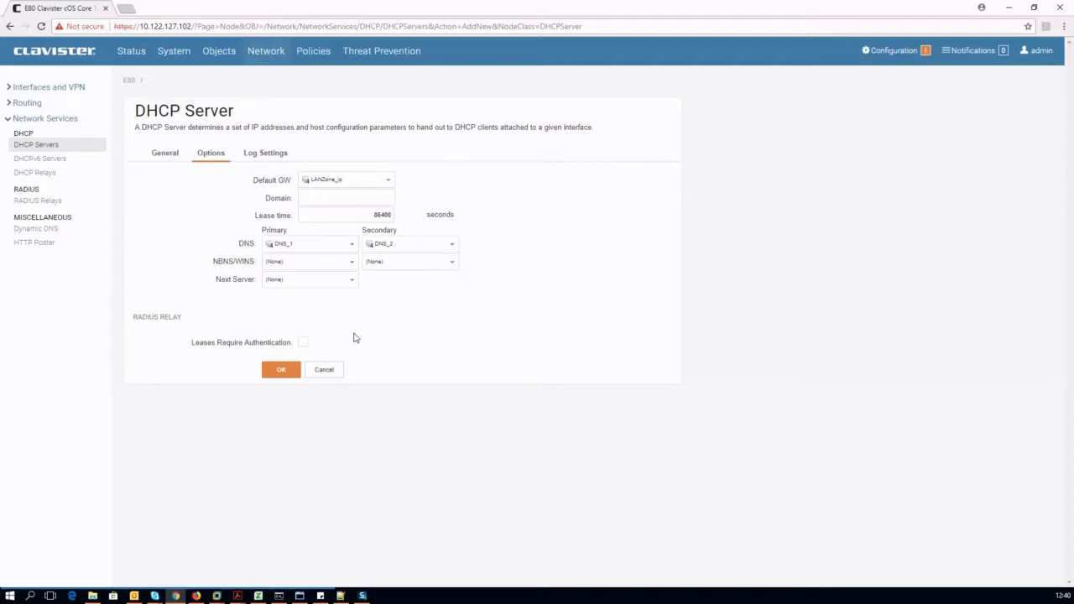
mouse_move(289, 382)
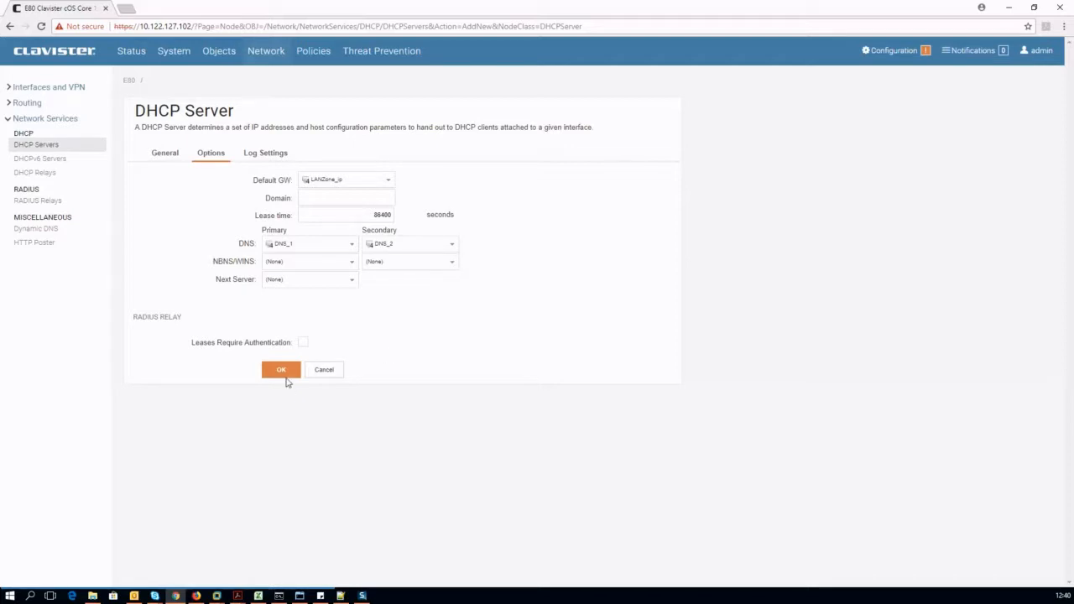
left_click(282, 369)
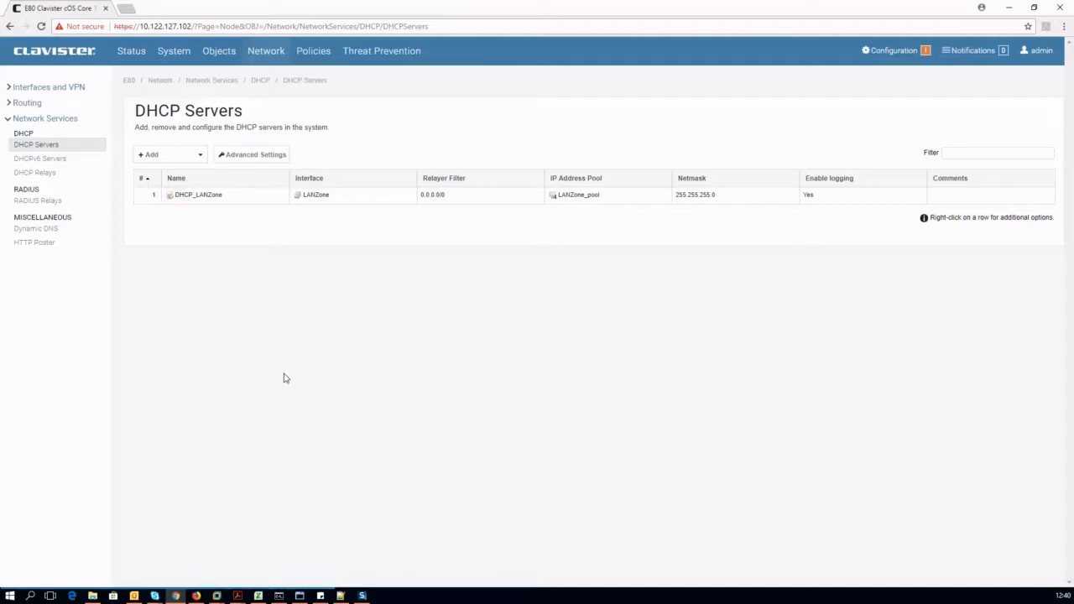
mouse_move(238, 91)
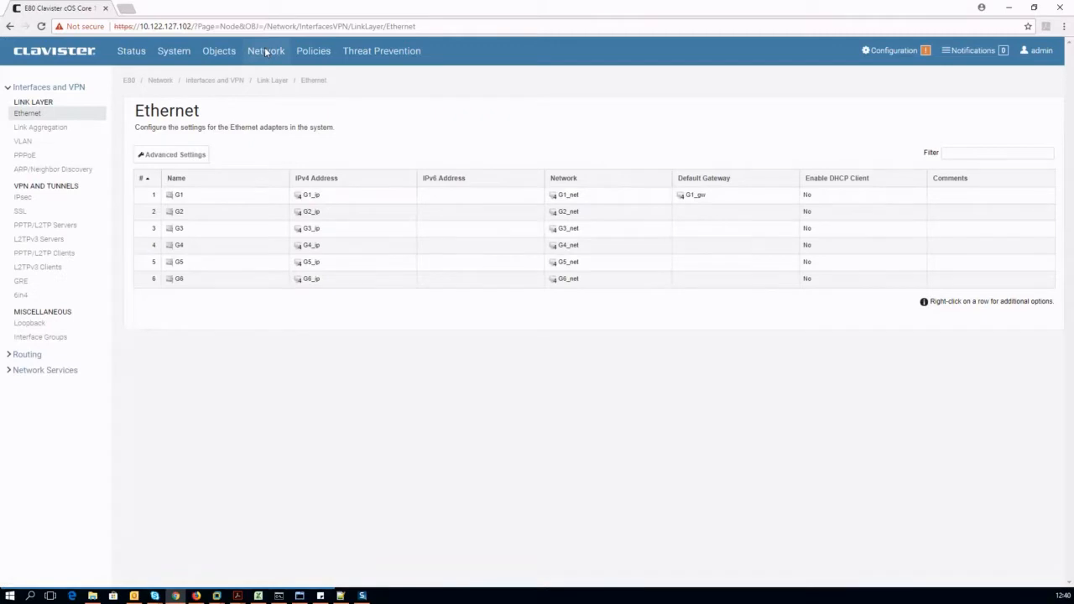
Open the G5 Ethernet interface's settings from the Ethernet list
left_click(205, 262)
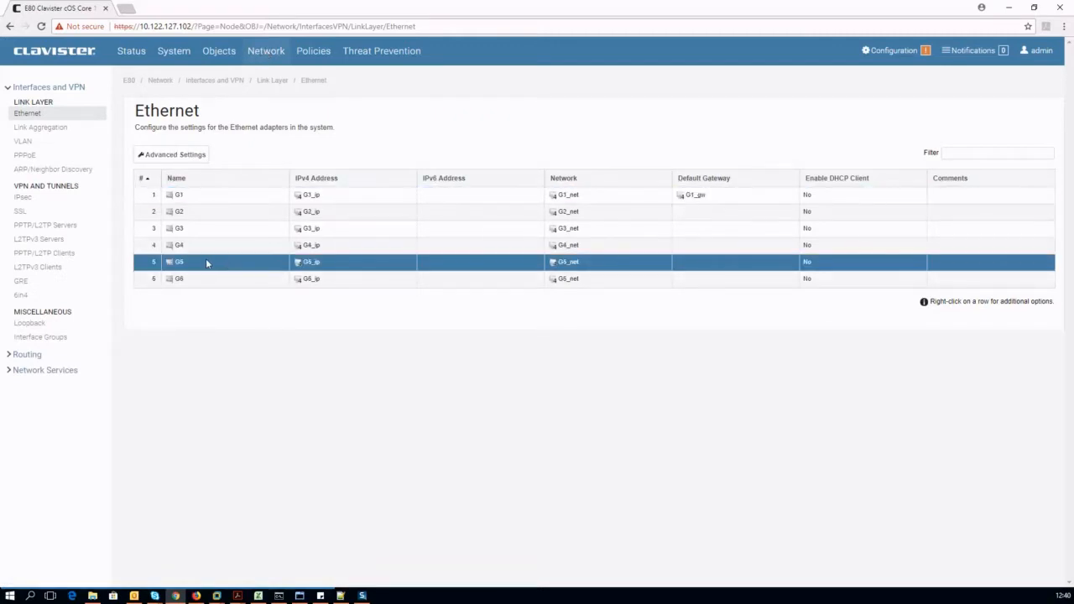
double_click(178, 262)
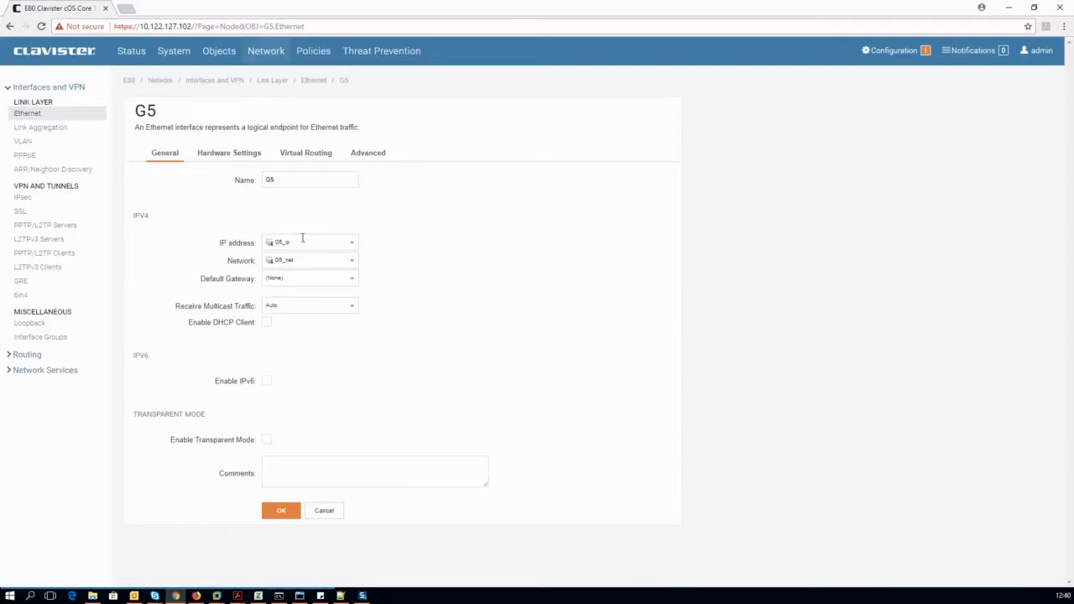
Give G5 the address LANZone_ip, network LANZone_net and transparent mode, then save it
left_click(351, 242)
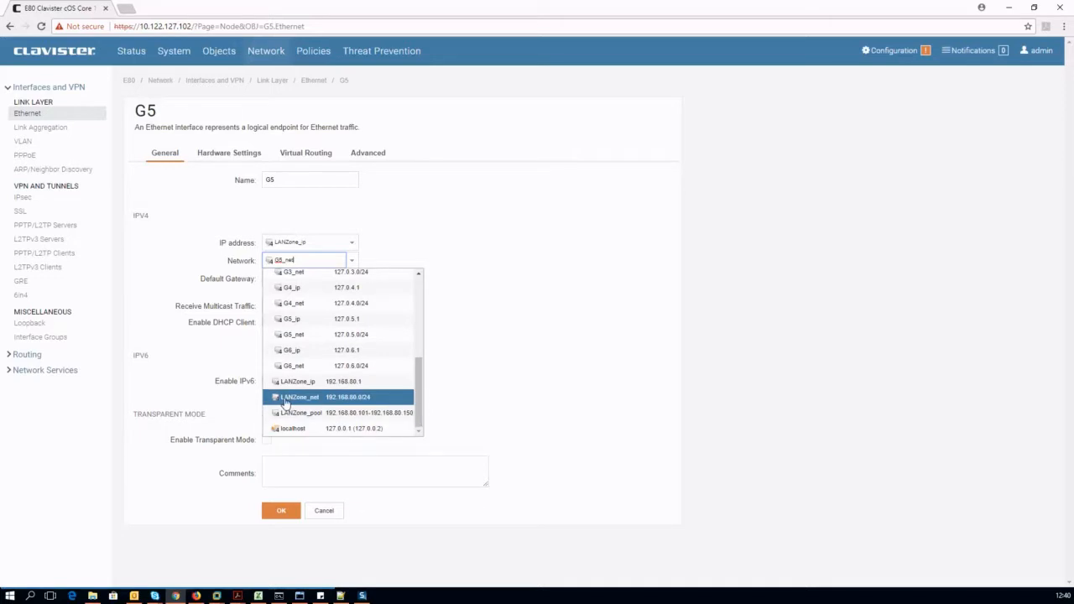
left_click(299, 396)
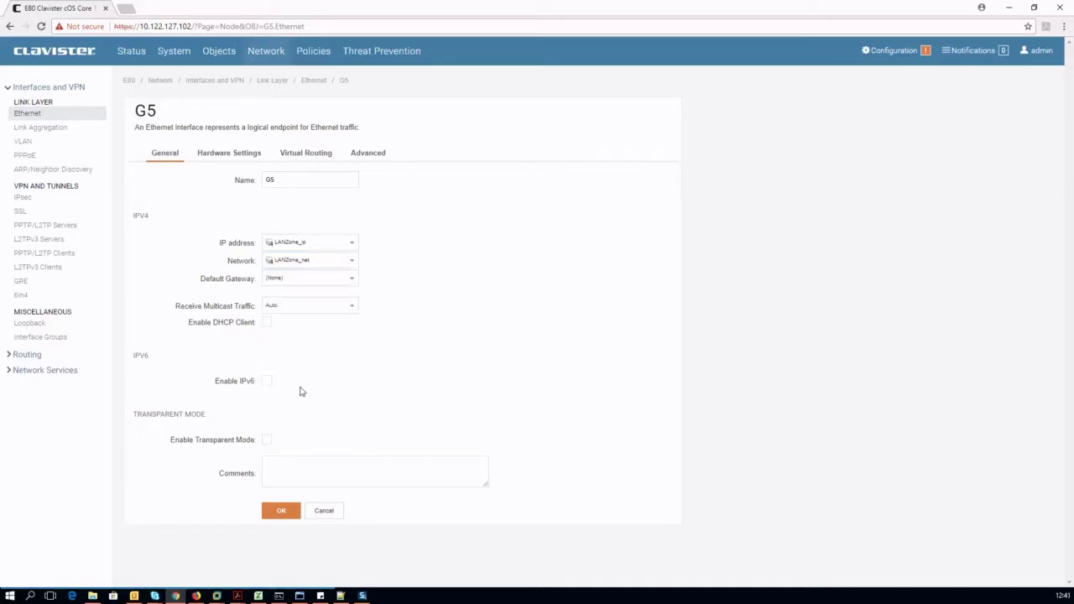
mouse_move(267, 440)
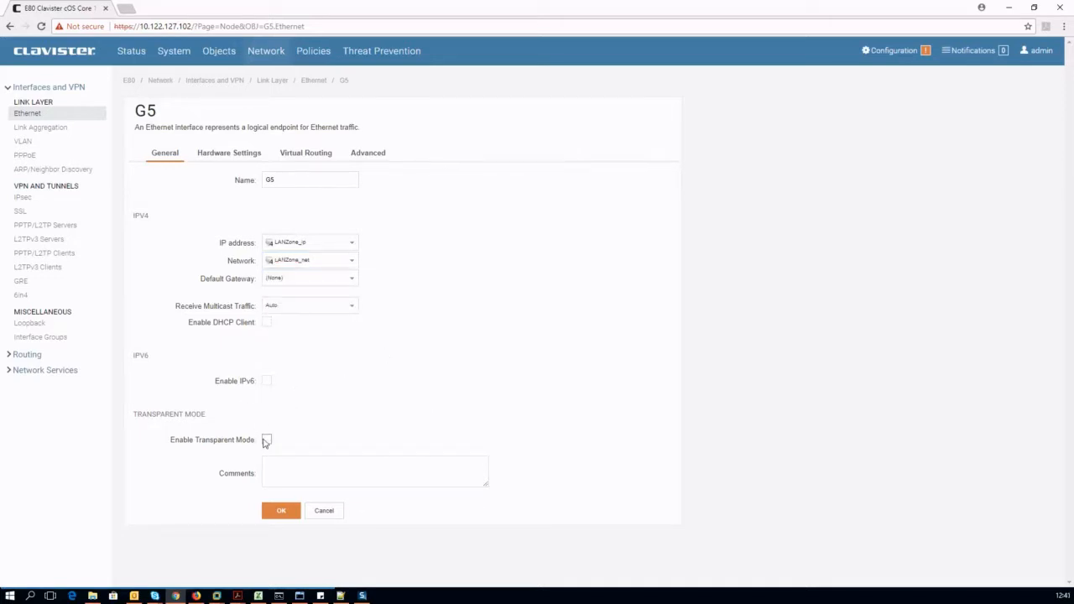
left_click(267, 440)
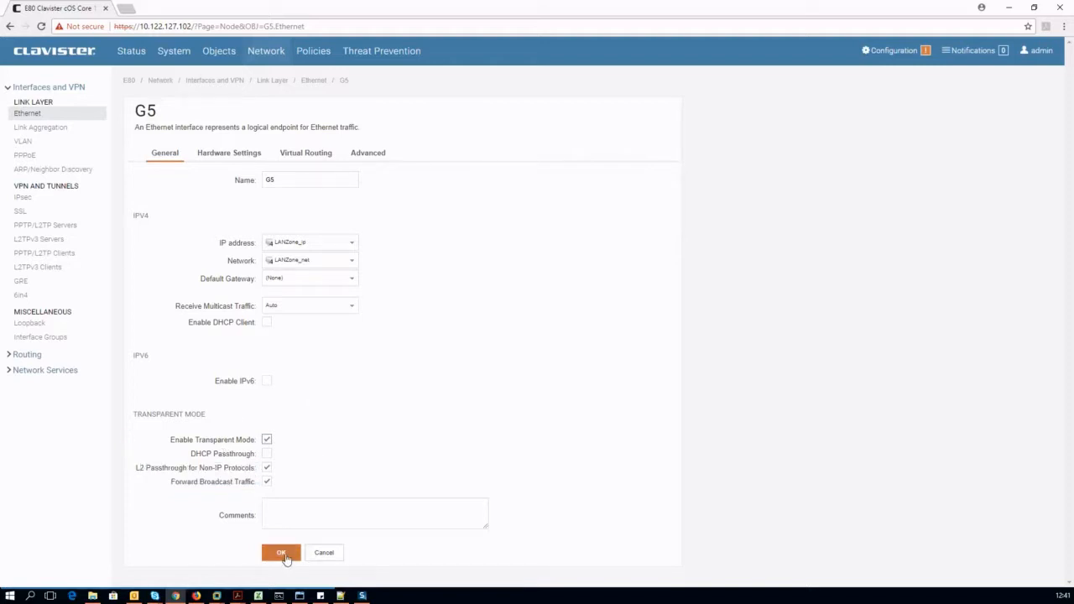
left_click(282, 552)
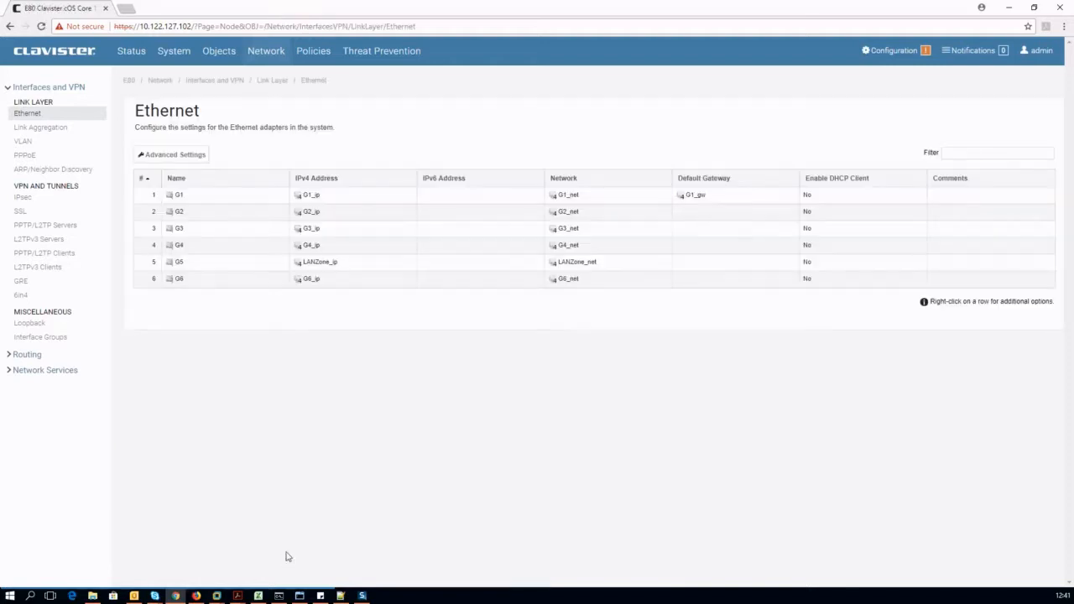
Give G6 the address LANZone_ip, network LANZone_net and transparent mode, then save it
left_click(178, 279)
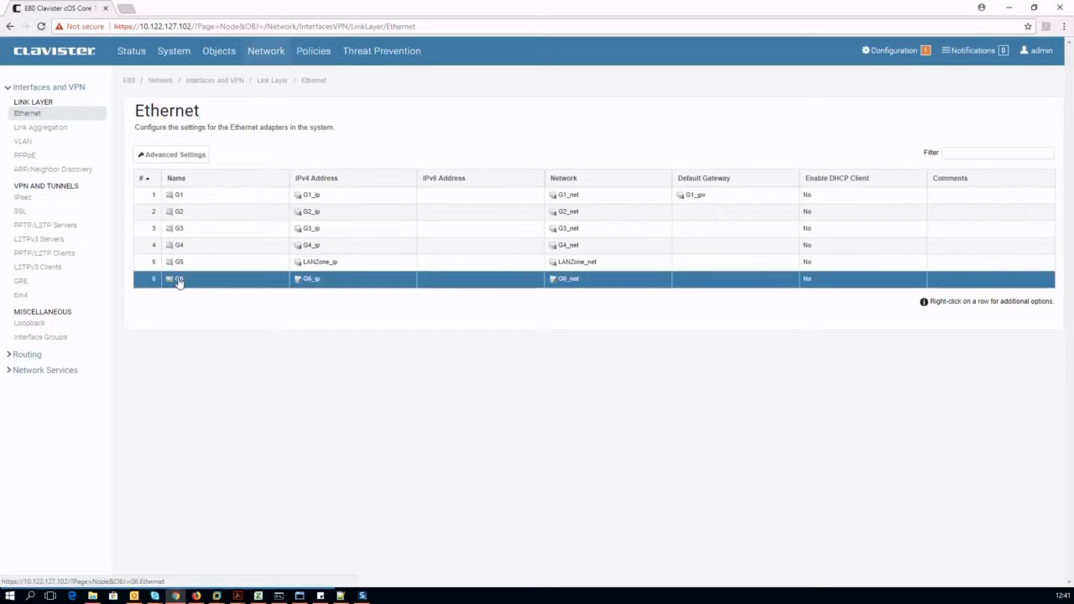
double_click(178, 279)
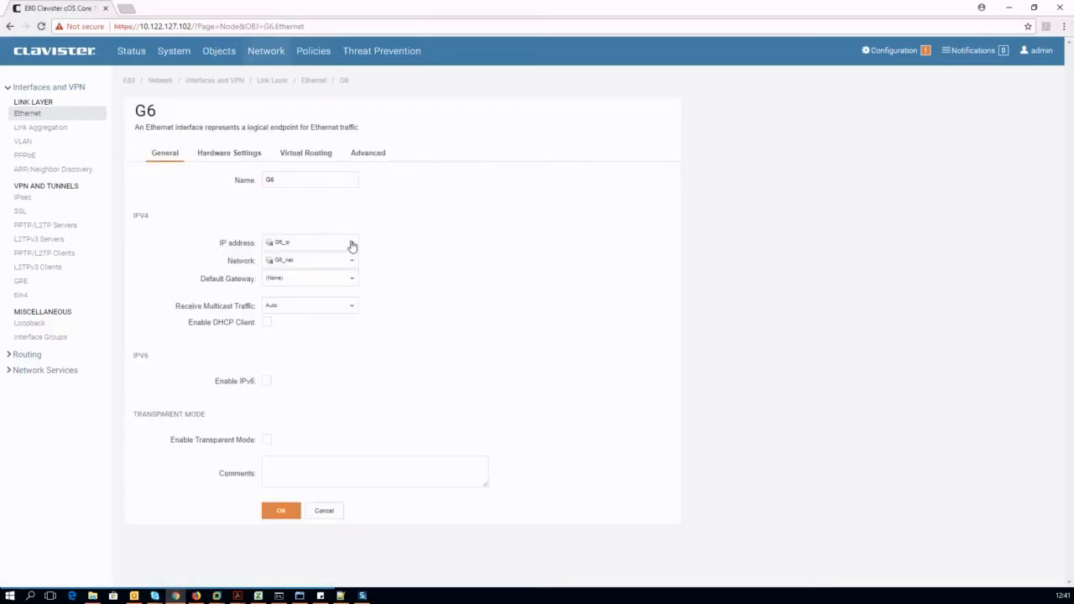
left_click(353, 242)
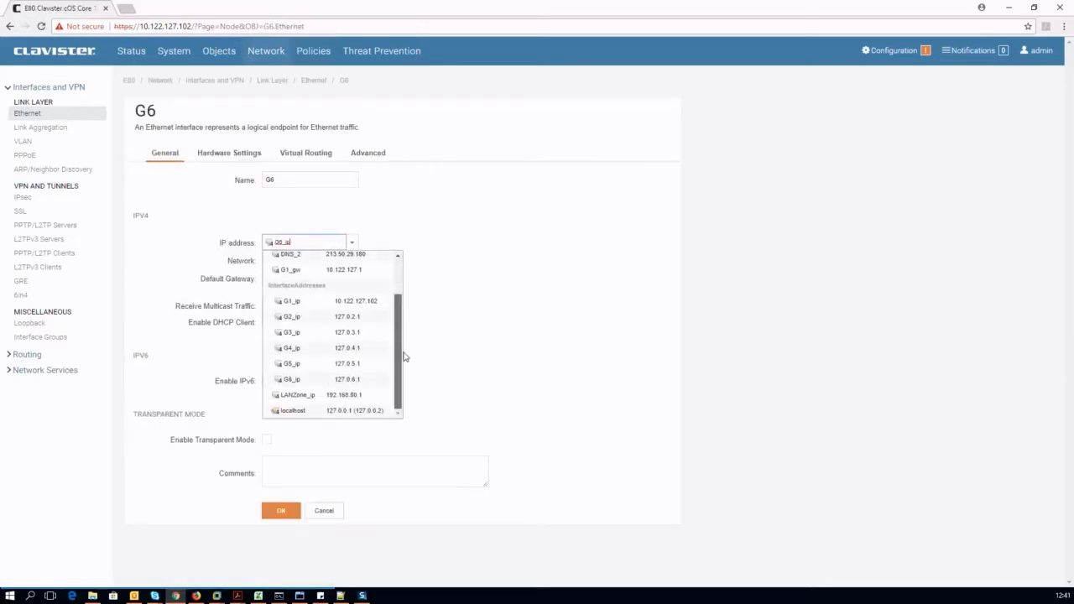
left_click(297, 394)
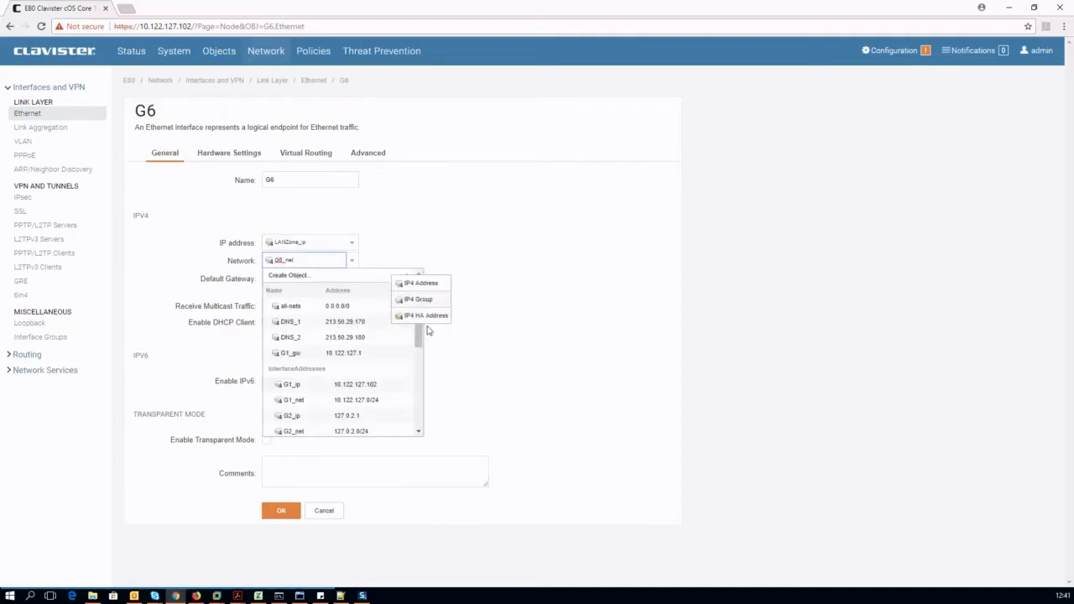
scroll("down", 3)
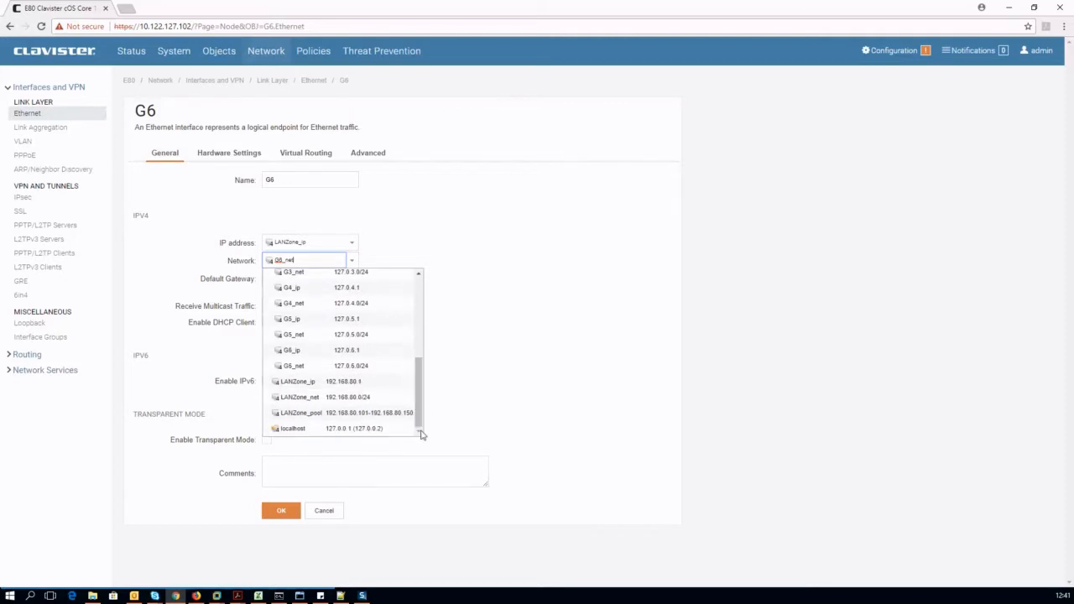
left_click(299, 396)
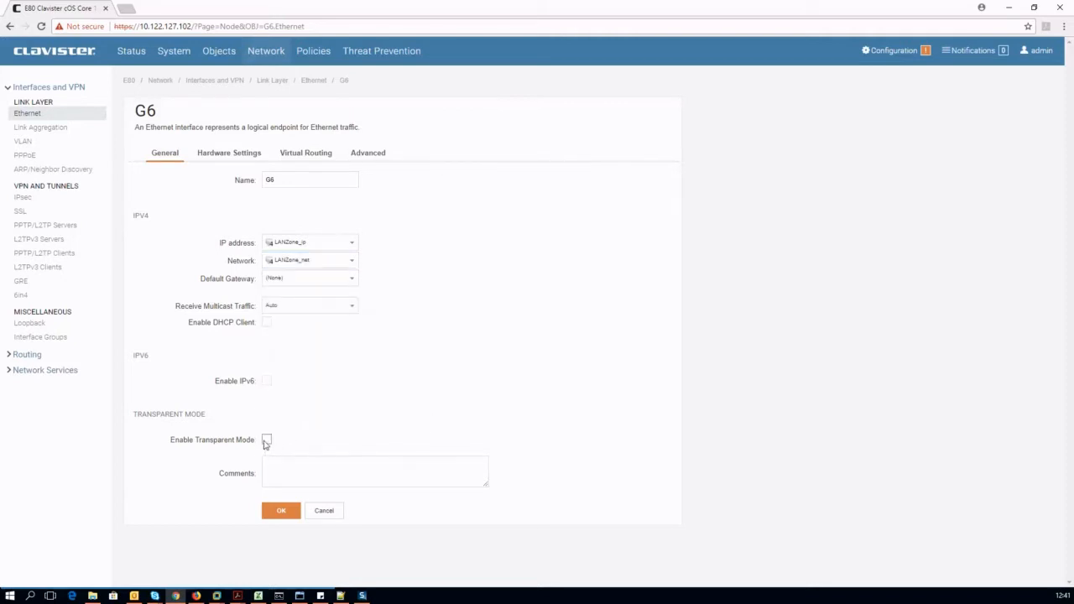
left_click(267, 440)
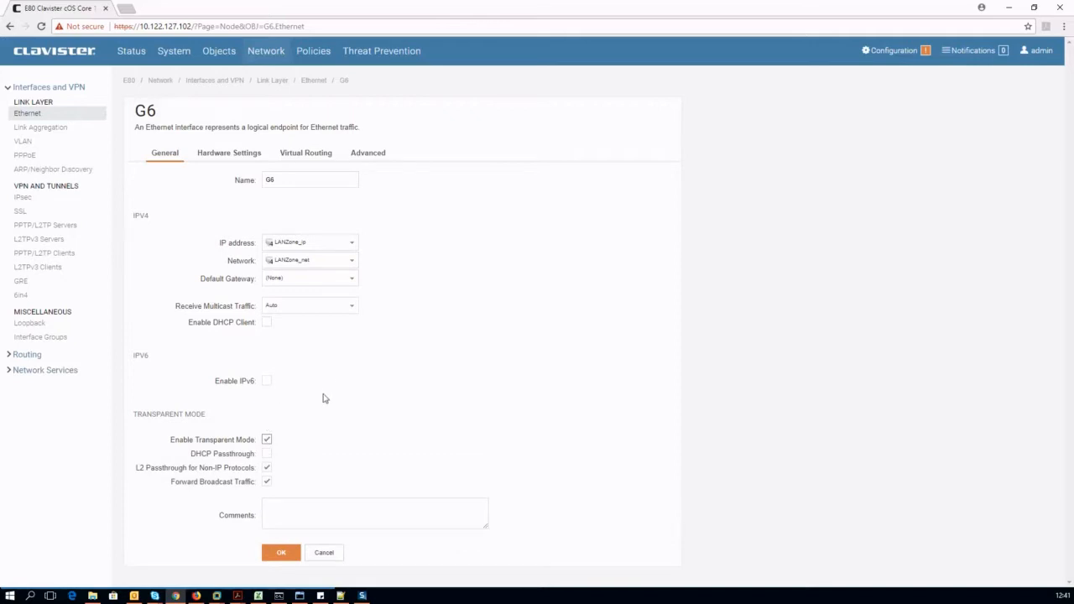
mouse_move(240, 497)
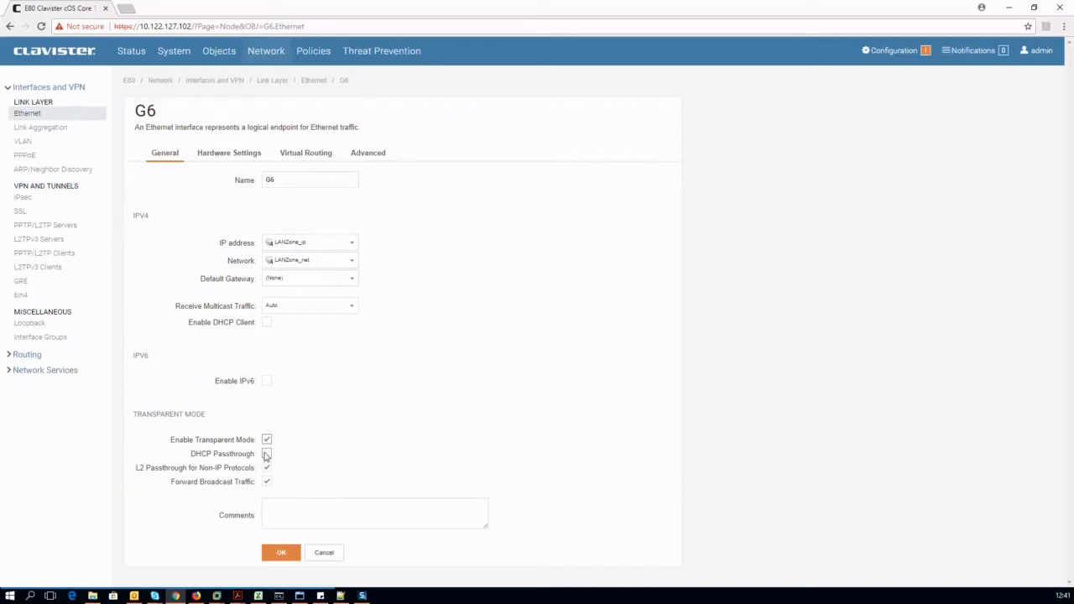
left_click(267, 454)
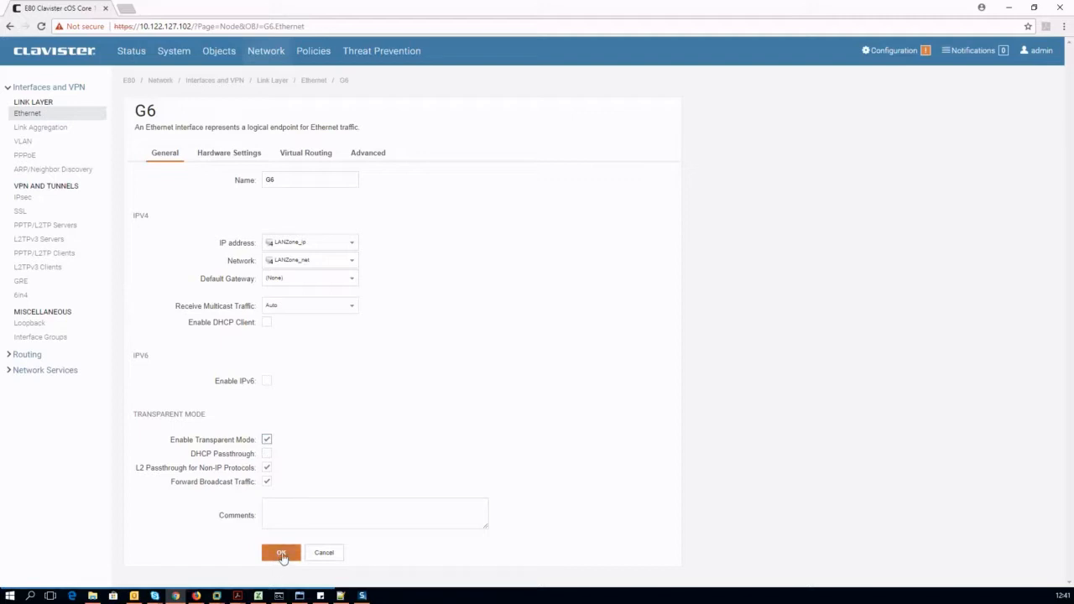
left_click(282, 552)
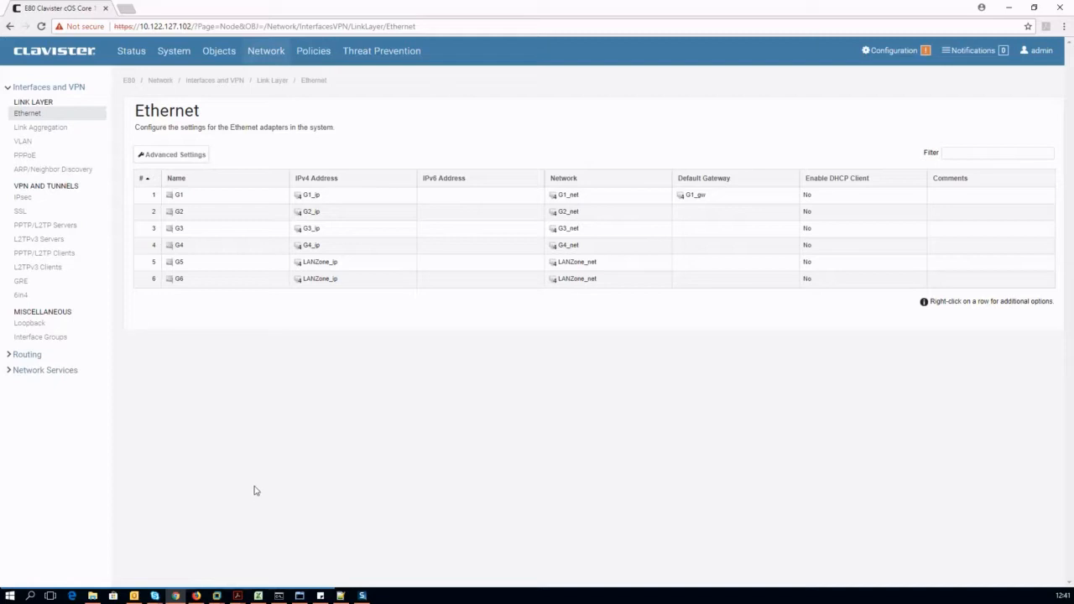
mouse_move(244, 457)
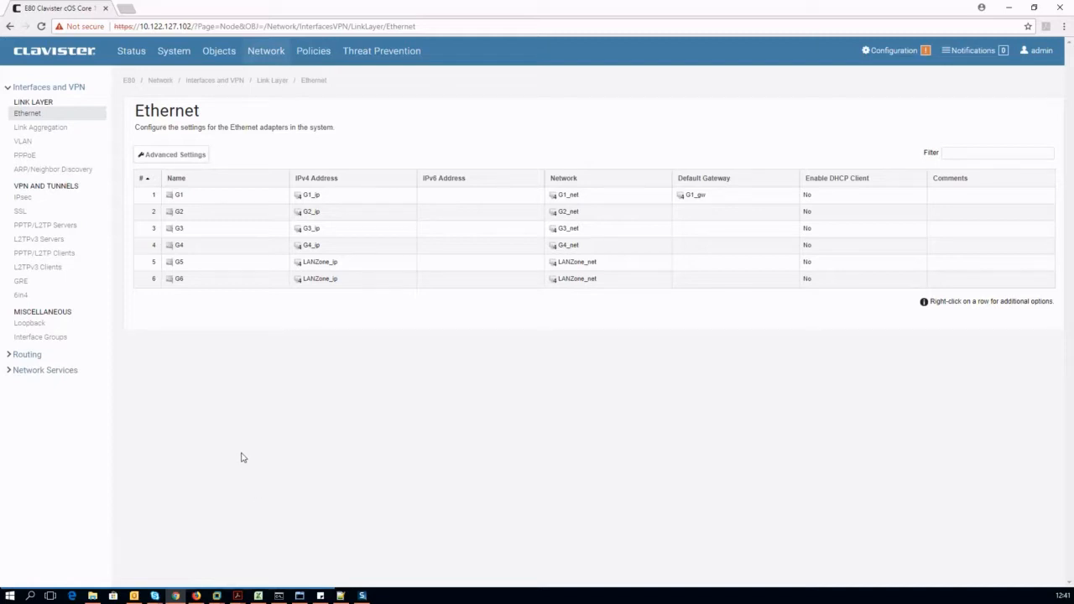
mouse_move(27, 354)
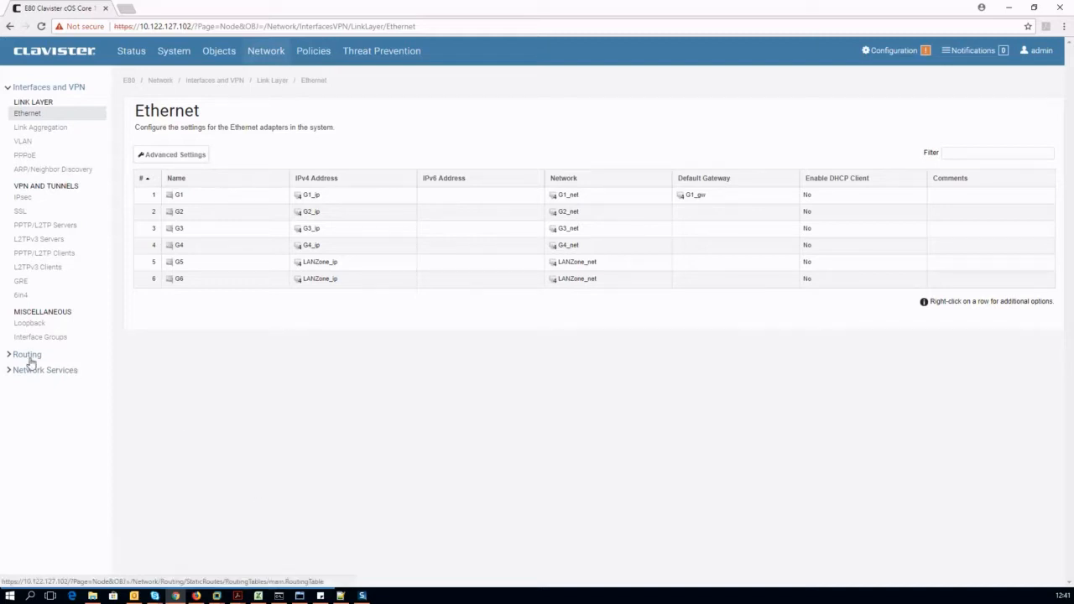
Navigate to Routing Tables and show the main routing table's routes
left_click(27, 354)
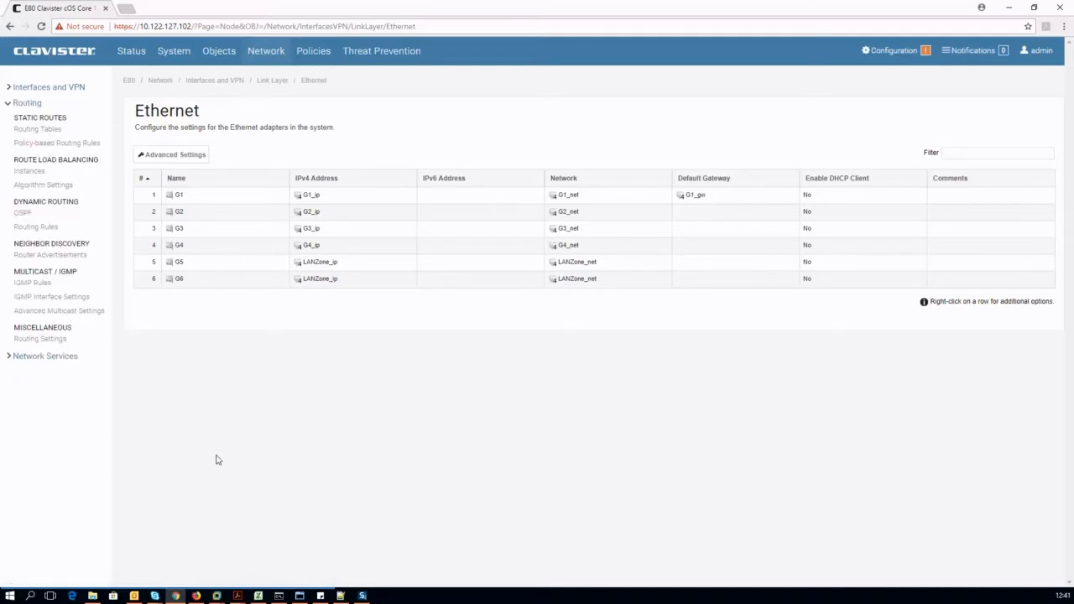
left_click(37, 127)
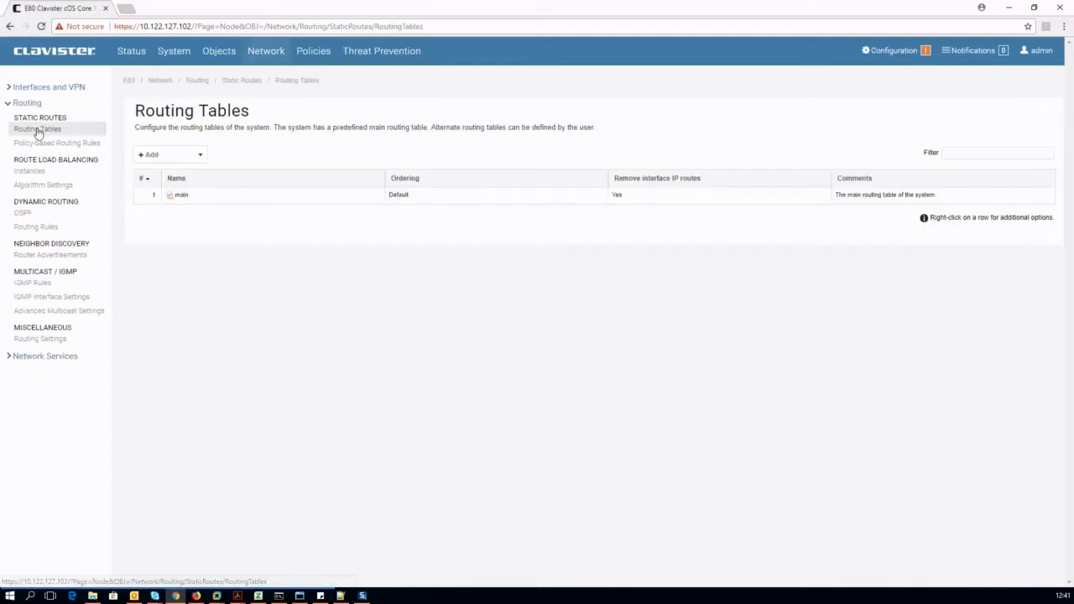
left_click(181, 194)
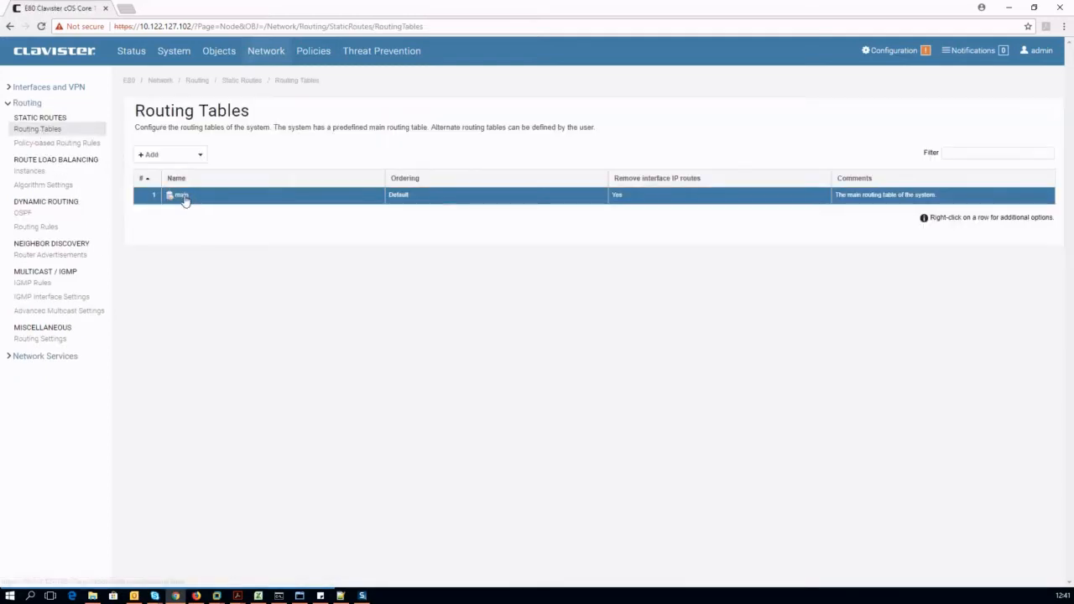
double_click(181, 195)
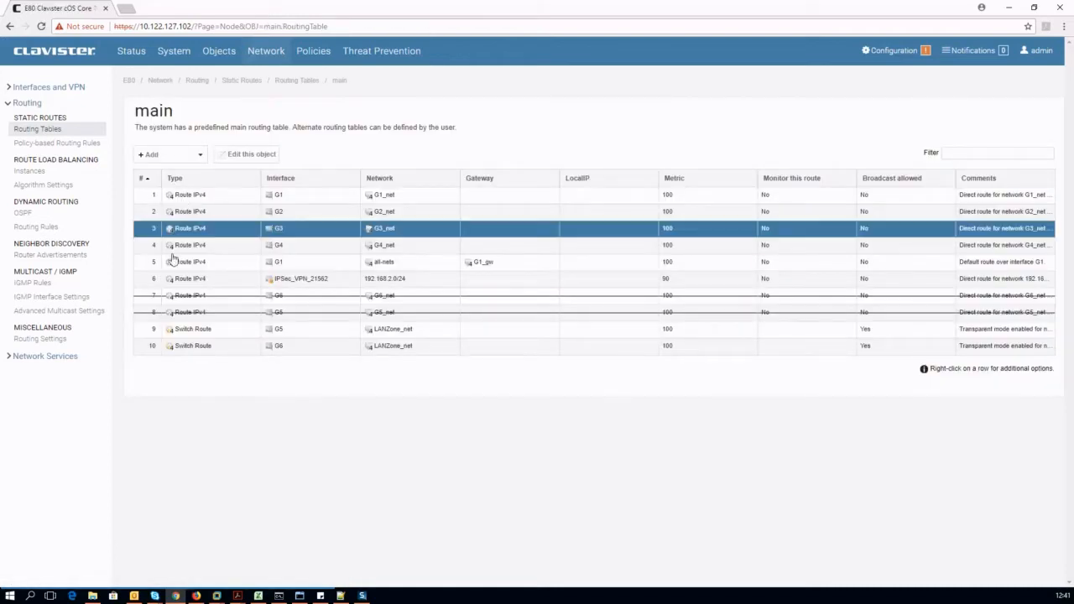
Inspect the LANZone_net switch routes and bring up the Add route choices
left_click(193, 329)
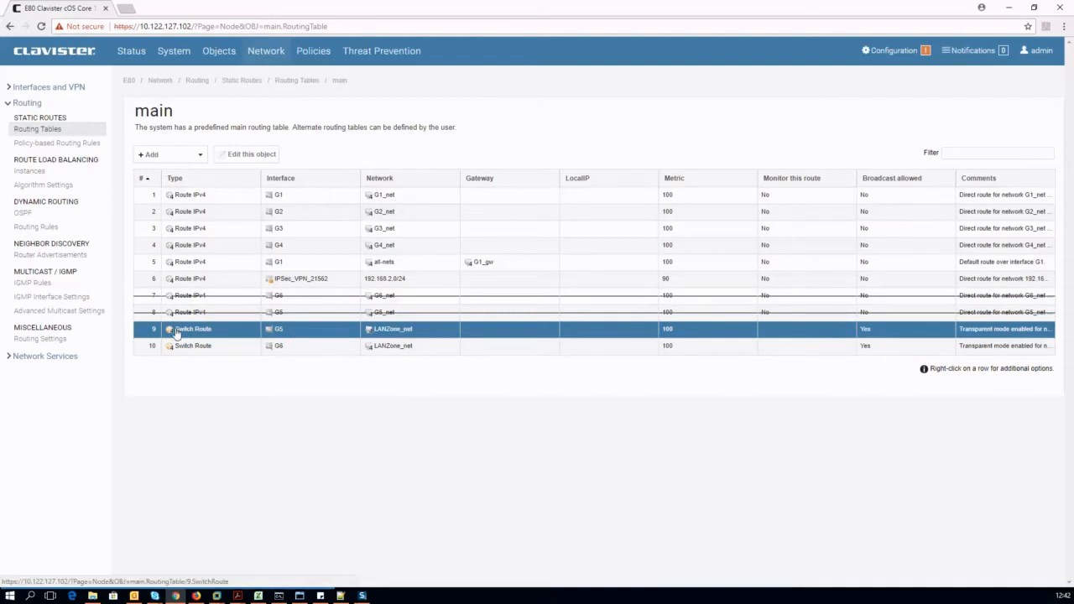
left_click(193, 312)
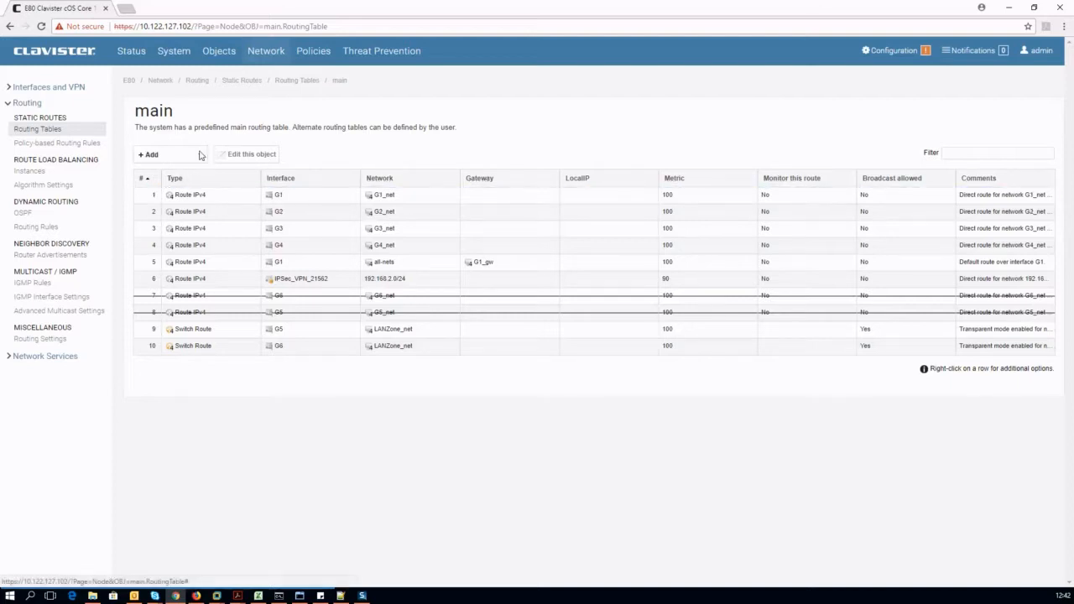
left_click(148, 154)
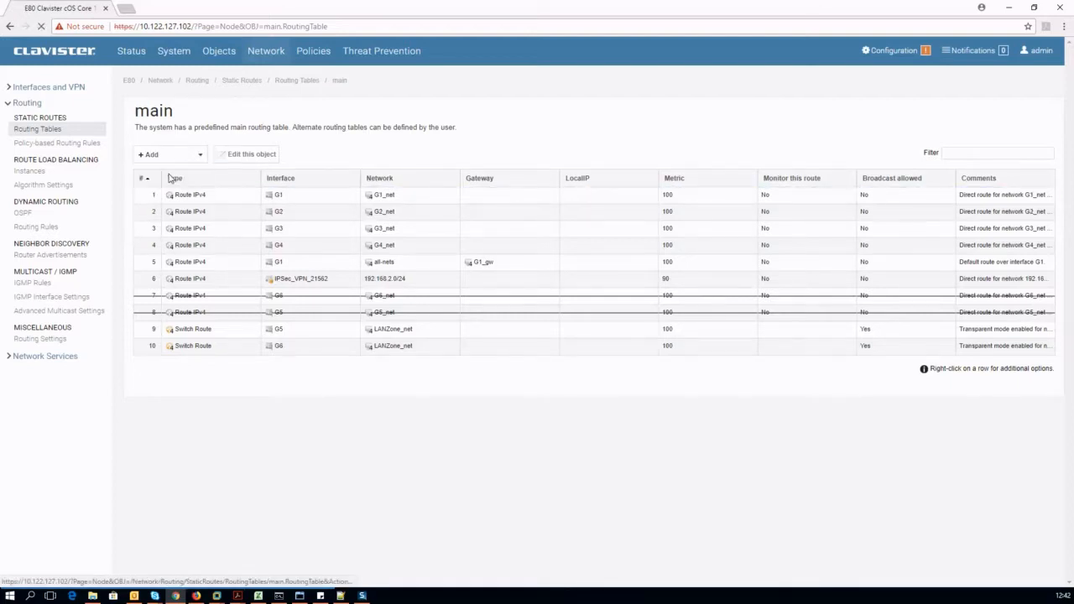
Add an IPv4 route on interface core to LANZone_ip, proxy-ARP published on LANZone, and save it
left_click(148, 154)
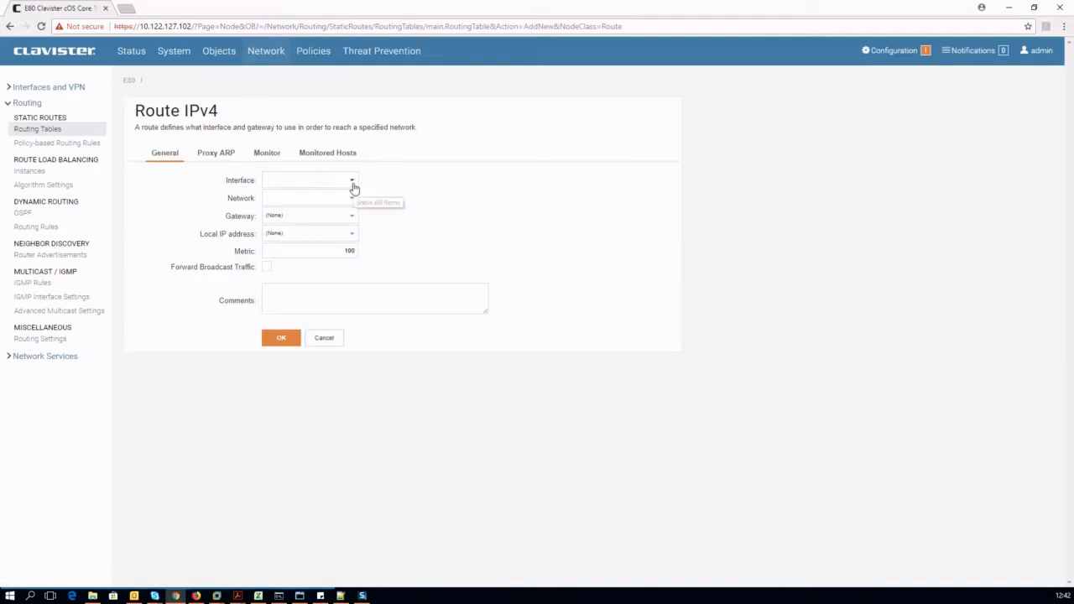
left_click(352, 180)
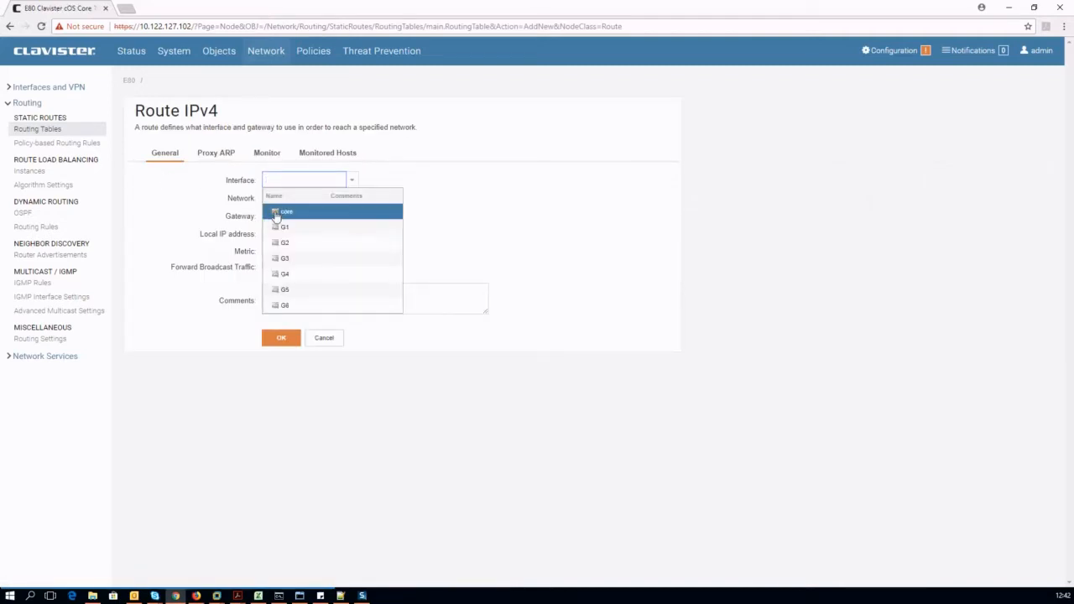
left_click(287, 211)
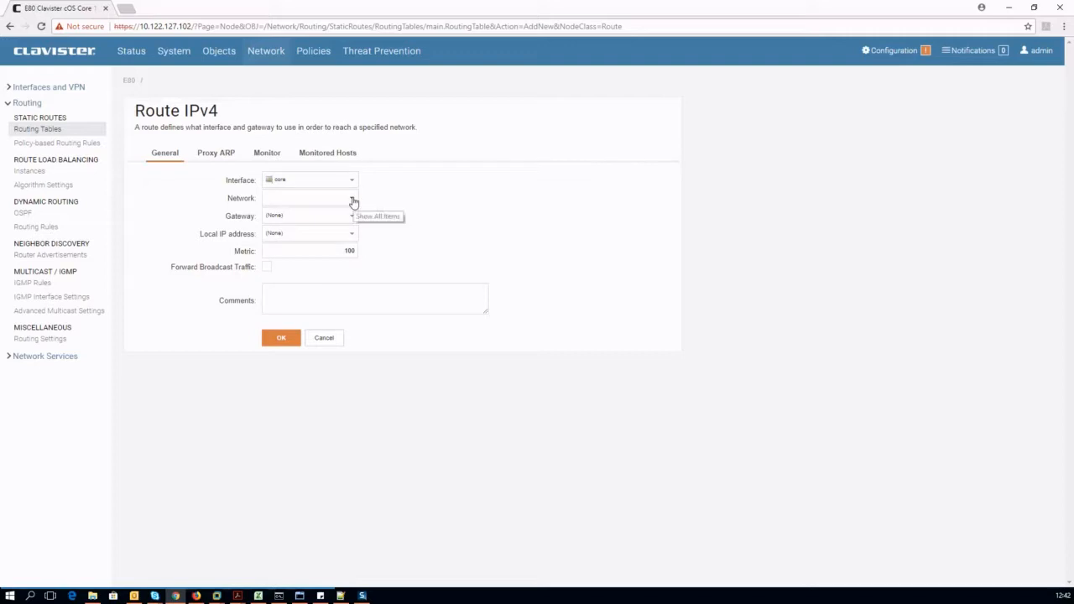
left_click(352, 198)
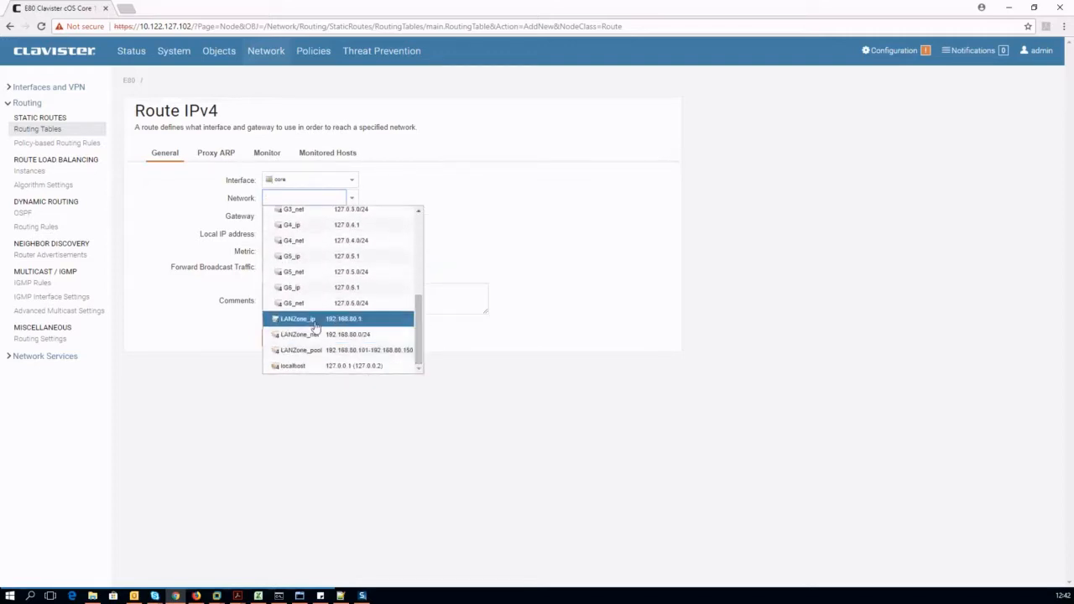
left_click(299, 319)
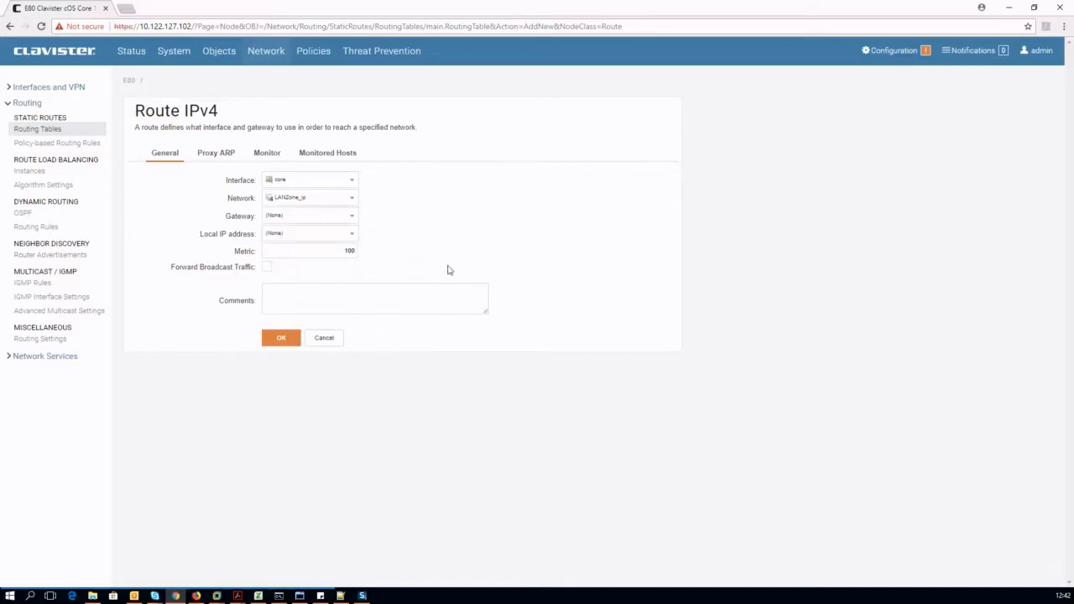
mouse_move(433, 247)
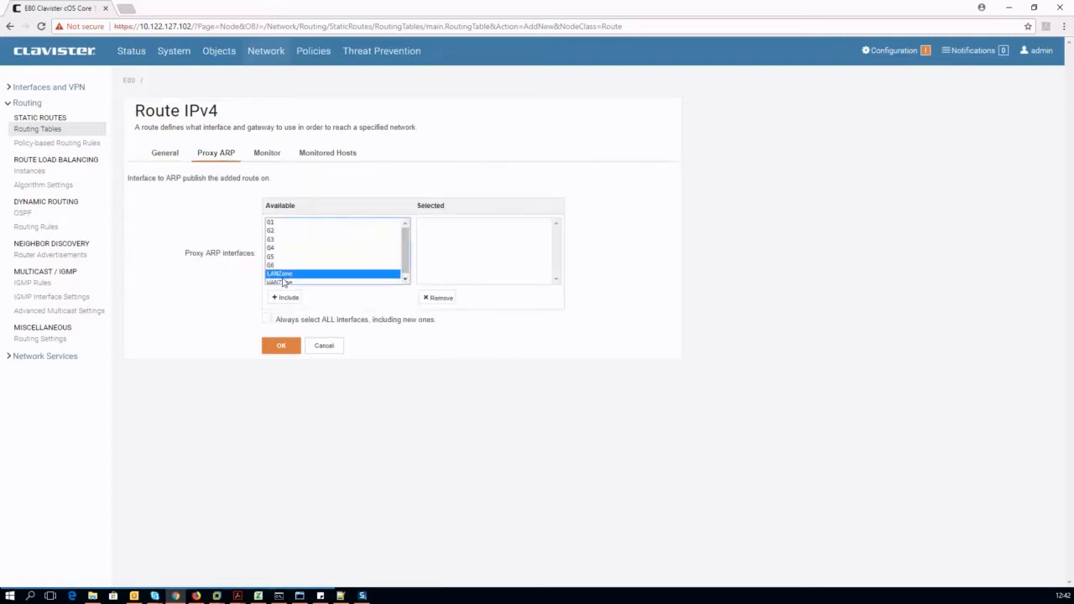
left_click(286, 297)
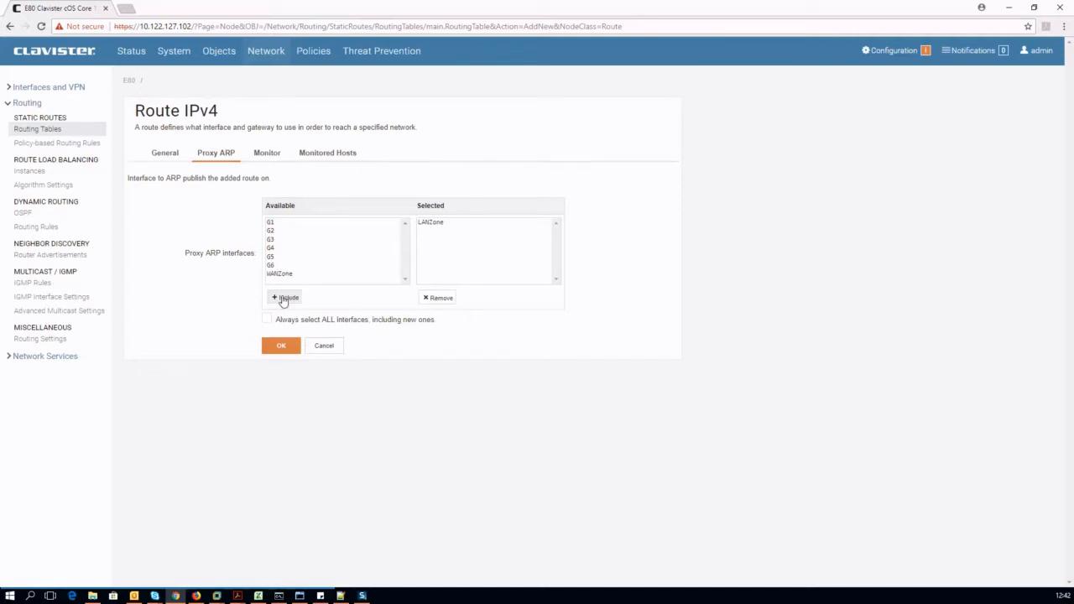
mouse_move(207, 294)
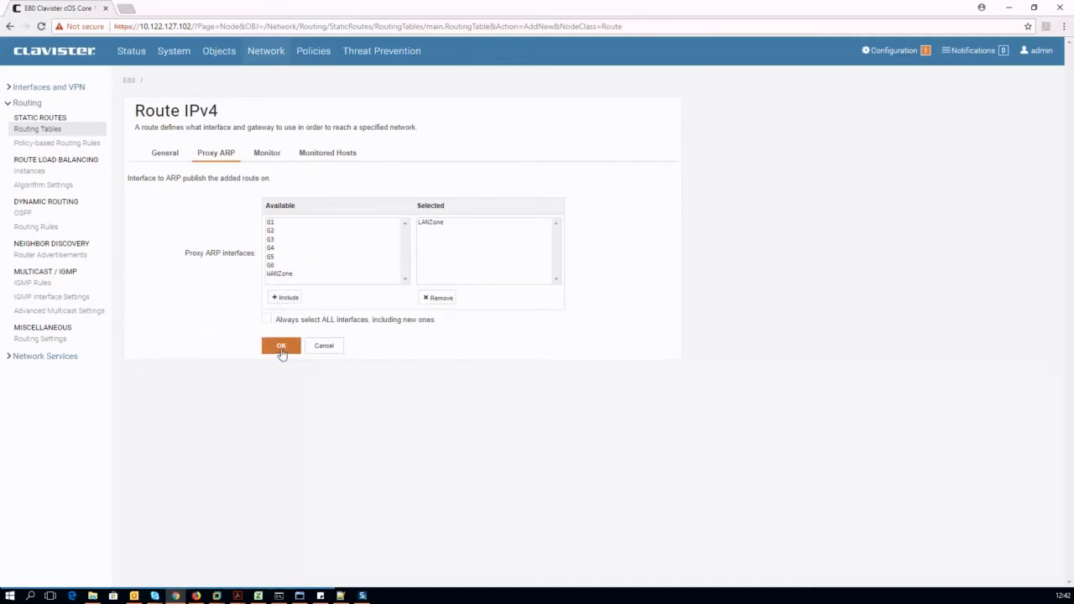
left_click(282, 346)
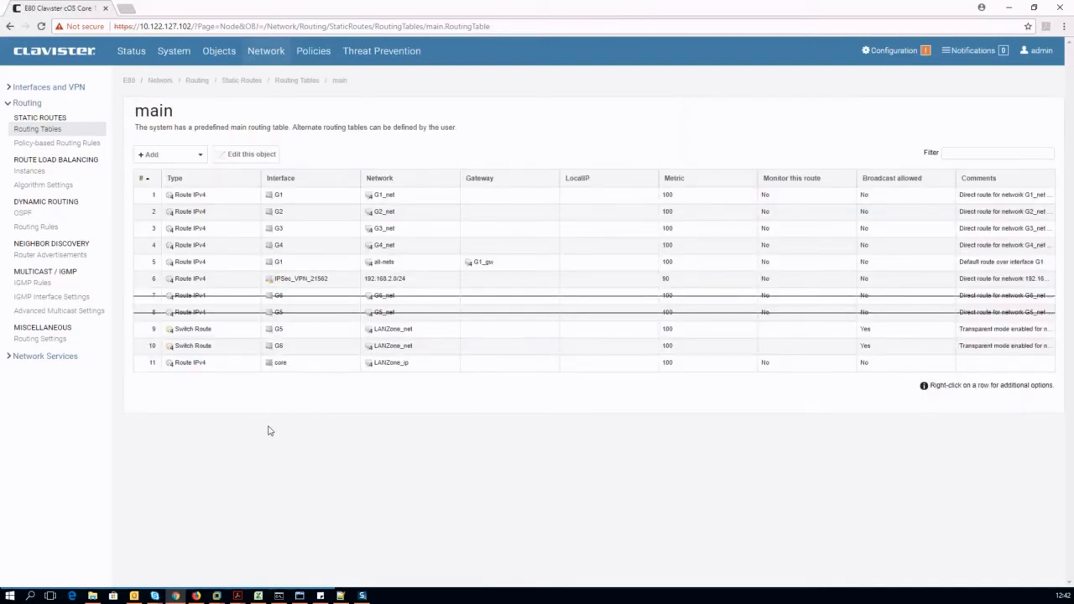
left_click(319, 362)
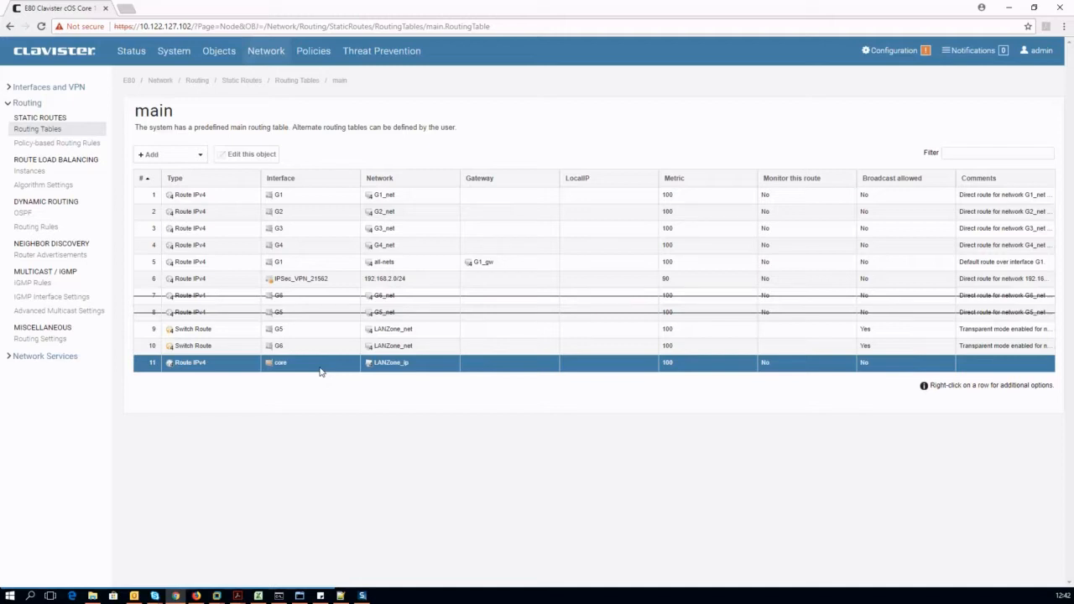
left_click(161, 418)
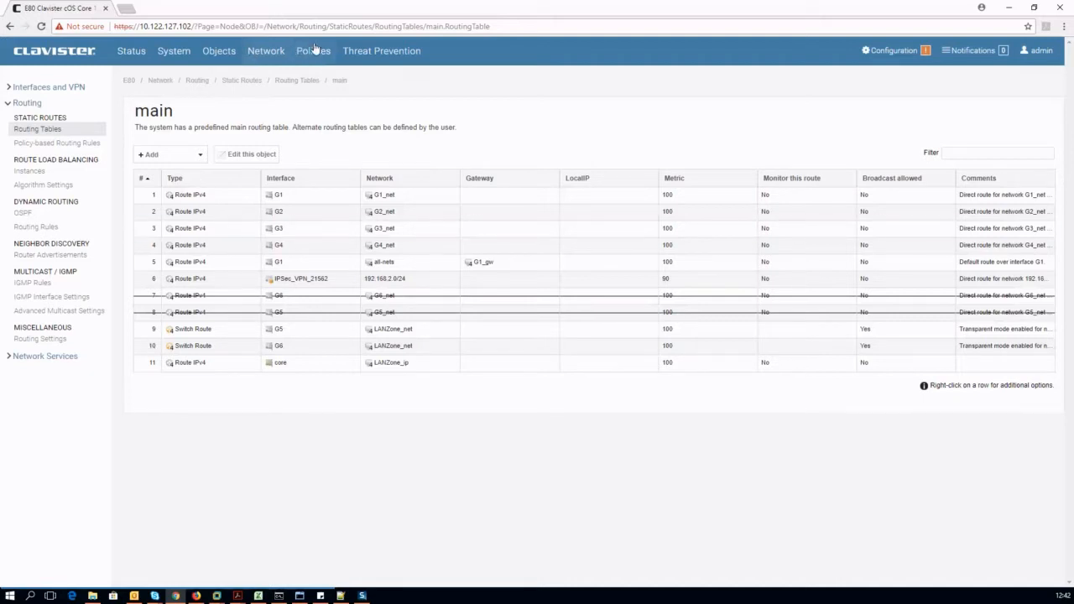
Edit the G2ToWANZone_DNS rule in int_to_ext and rename it LANZoneToWANZone_DNS
left_click(312, 50)
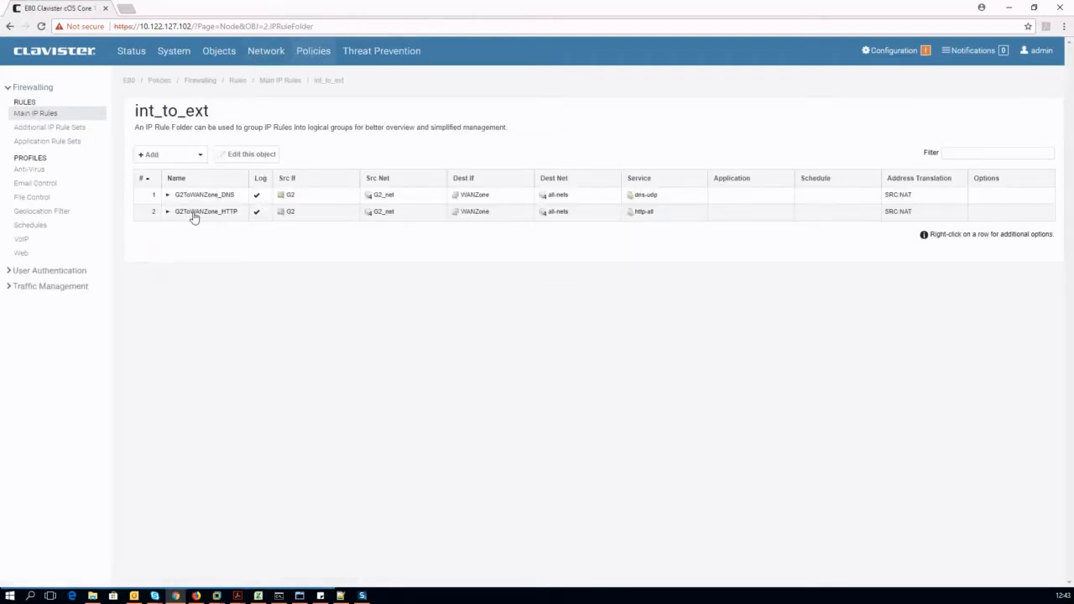
mouse_move(241, 284)
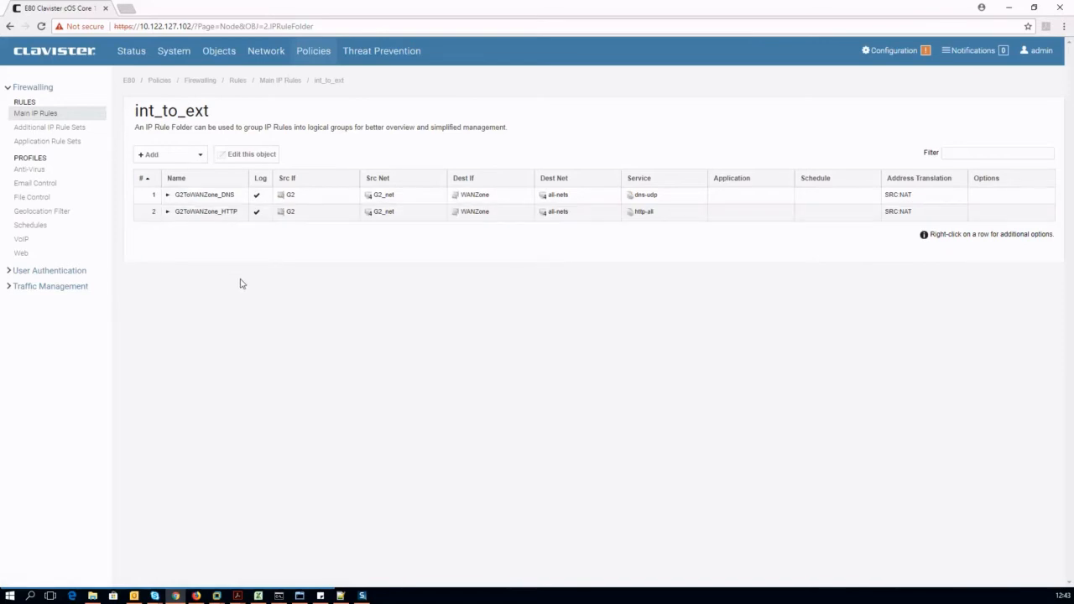
left_click(203, 195)
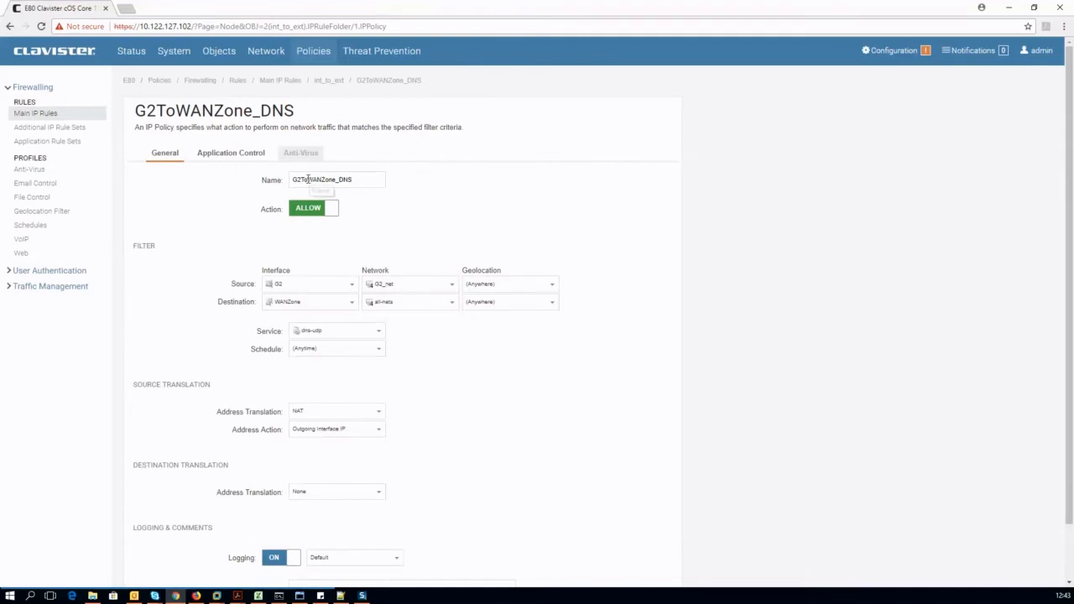
triple_click(322, 178)
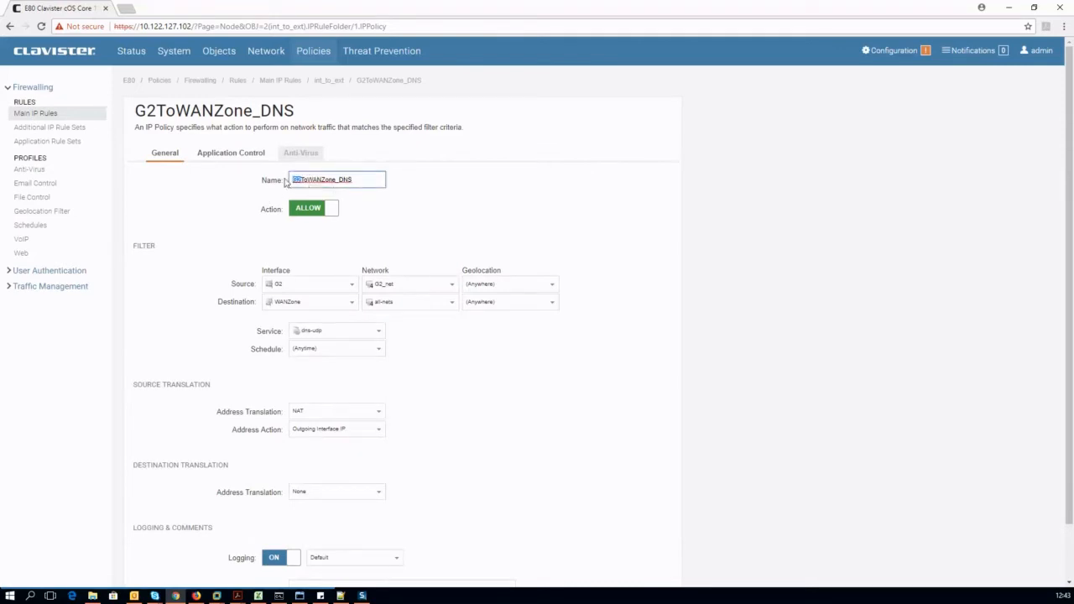
type("LAN2")
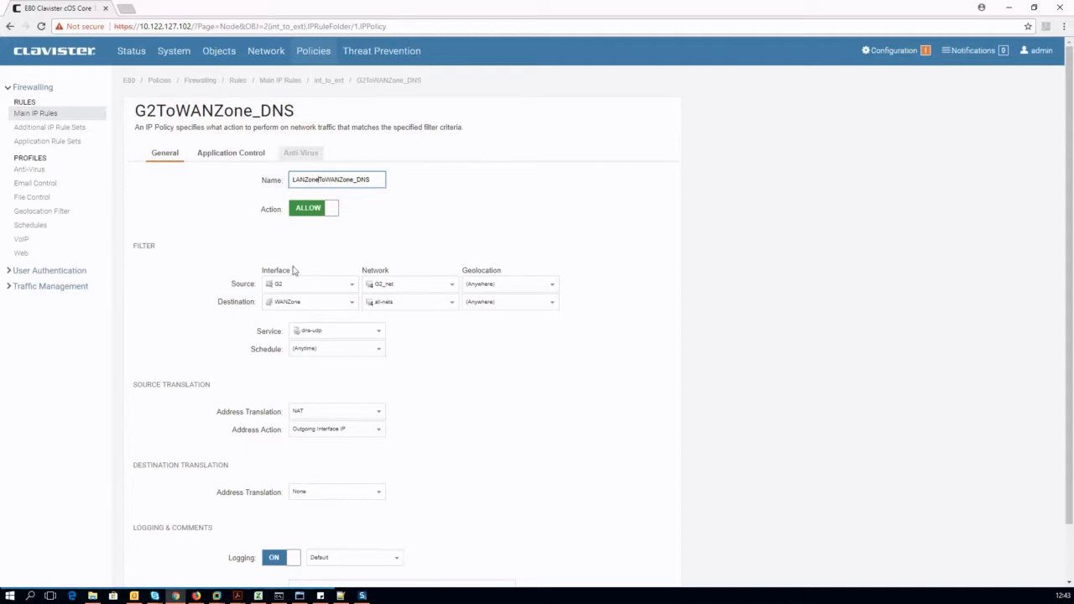
Set the rule's source to interface LANZone and network LANZone_net, then save it
left_click(351, 284)
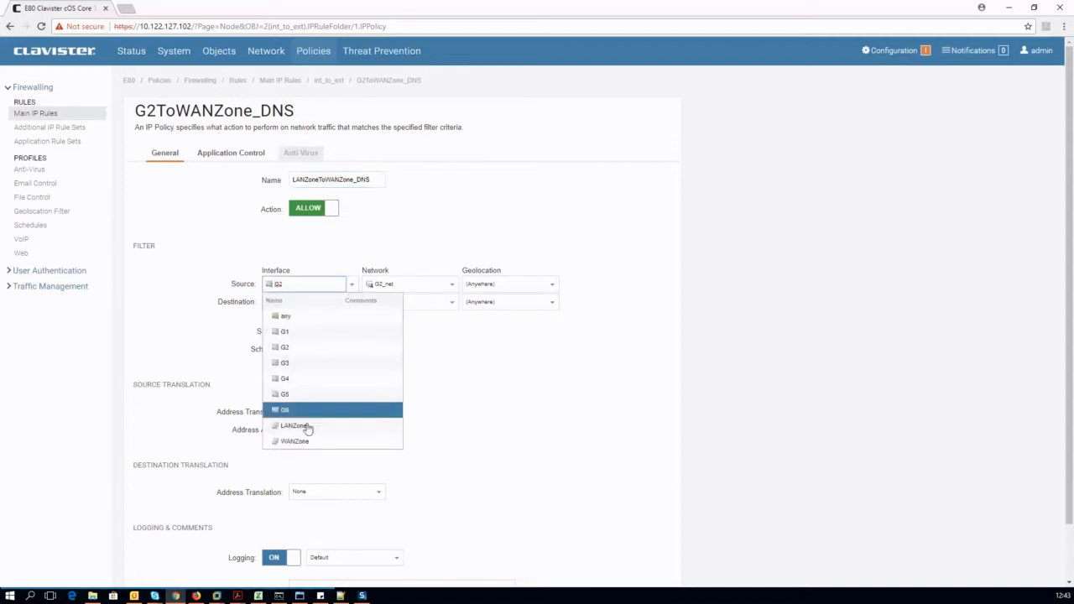
left_click(294, 426)
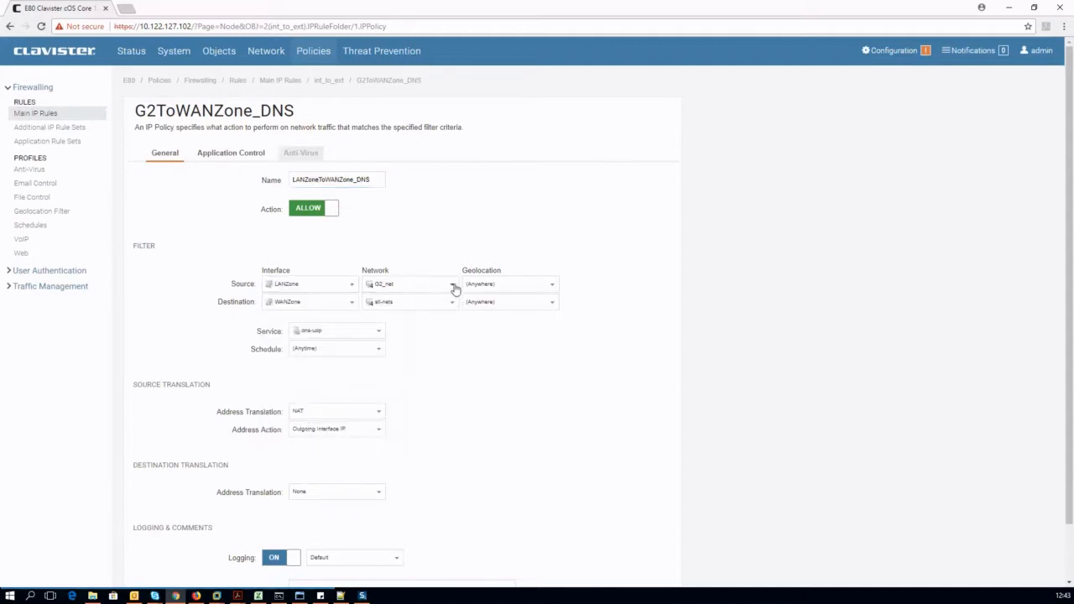
left_click(450, 284)
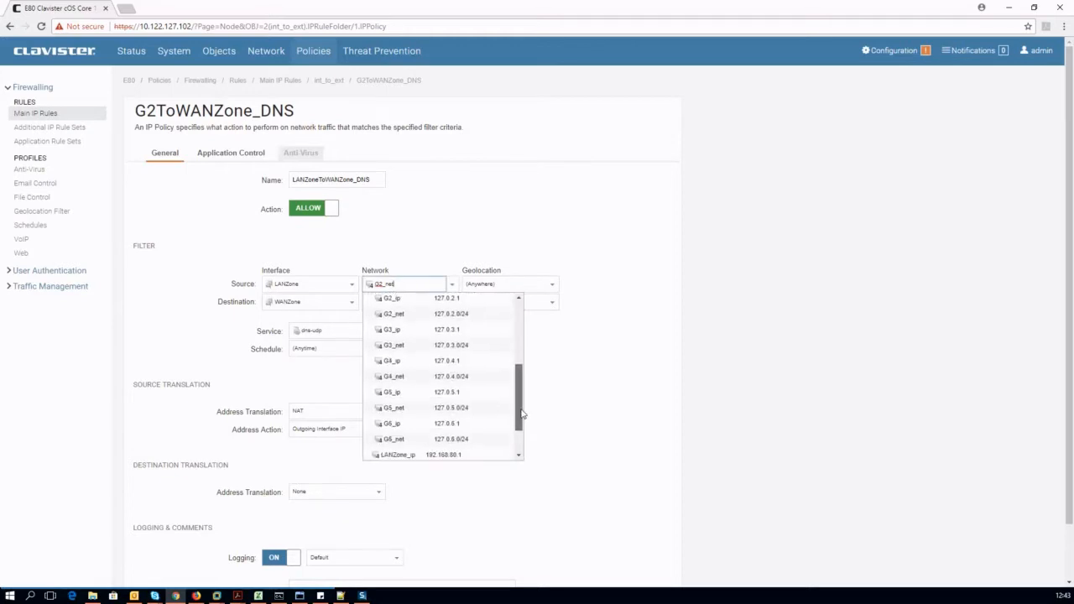
left_click(399, 453)
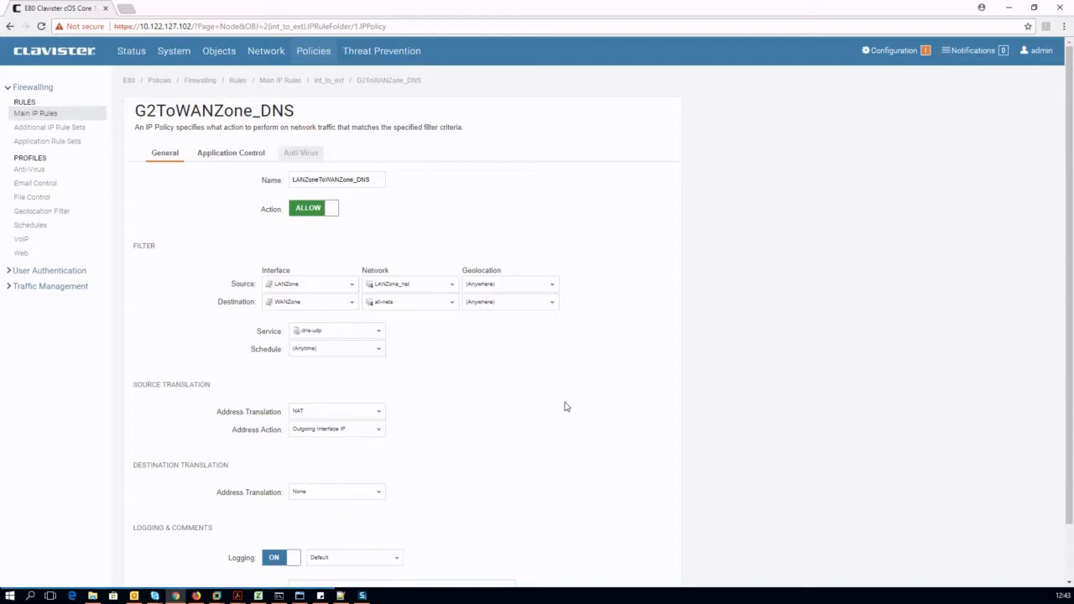
scroll("down", 3)
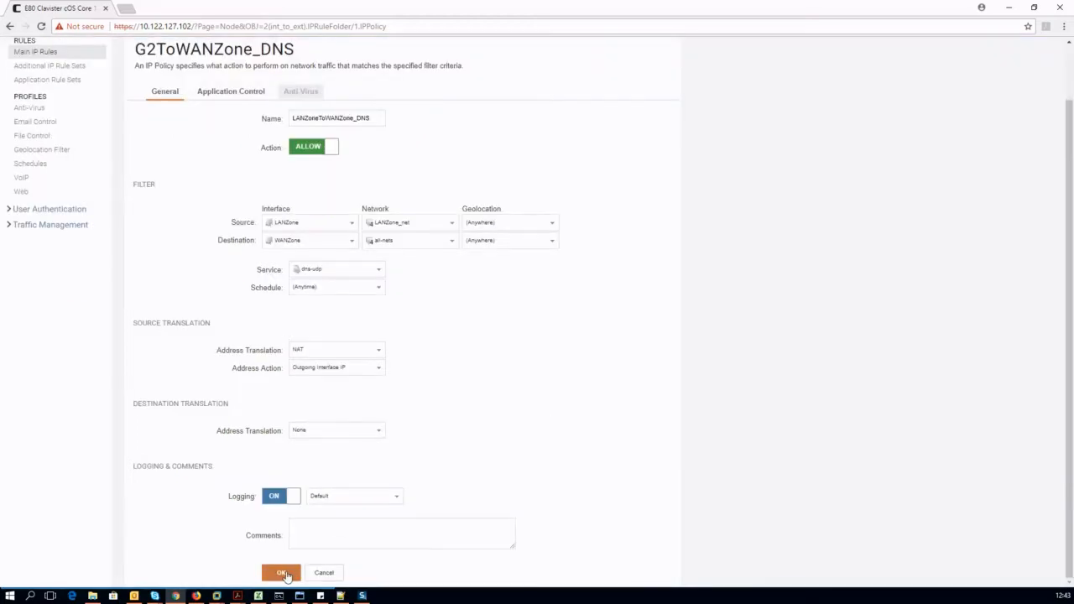
left_click(282, 572)
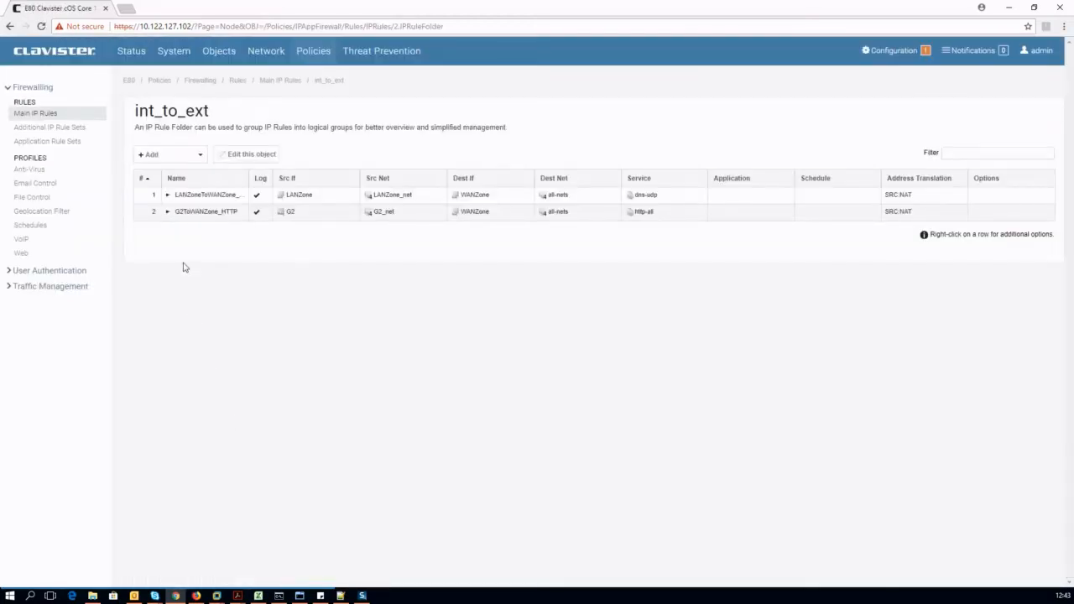
Set the G2ToWANZone_HTTP rule's source to LANZone and LANZone_net and save it
double_click(204, 212)
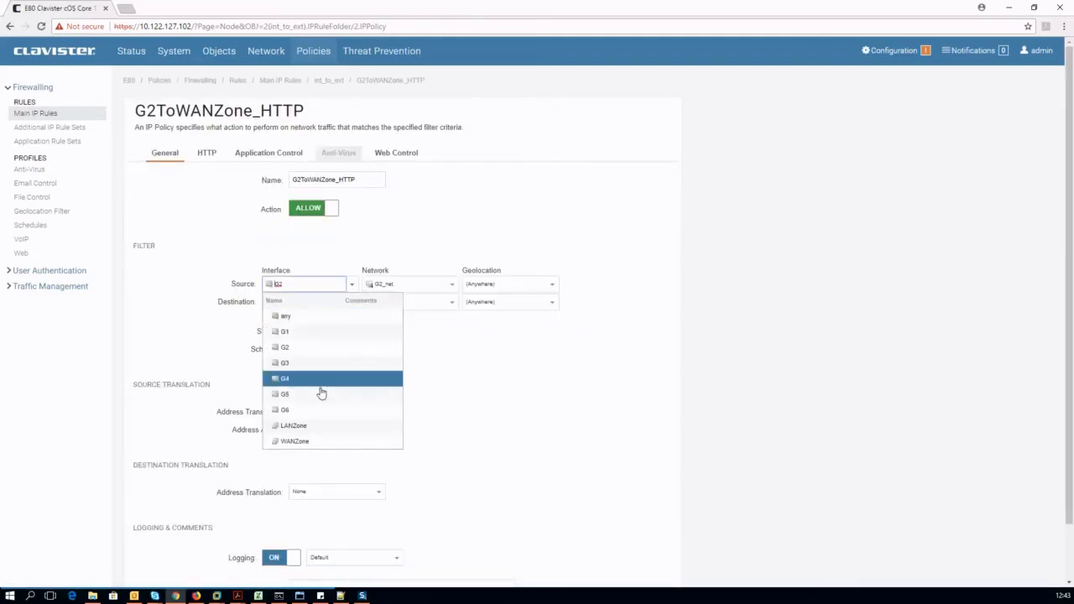
left_click(292, 427)
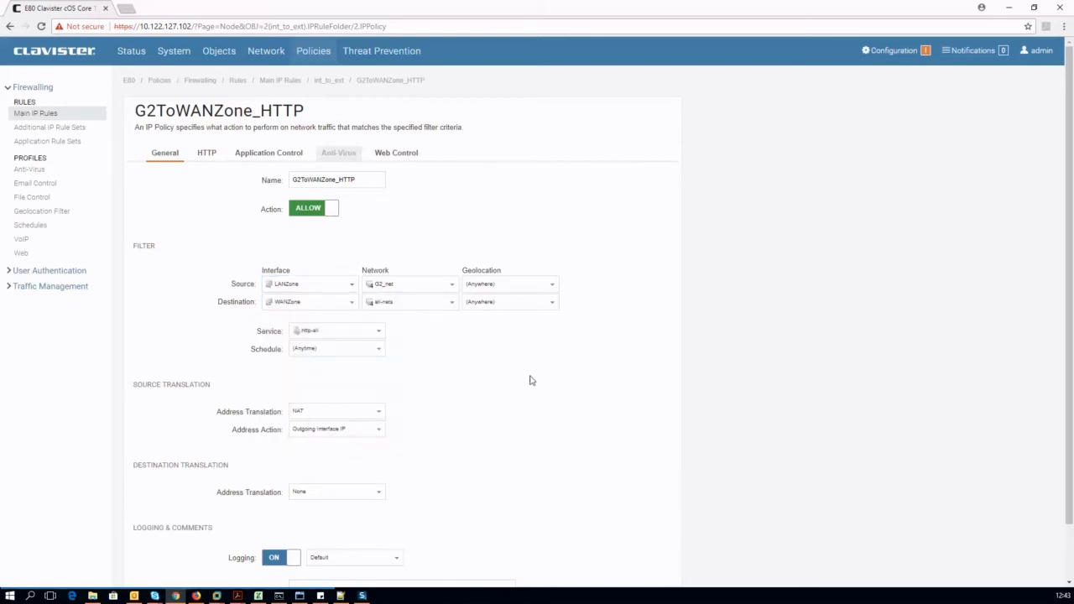
left_click(451, 284)
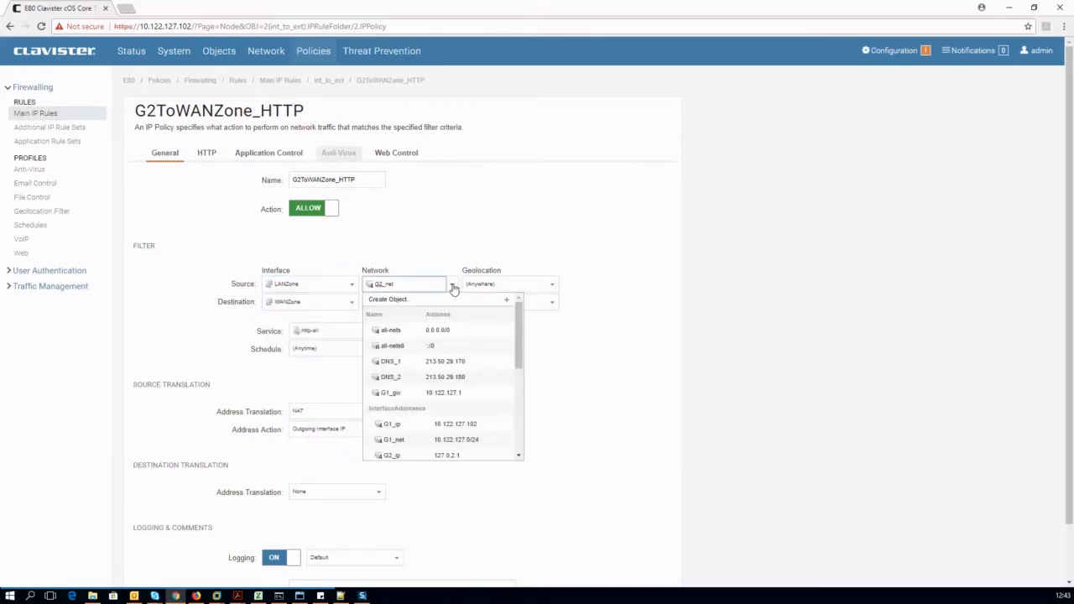
scroll("down", 3)
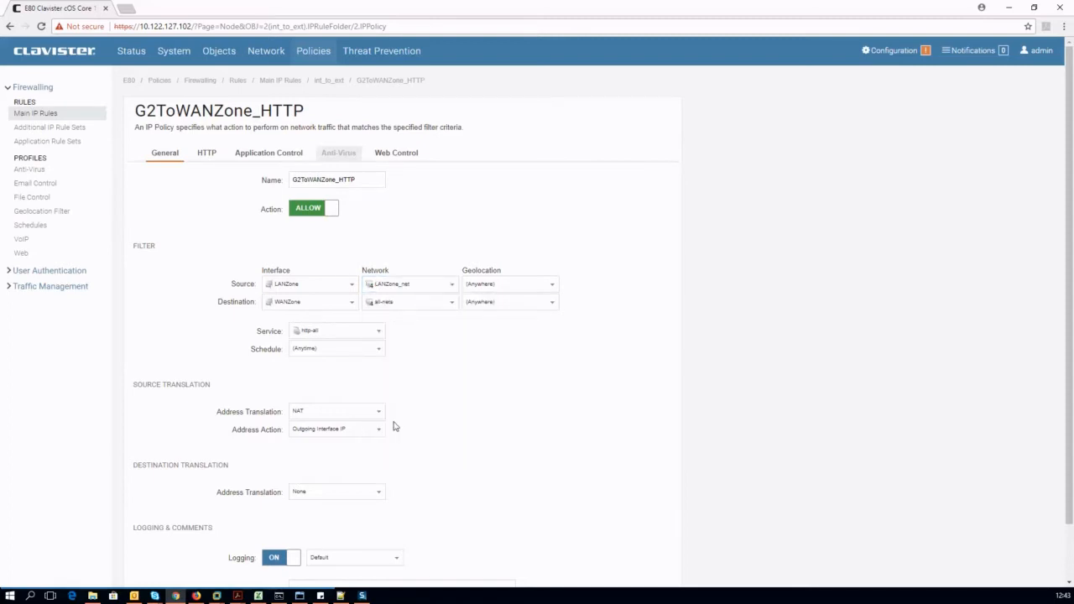
left_click(329, 81)
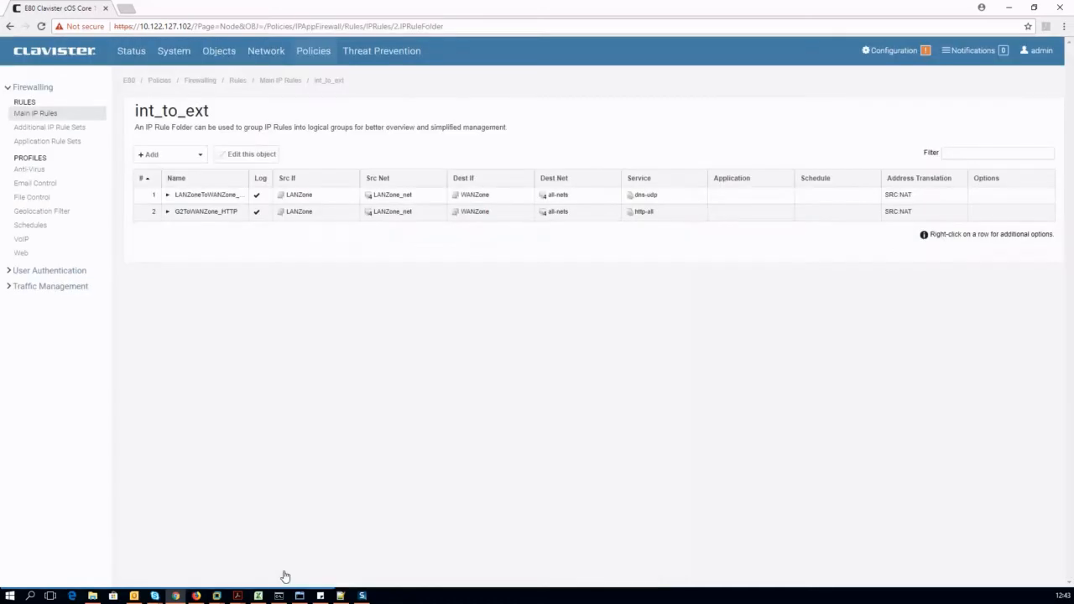
mouse_move(470, 446)
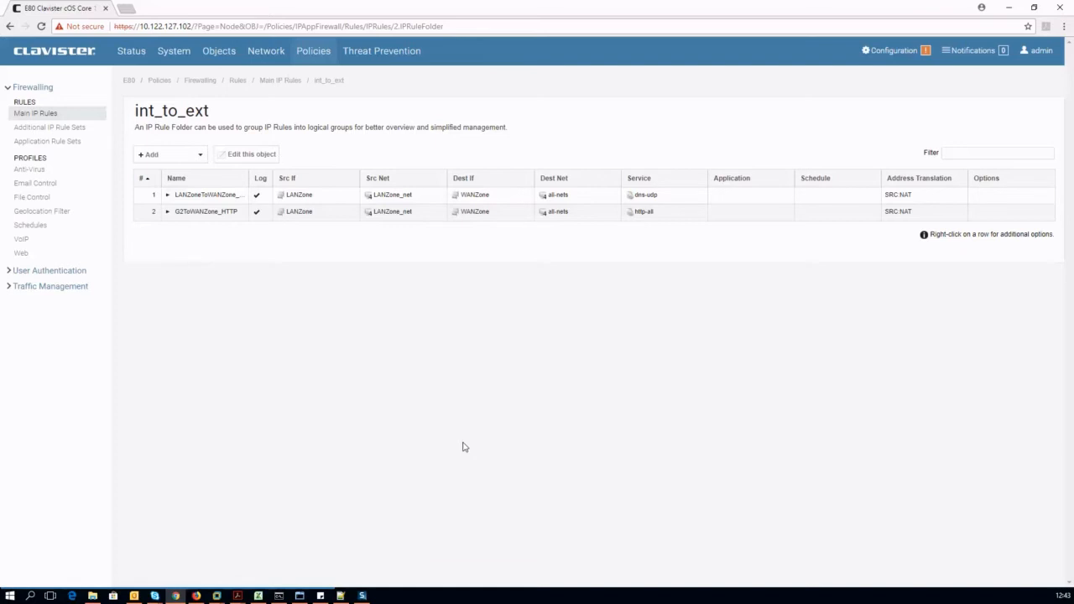
mouse_move(458, 446)
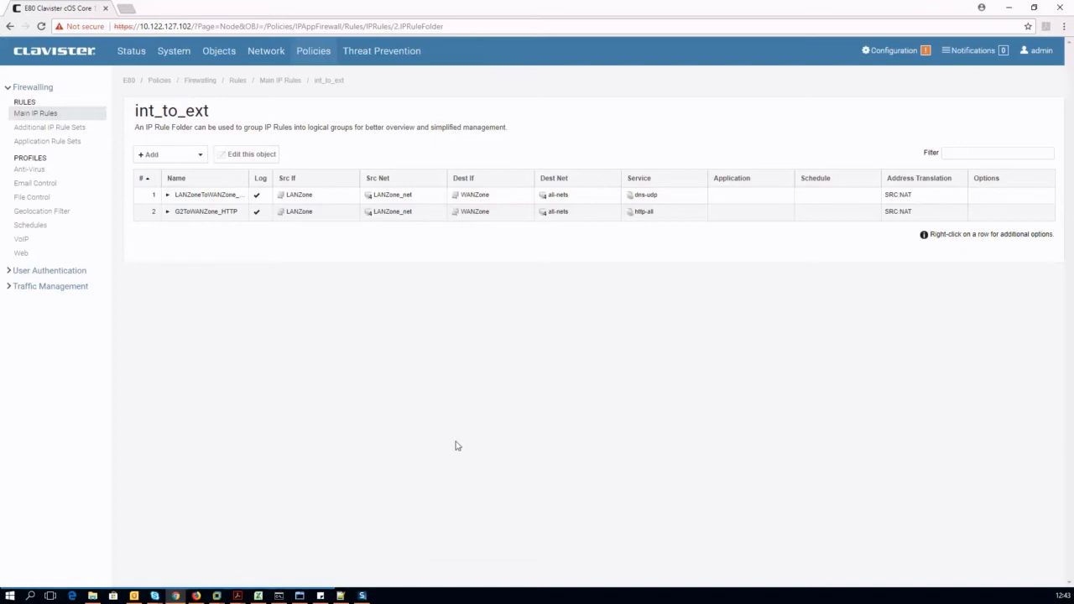
mouse_move(755, 118)
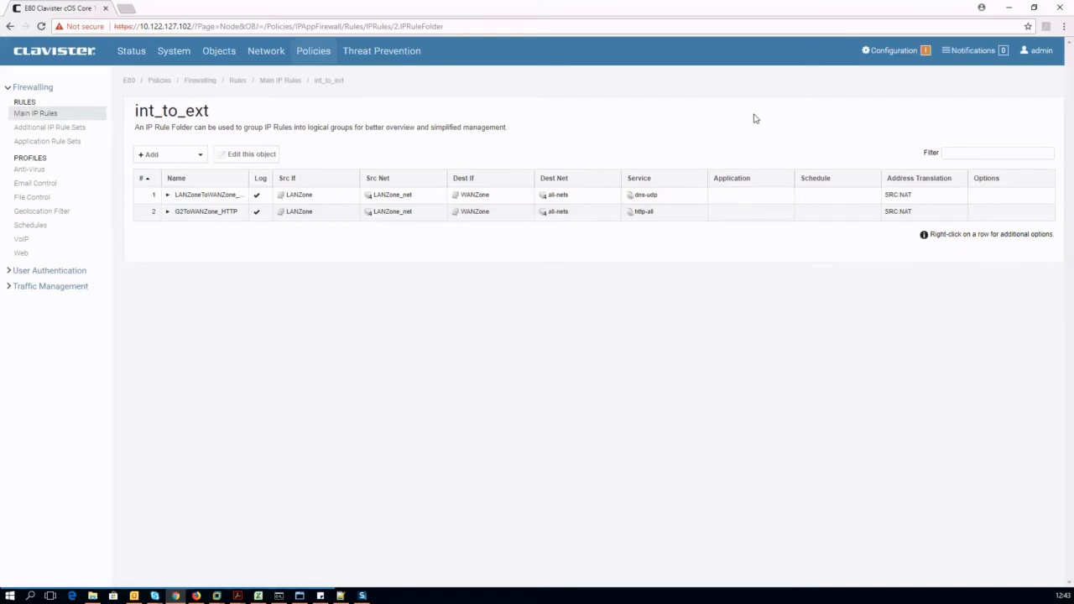
Save and activate the pending configuration via Configuration > Save and Activate, confirming with OK
left_click(893, 51)
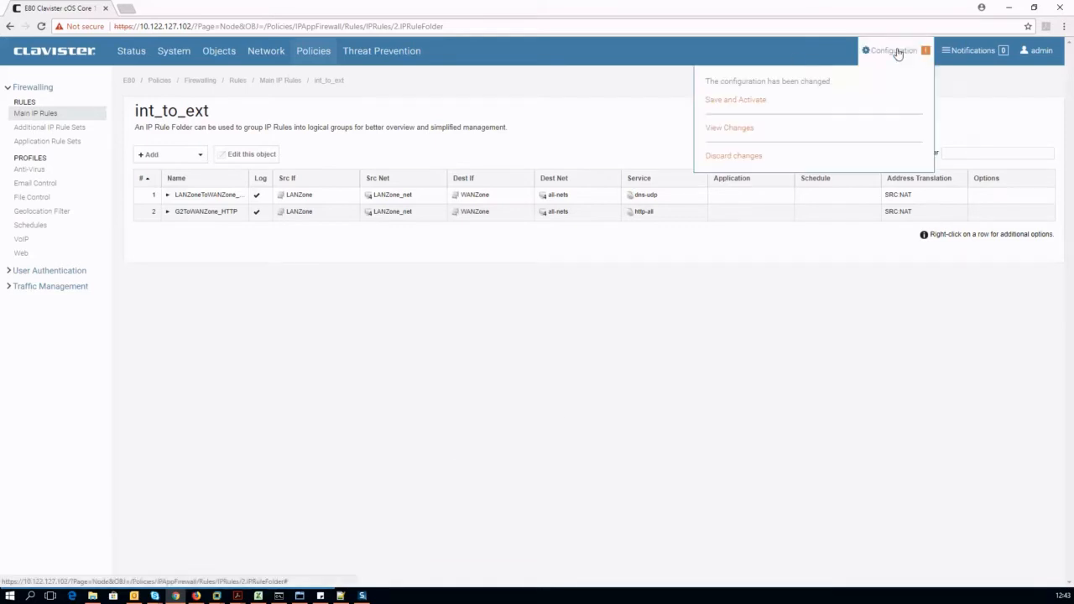
left_click(736, 99)
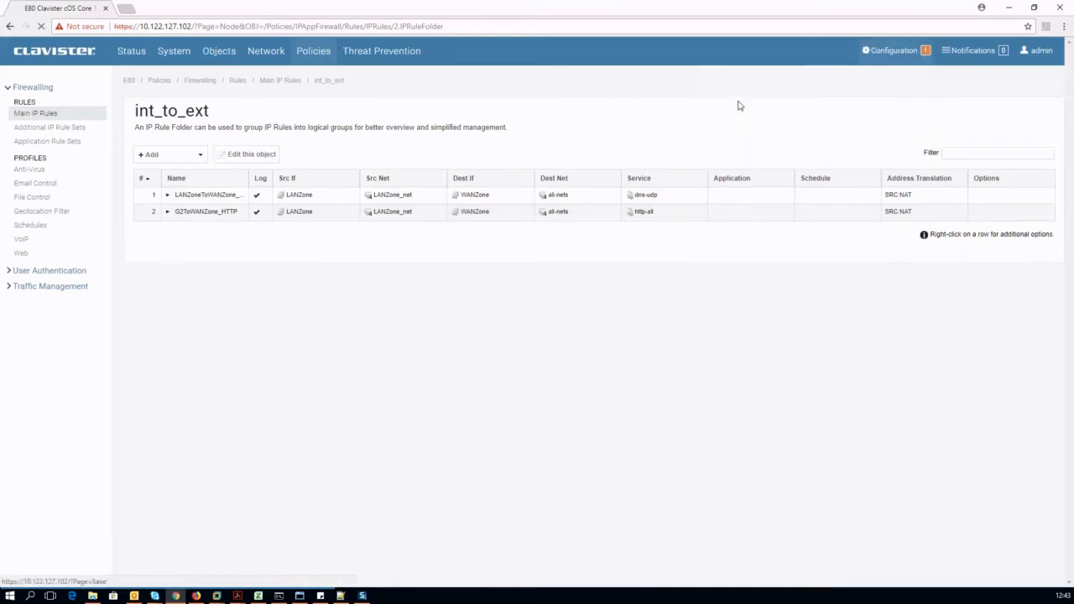
left_click(893, 50)
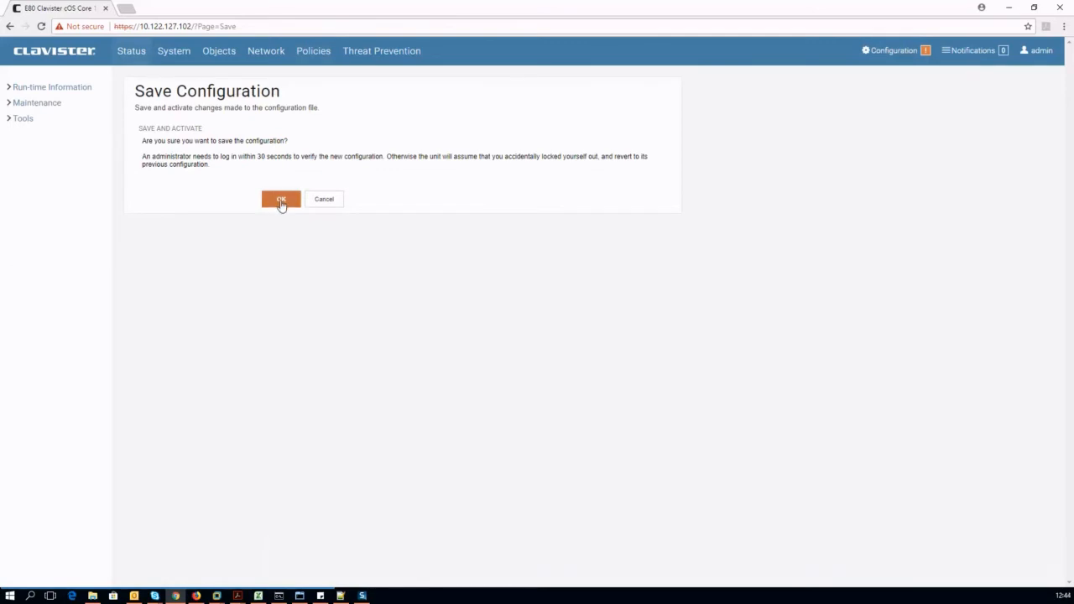
left_click(282, 200)
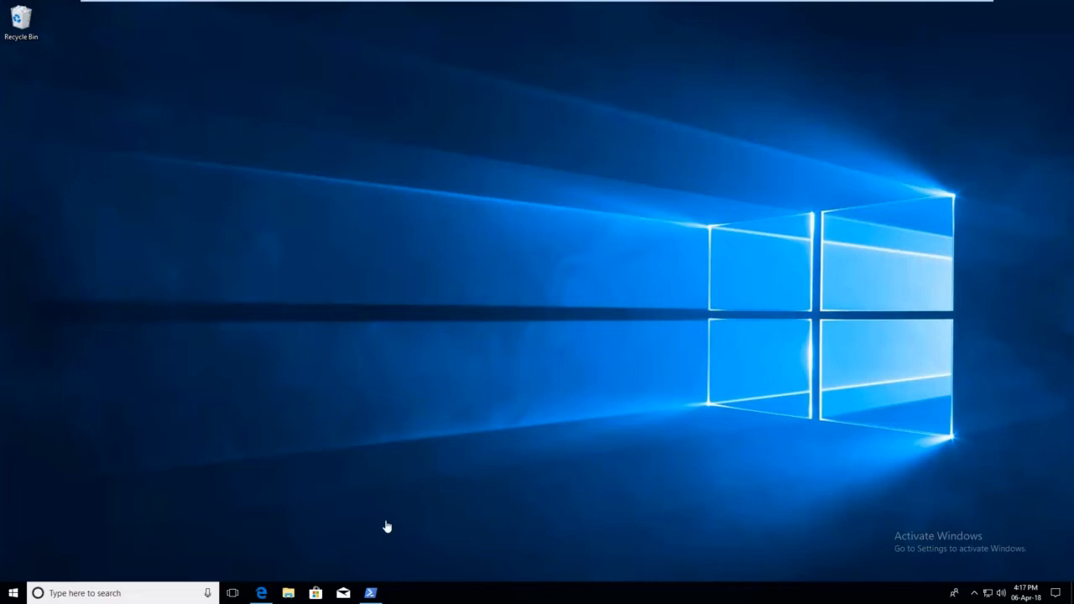
mouse_move(383, 568)
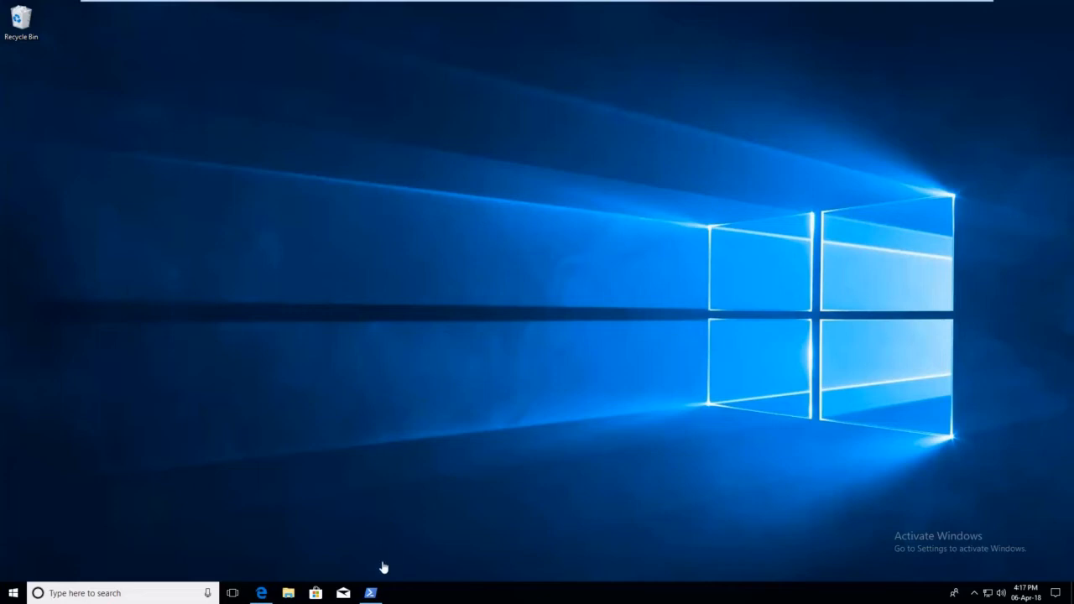
Run ipconfig /all in PowerShell to show the DHCP-assigned 192.168.80.101 address
left_click(370, 595)
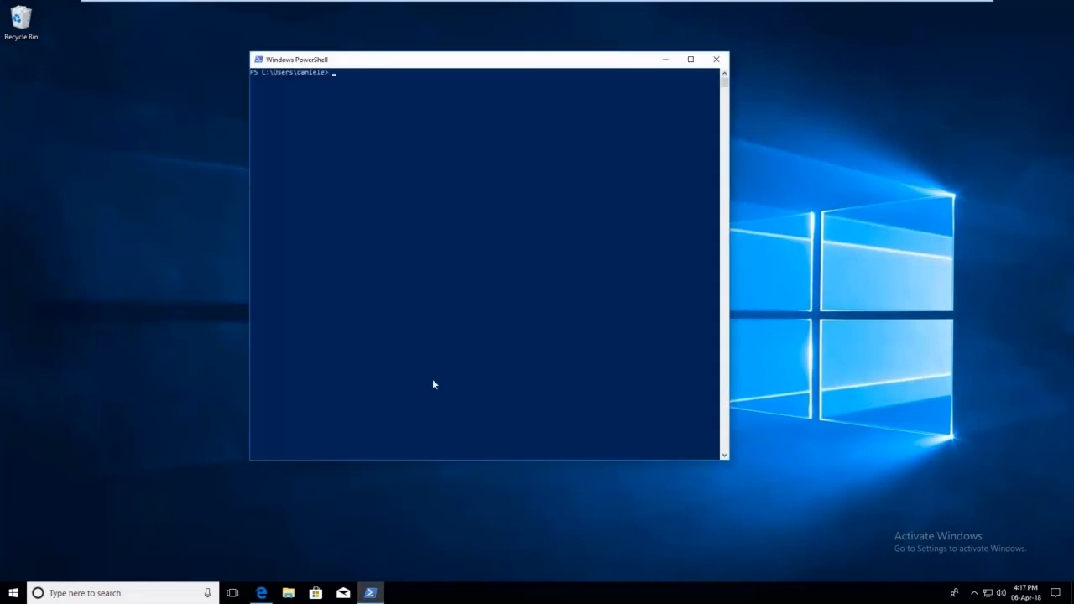
type("ipconf")
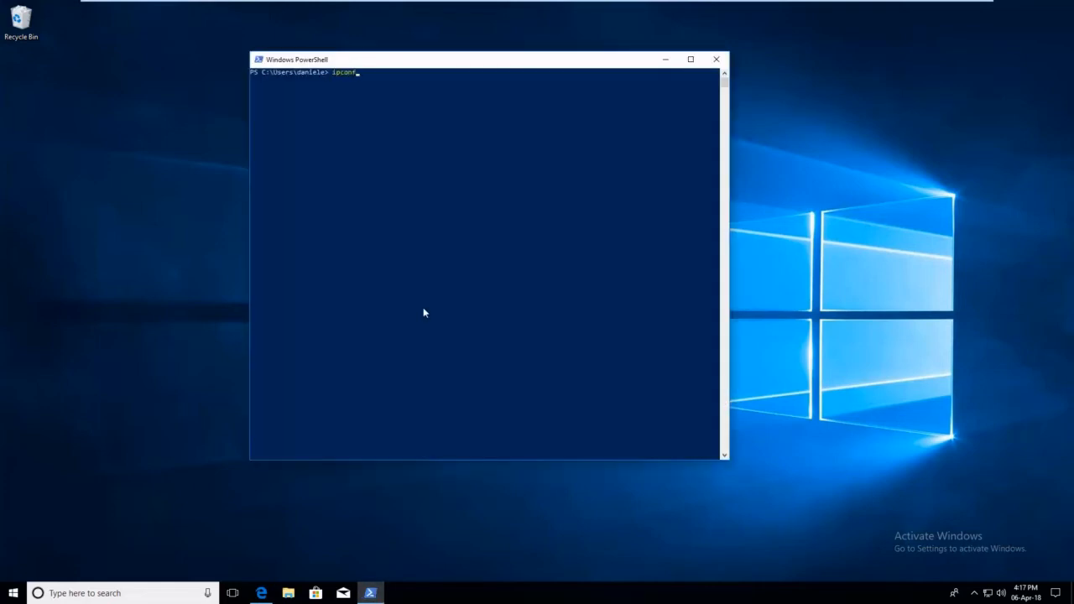
type("ig /a")
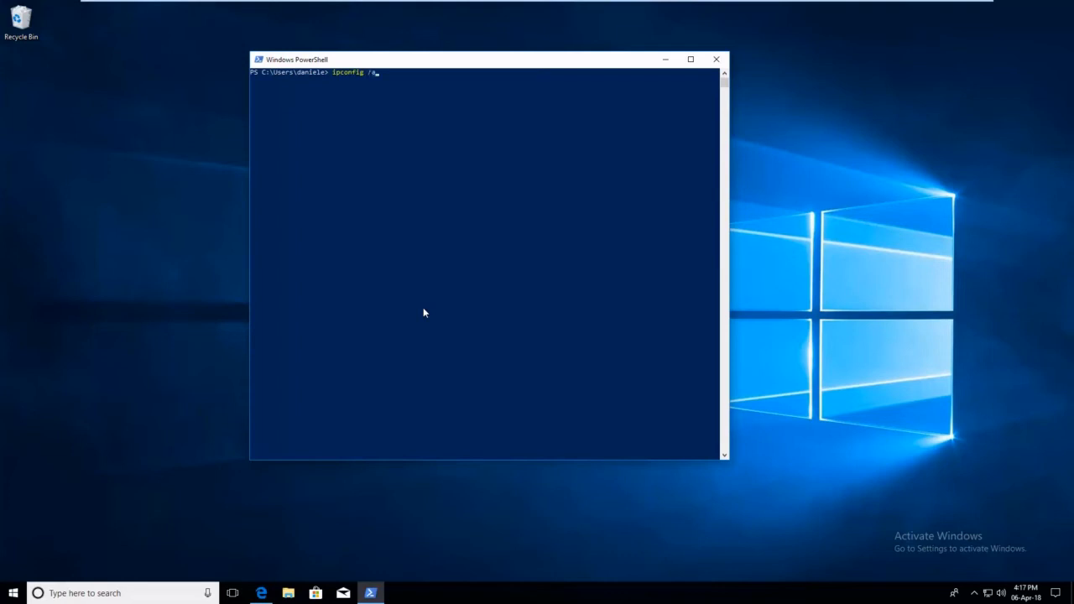
key("Return")
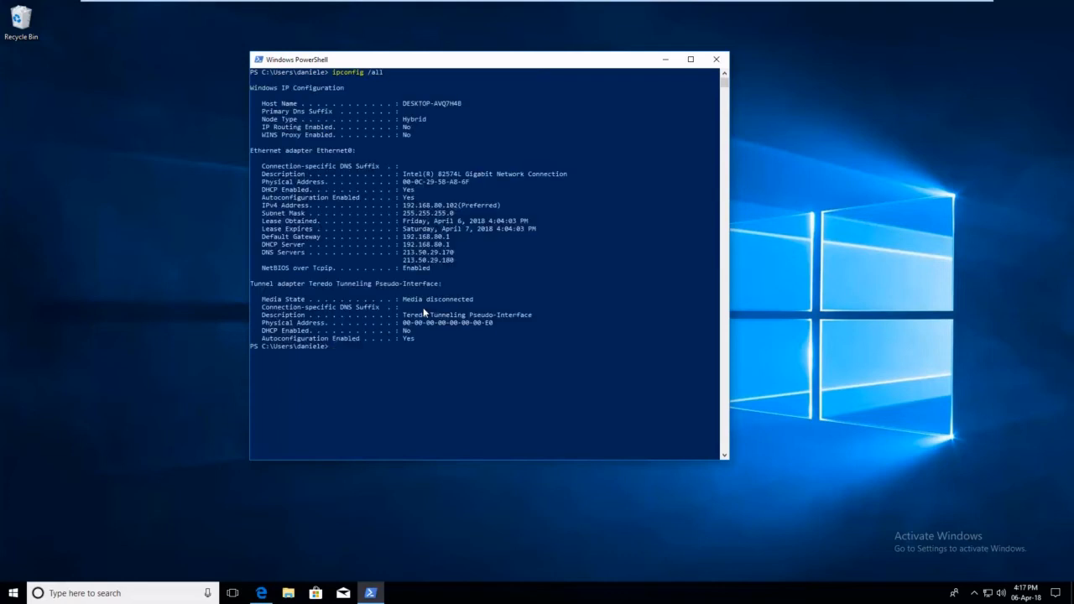
Ping the gateway 192.168.80.1 and the LAN host 192.168.80.103, getting replies
type("ping 192")
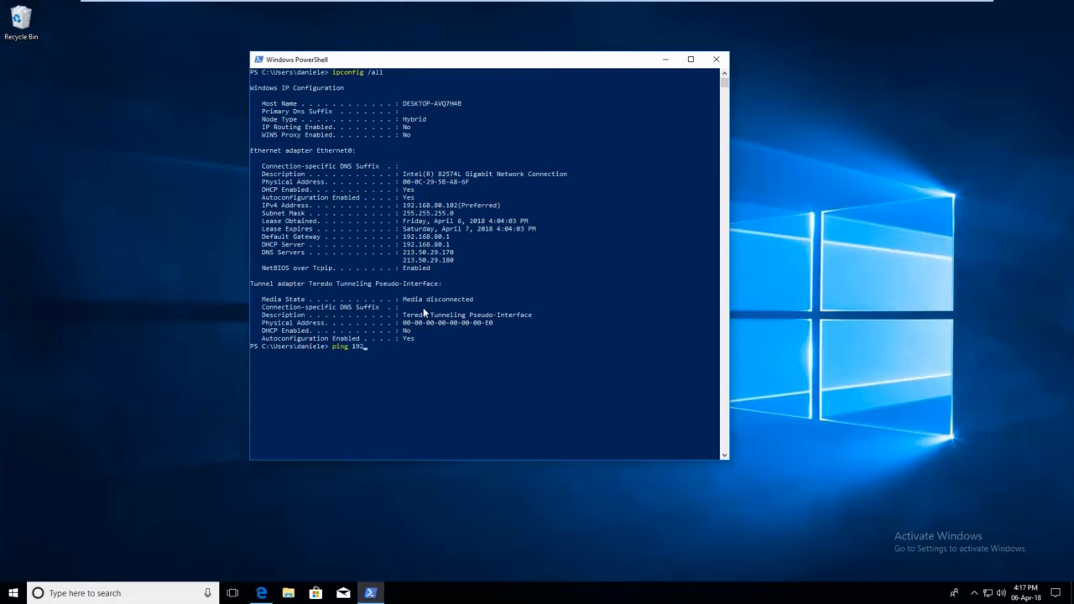
type(".168.80.")
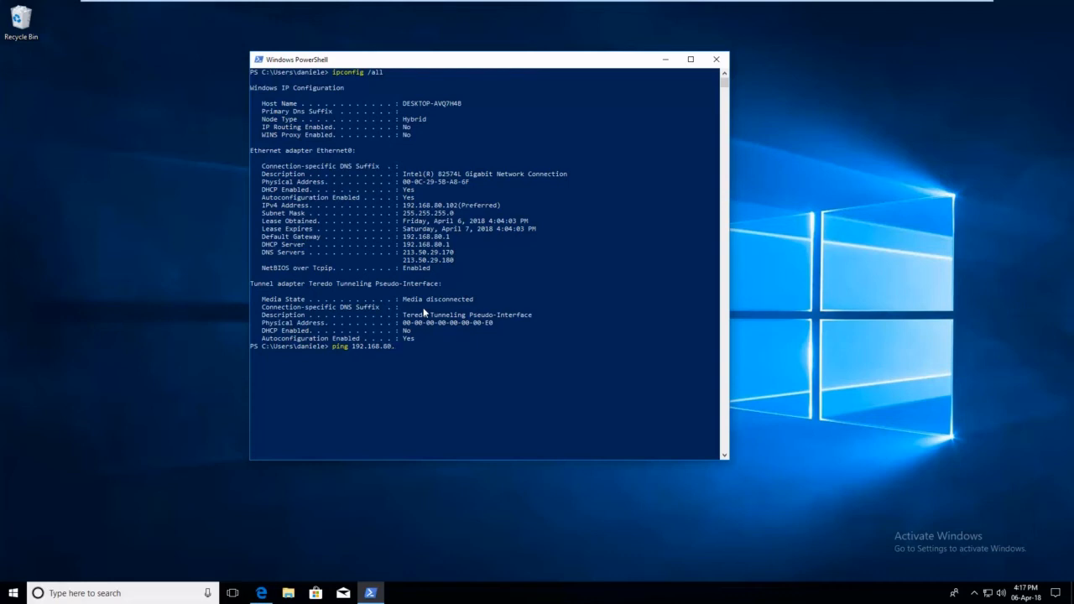
key("Return")
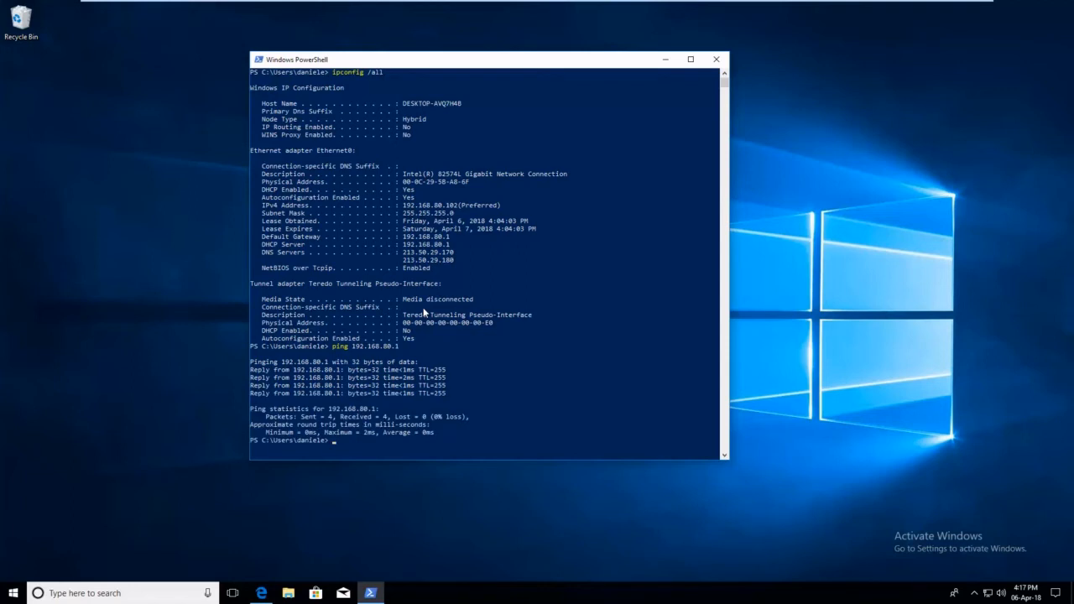
type("ping 192.168.80.103")
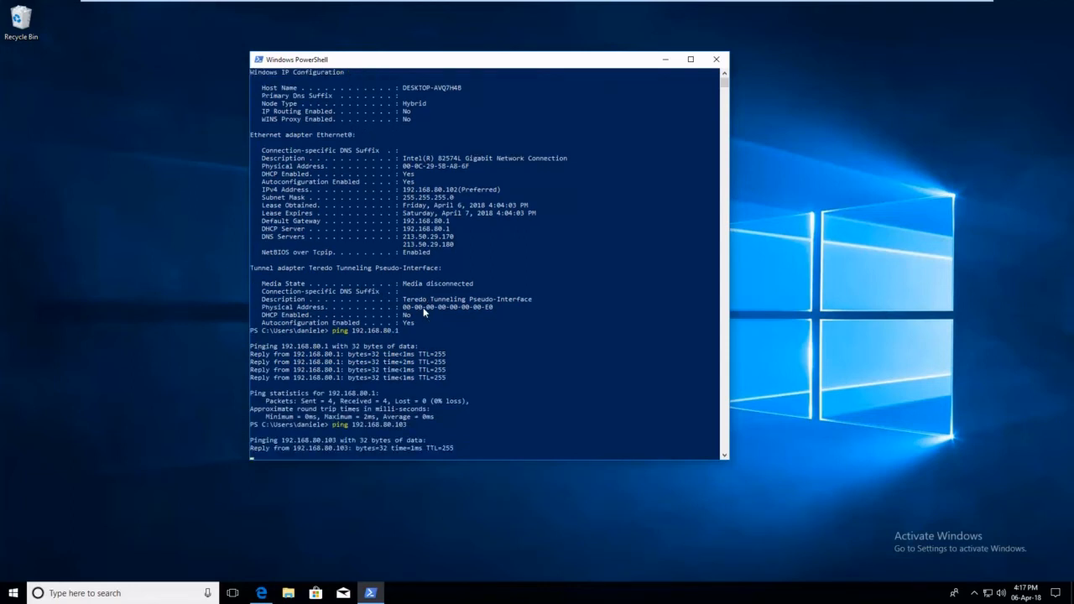
scroll("down", 3)
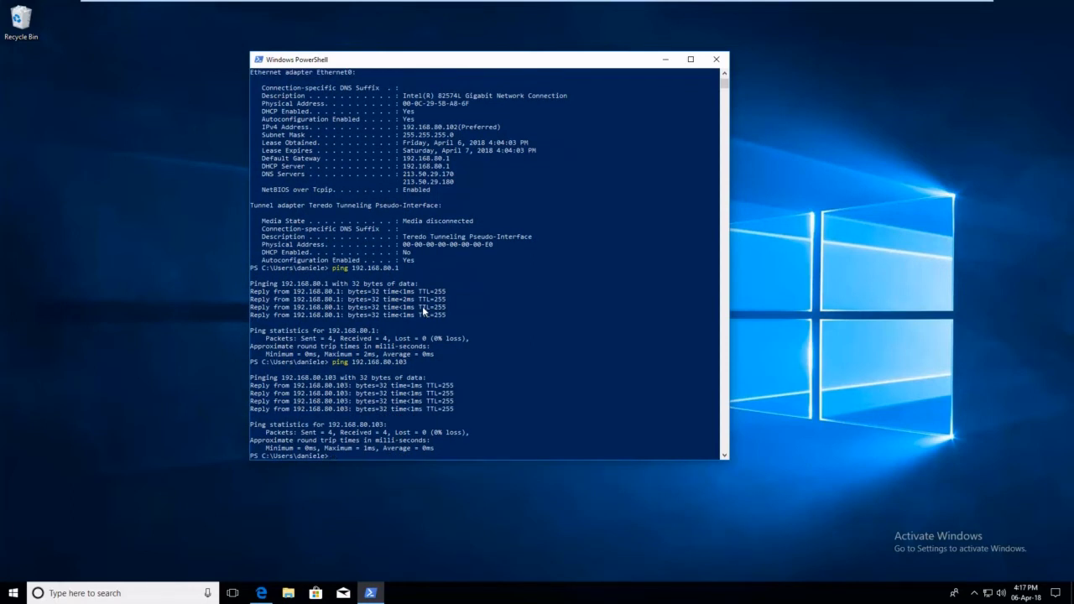
Browse to 192.168.80.1 in Edge and log in to the WebUI as admin
left_click(262, 595)
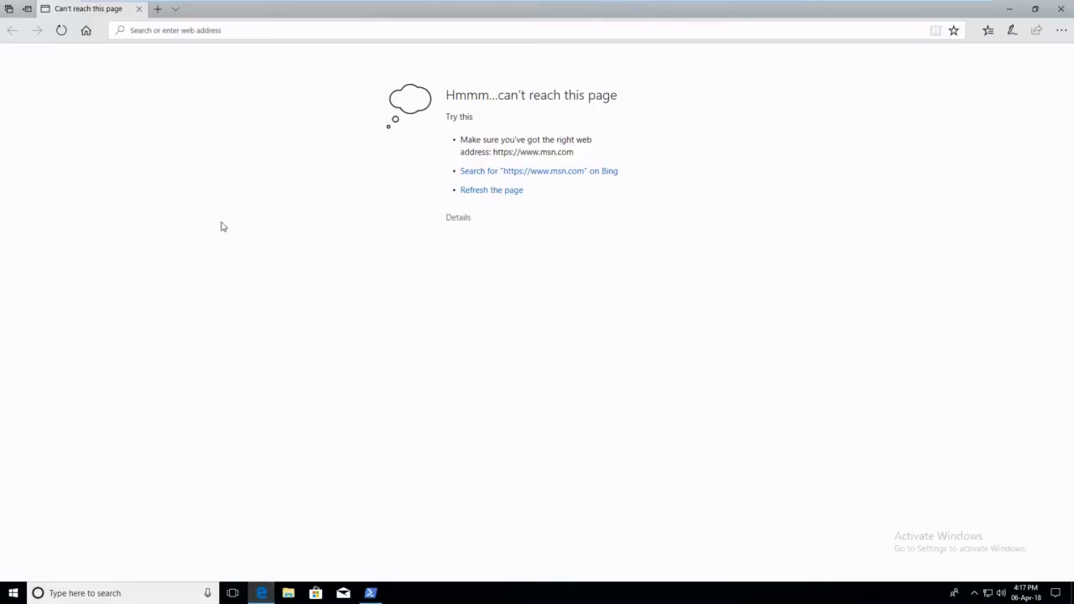
type("192.168.80.1/")
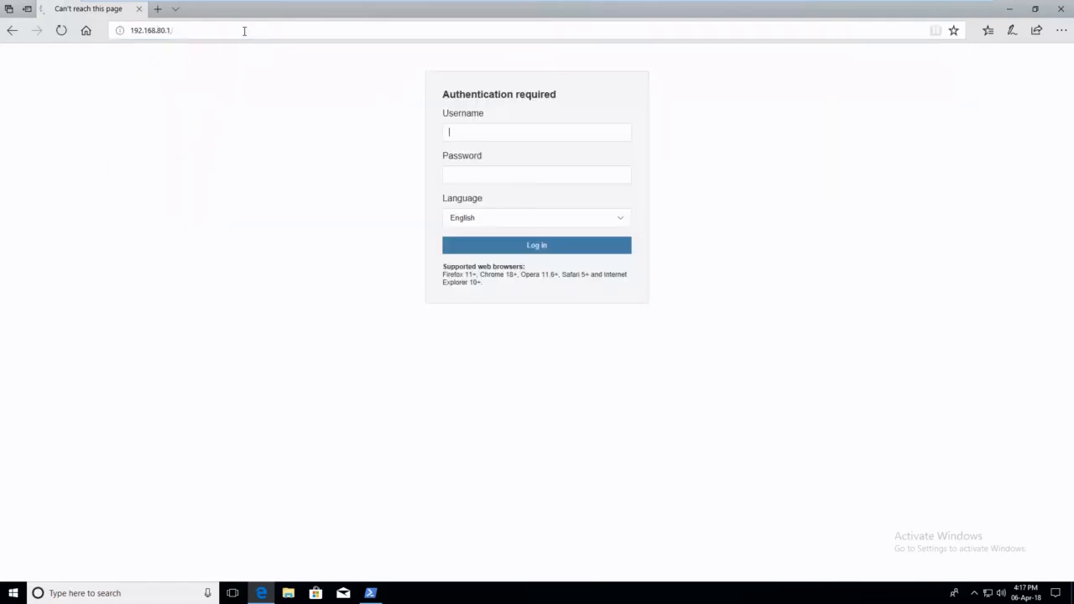
type("admin")
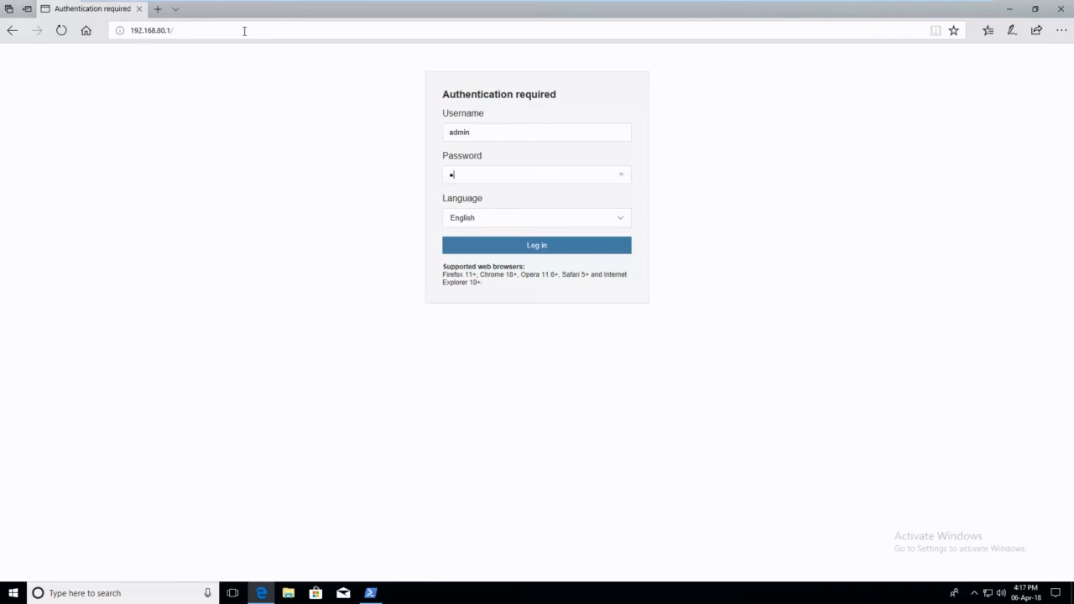
left_click(537, 245)
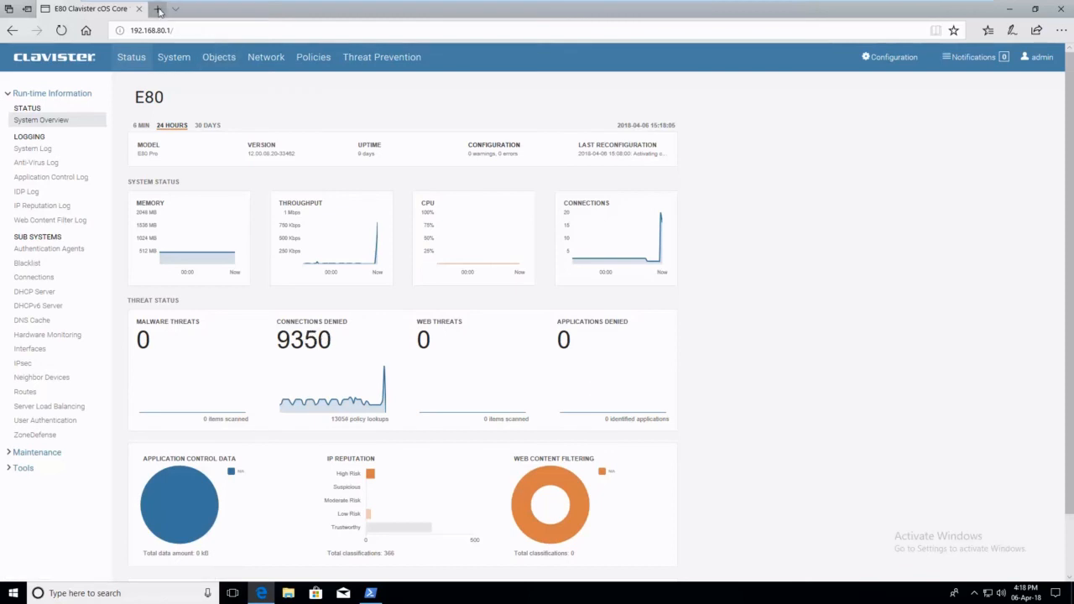
left_click(158, 10)
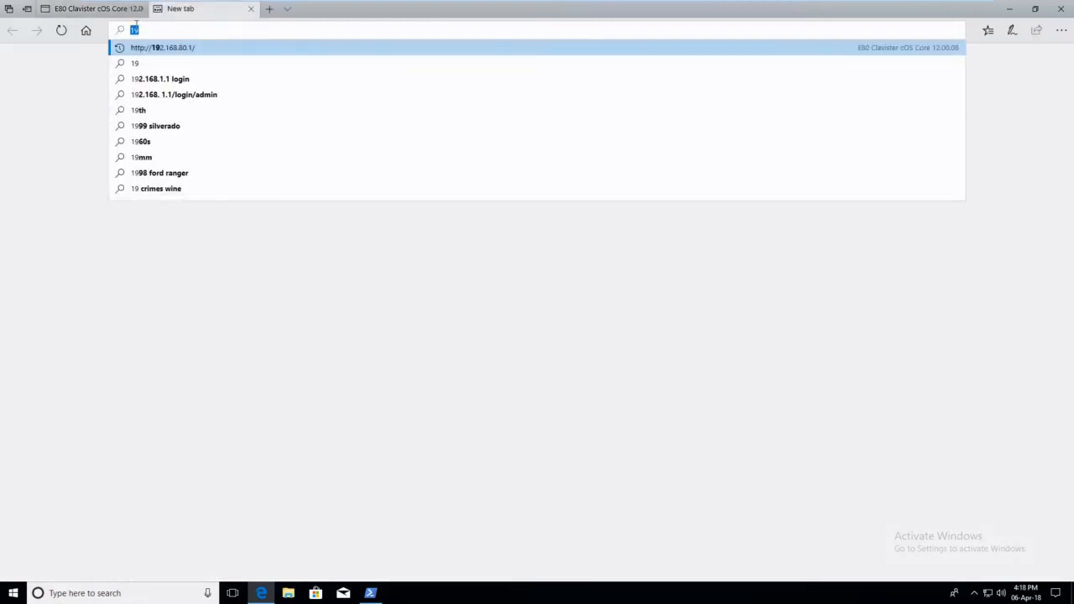
type("www.goo")
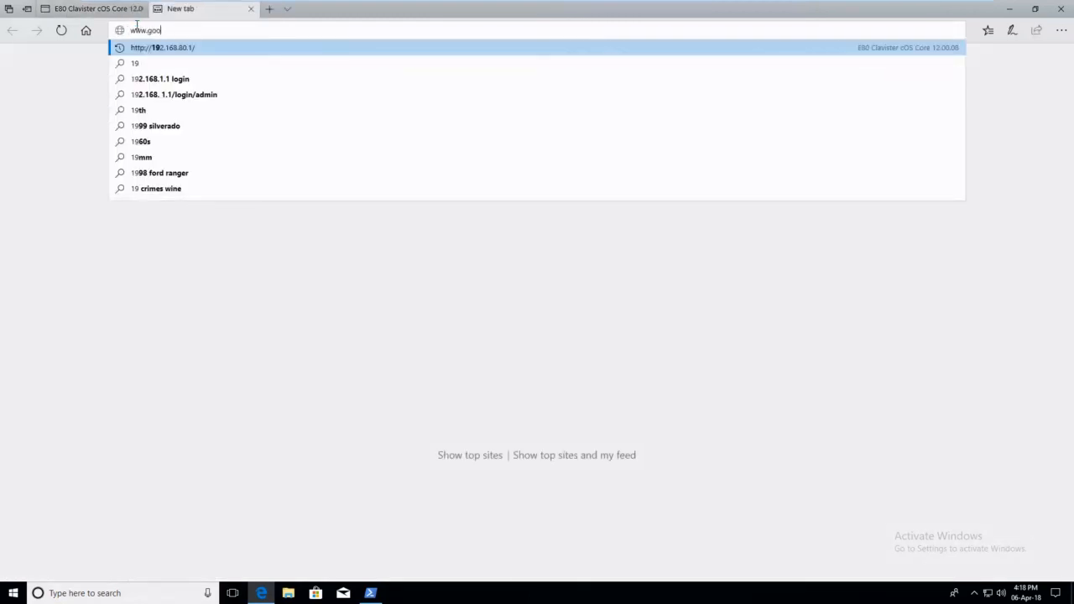
type("gle.com")
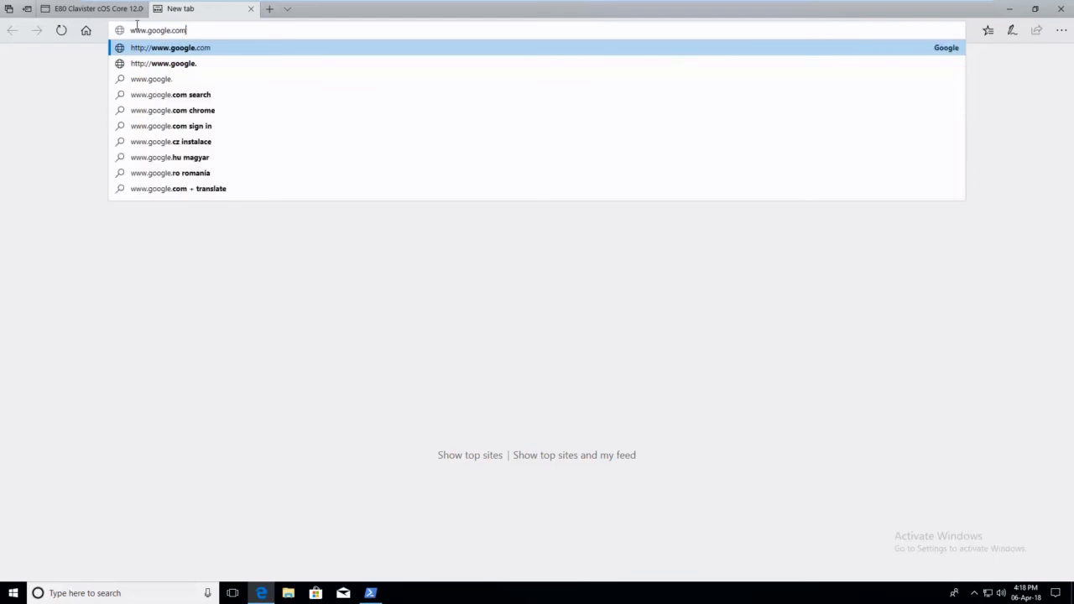